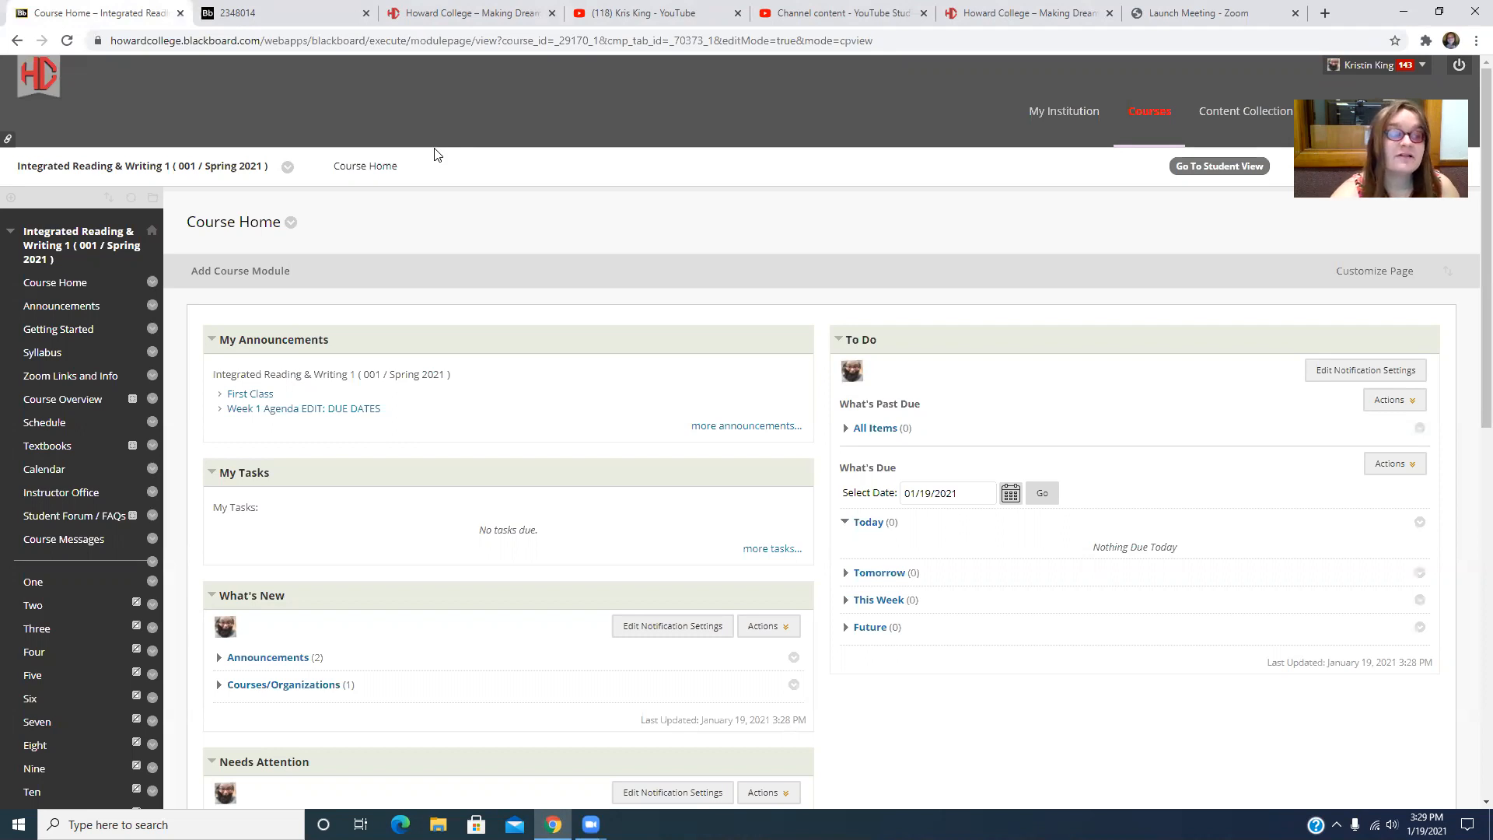
mouse_move(292, 301)
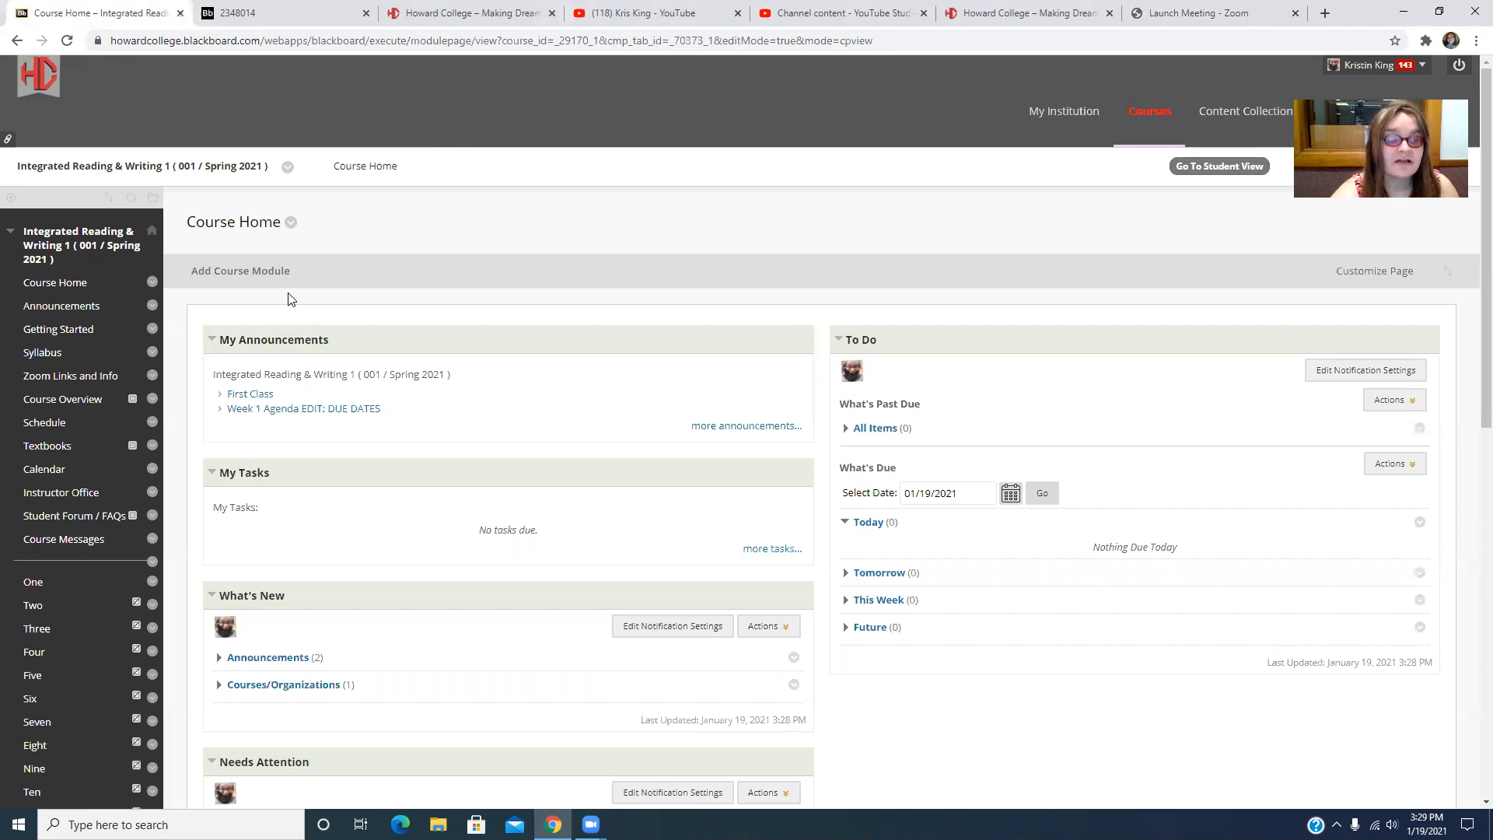
mouse_move(298, 339)
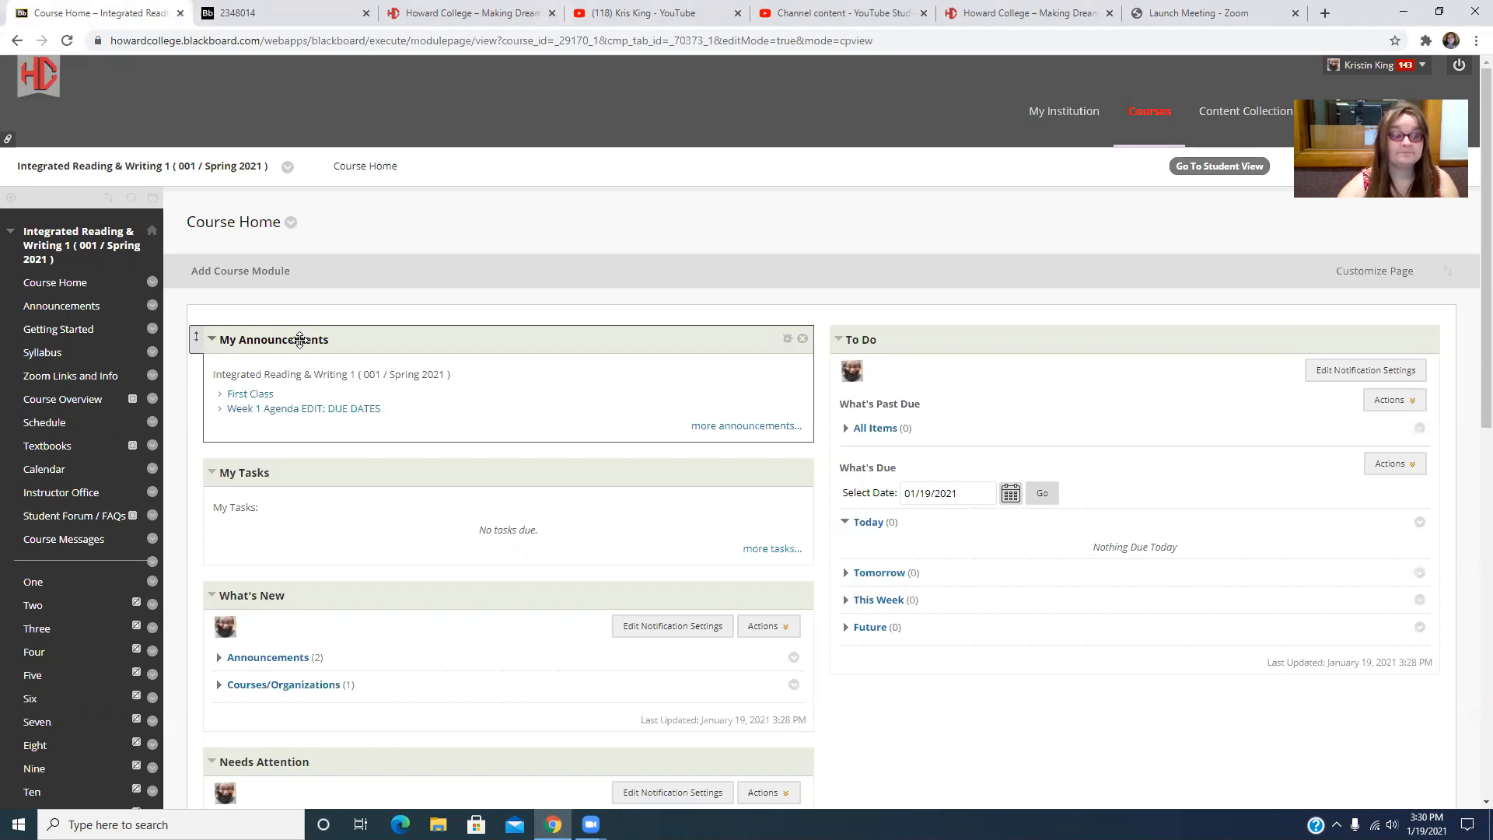
Go to Getting Started and browse through the Rubrics folder contents
left_click(57, 330)
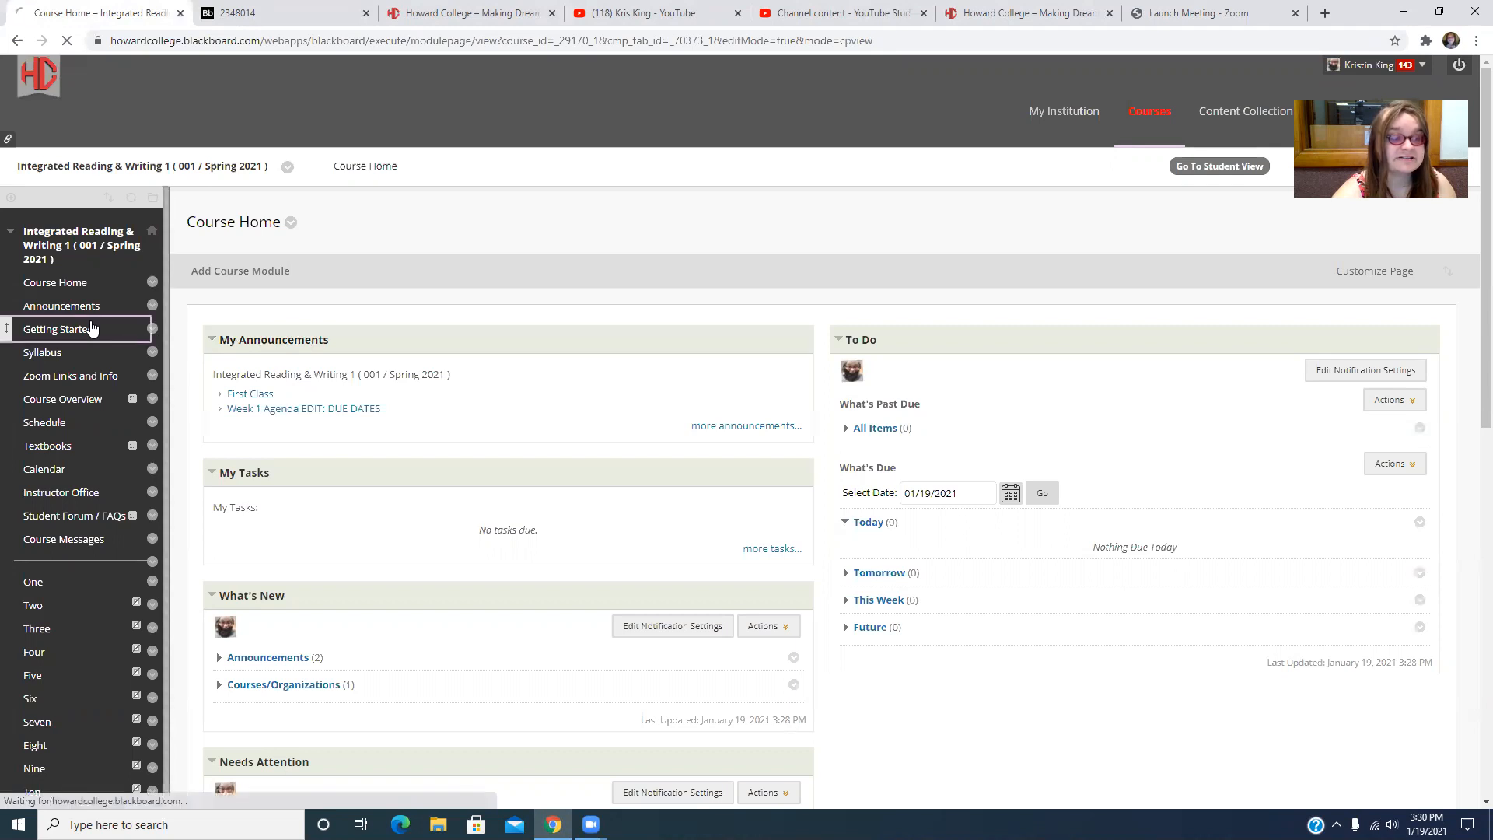
left_click(57, 330)
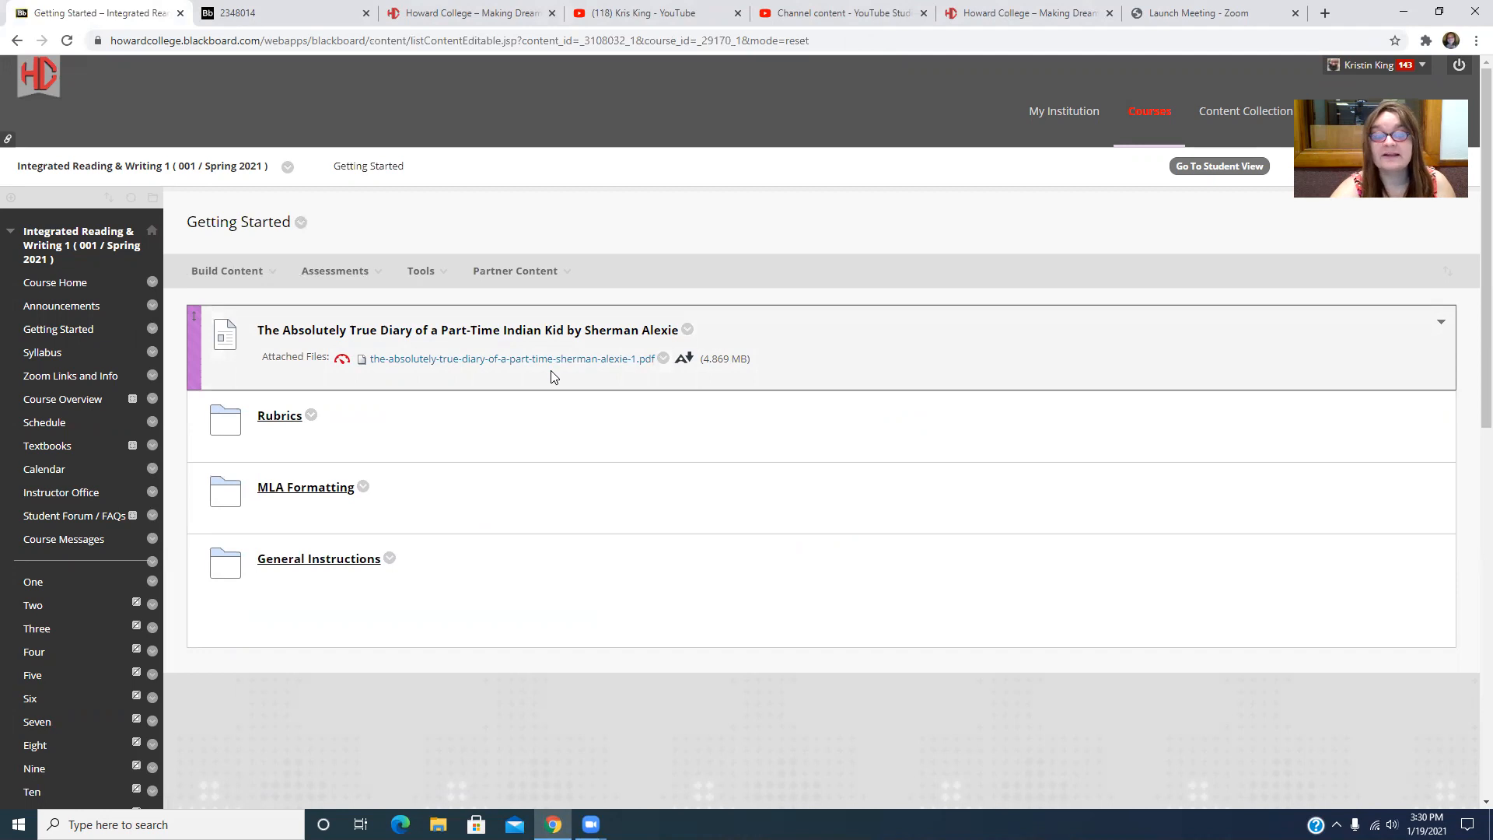
mouse_move(561, 364)
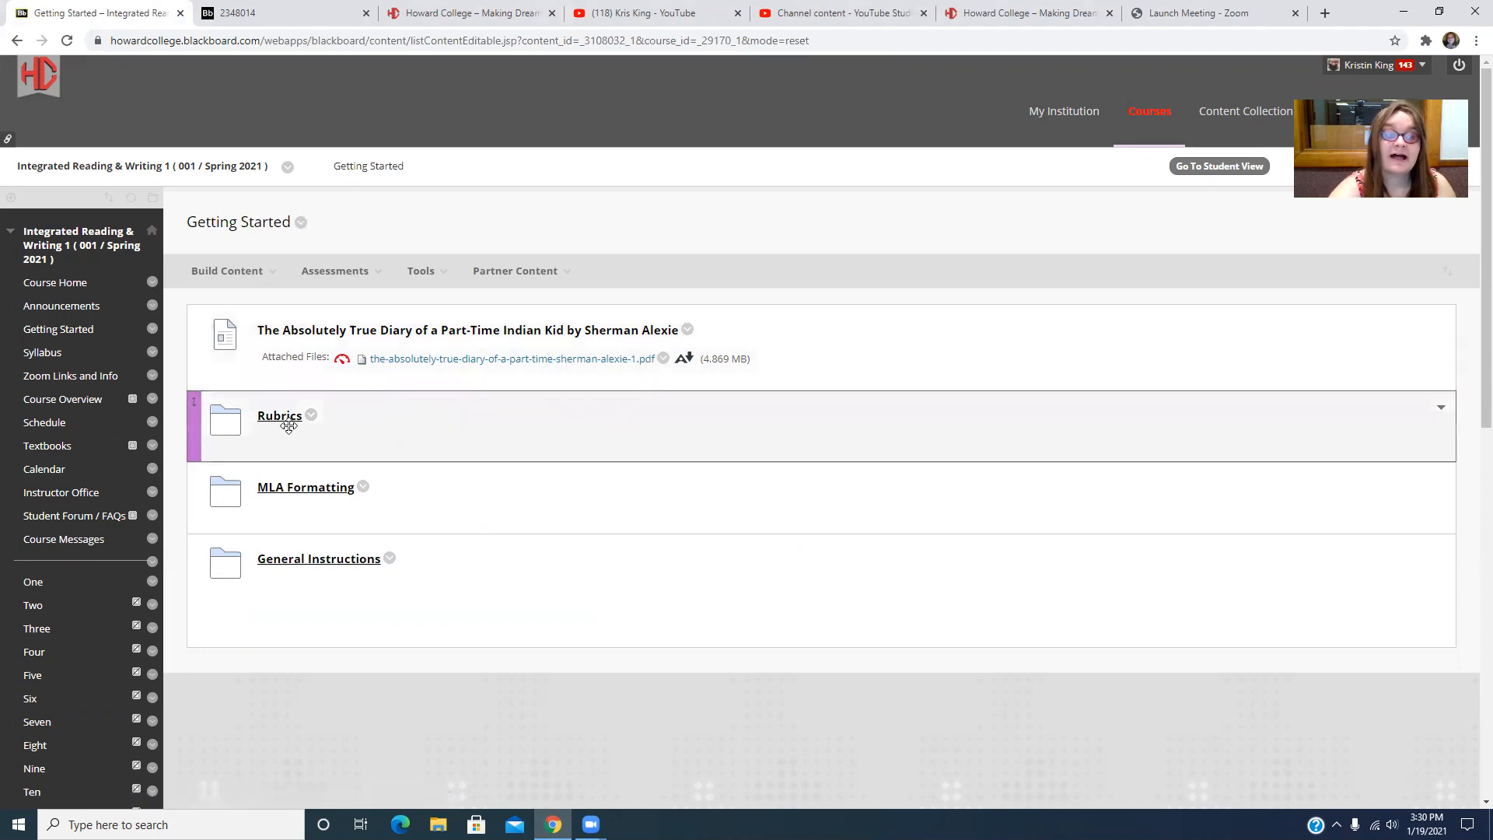
left_click(280, 415)
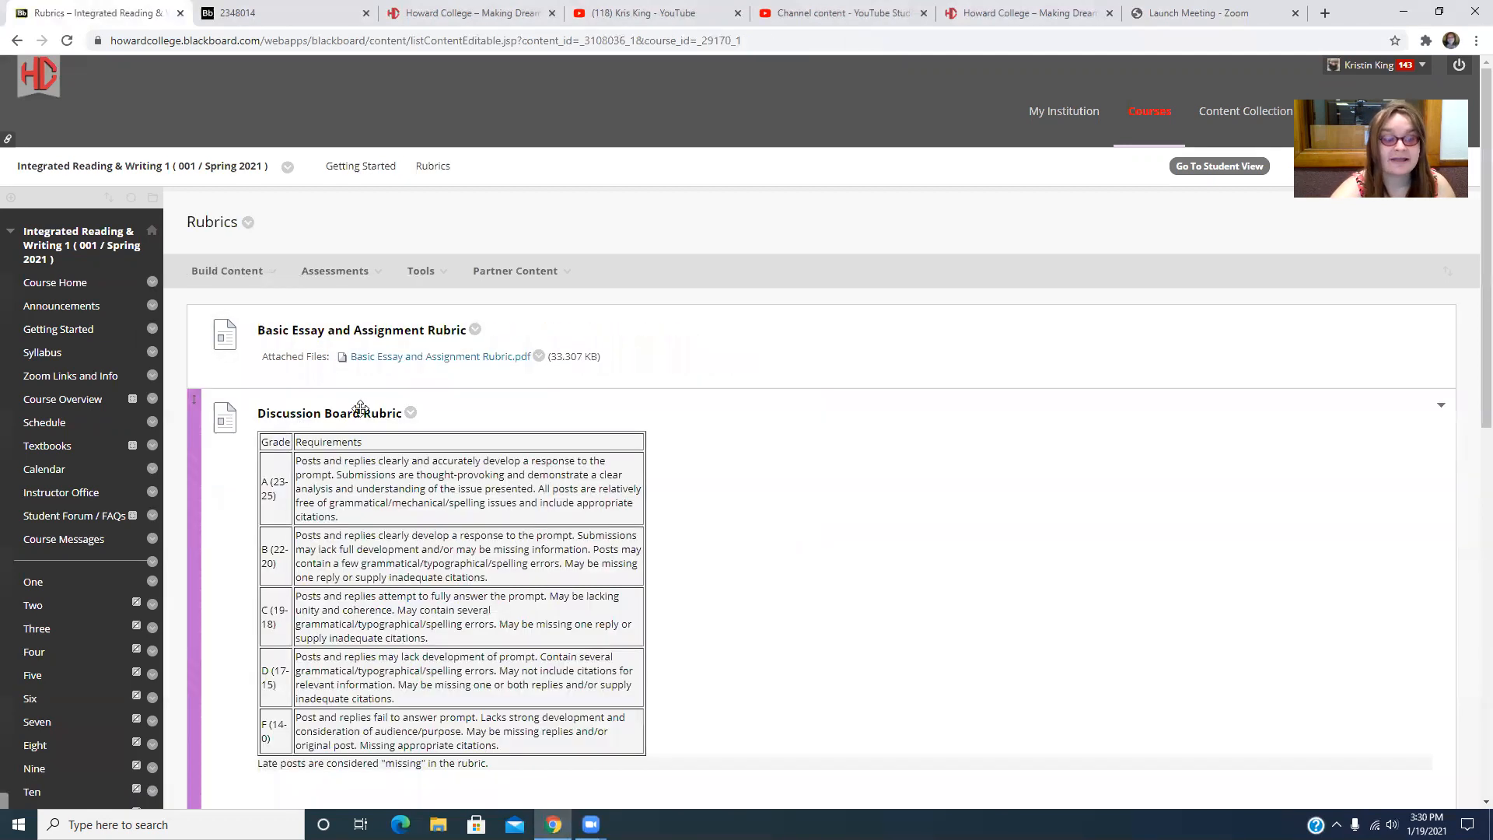
scroll("down", 3)
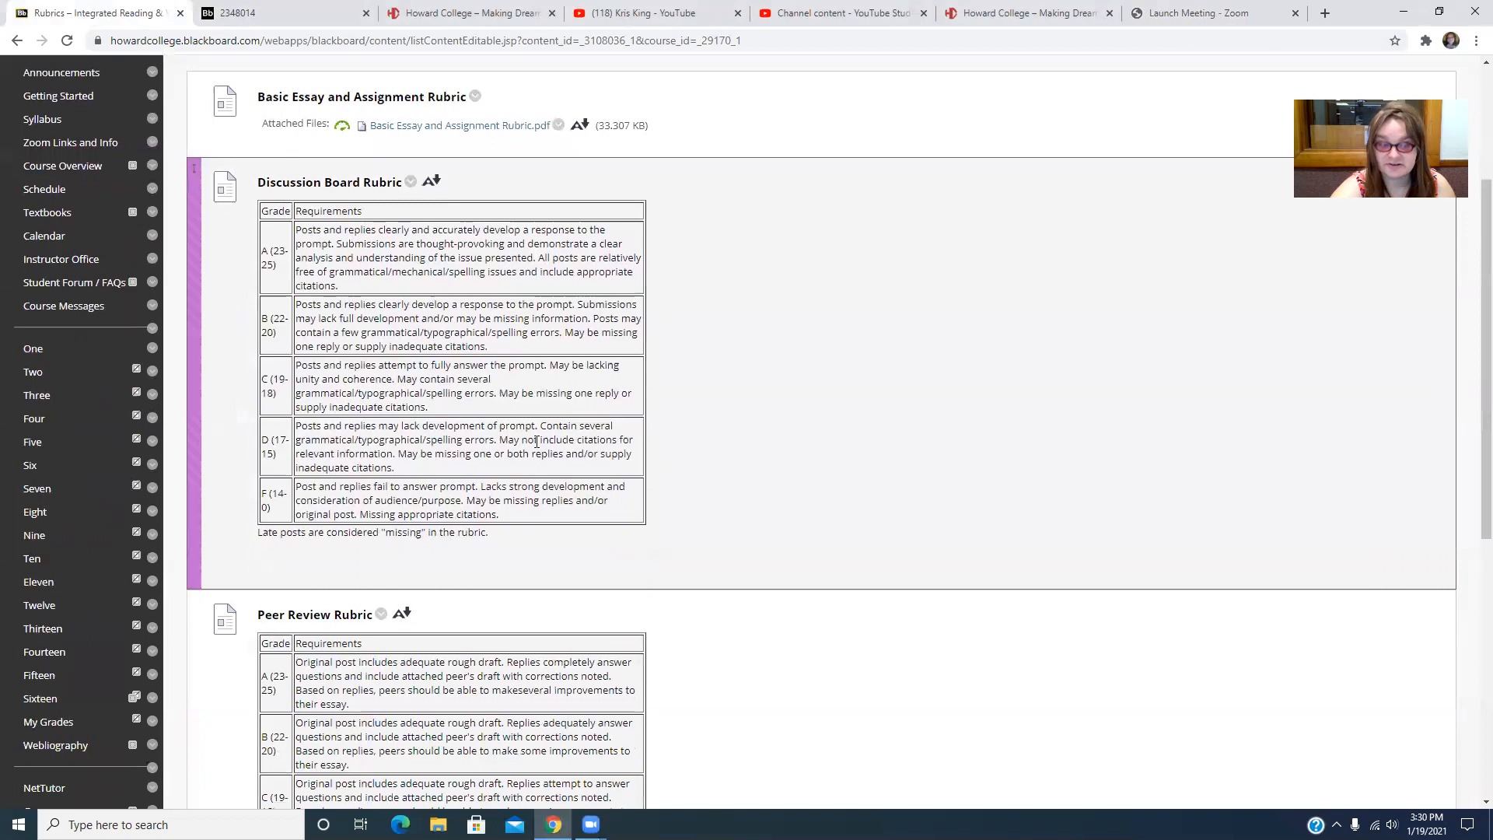
scroll("down", 3)
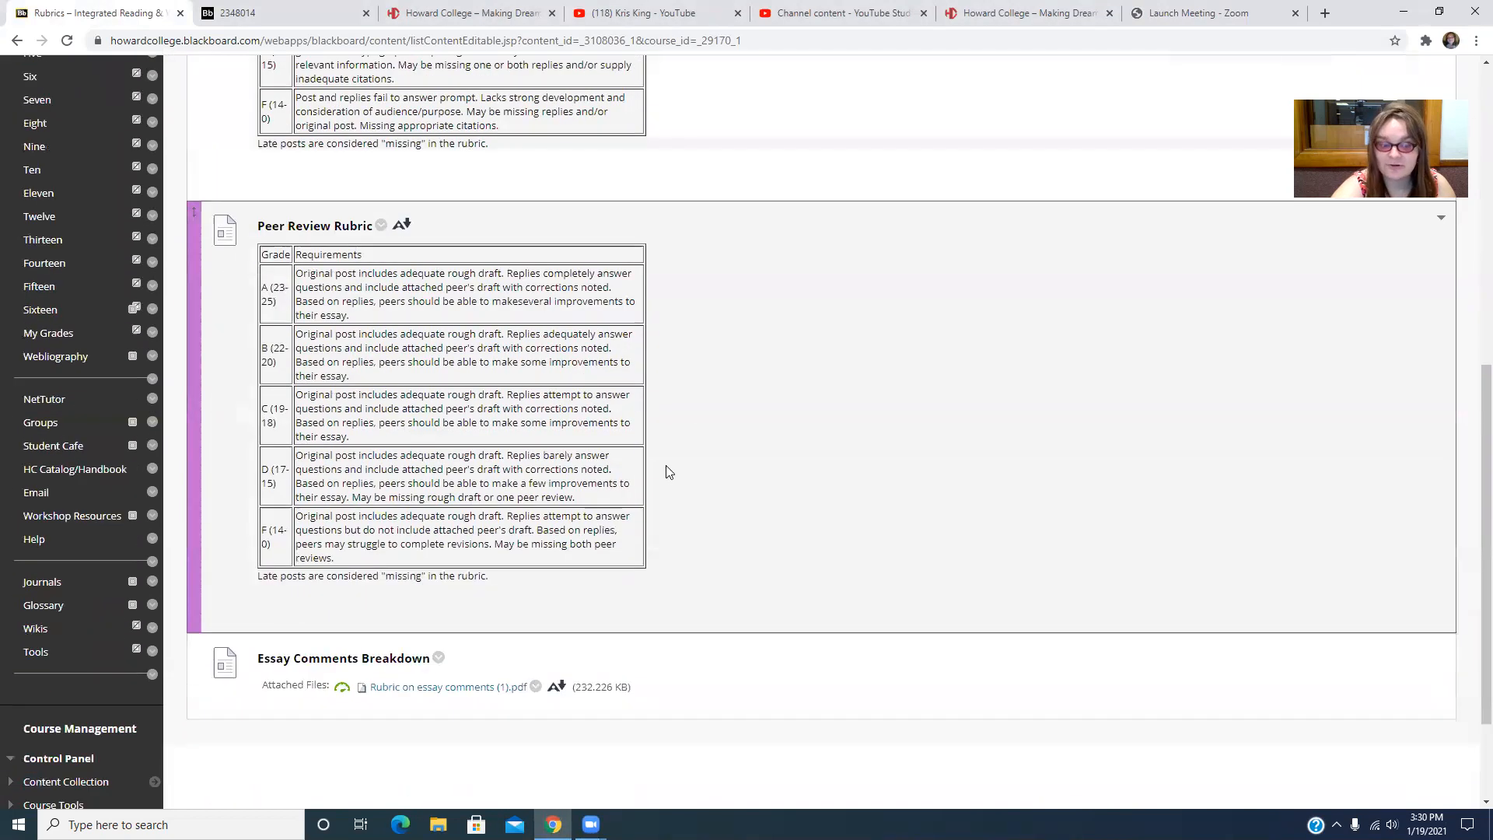
scroll("down", 3)
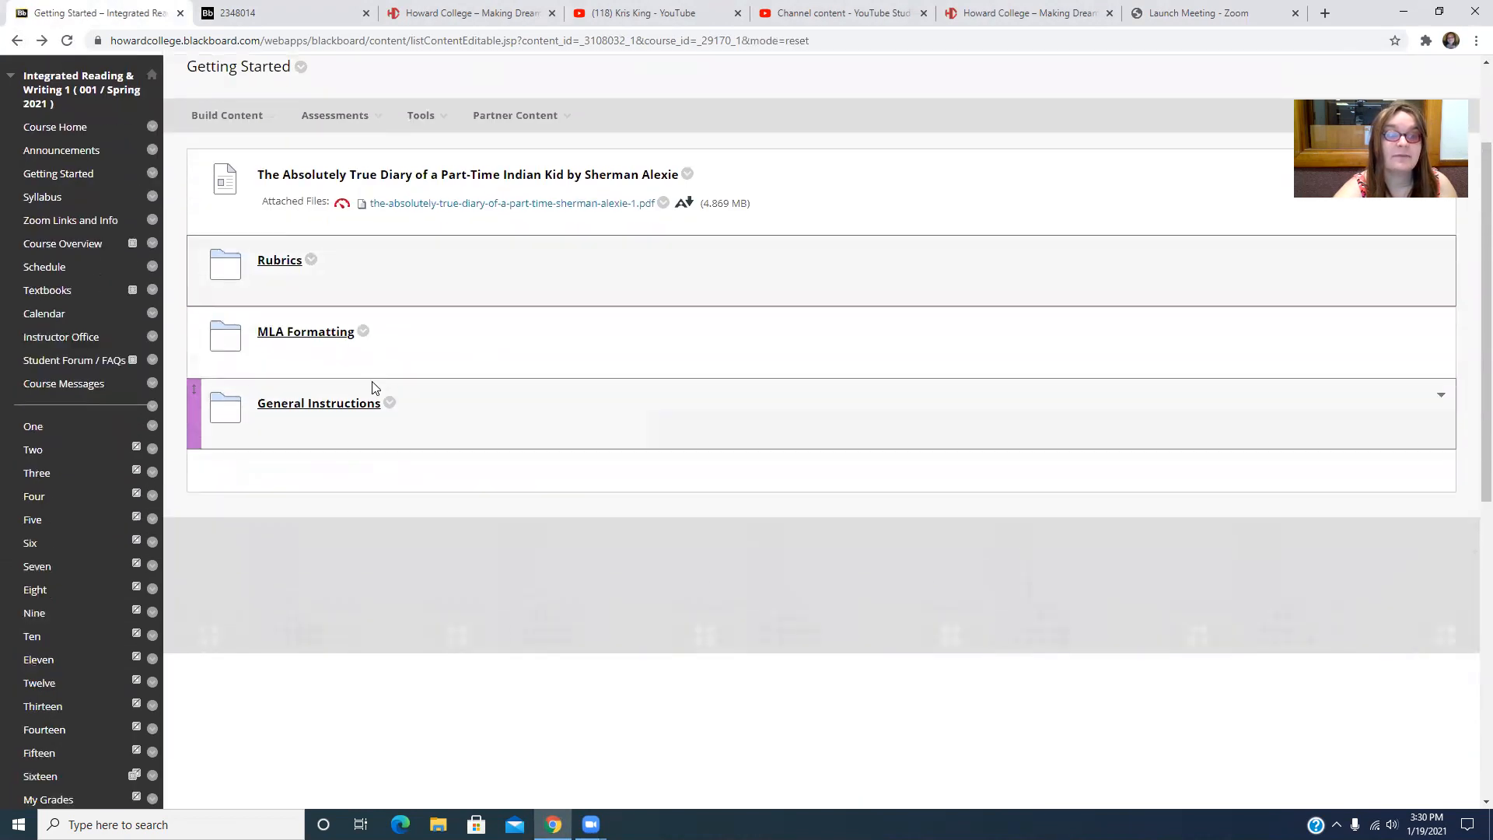
Enter the MLA Formatting folder with its Purdue OWL link and MLA Handbook 2016
left_click(304, 331)
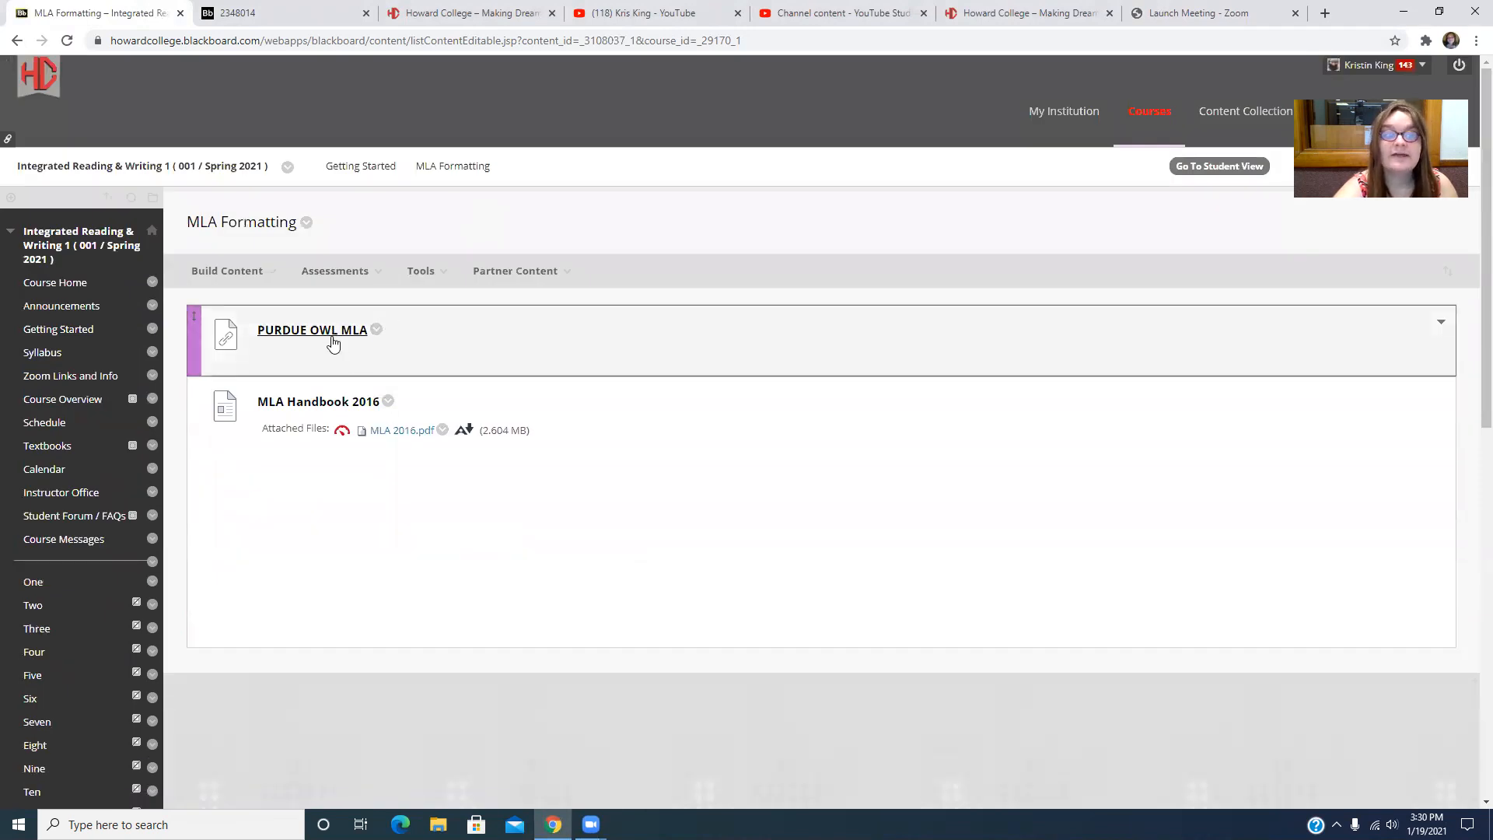
left_click(311, 330)
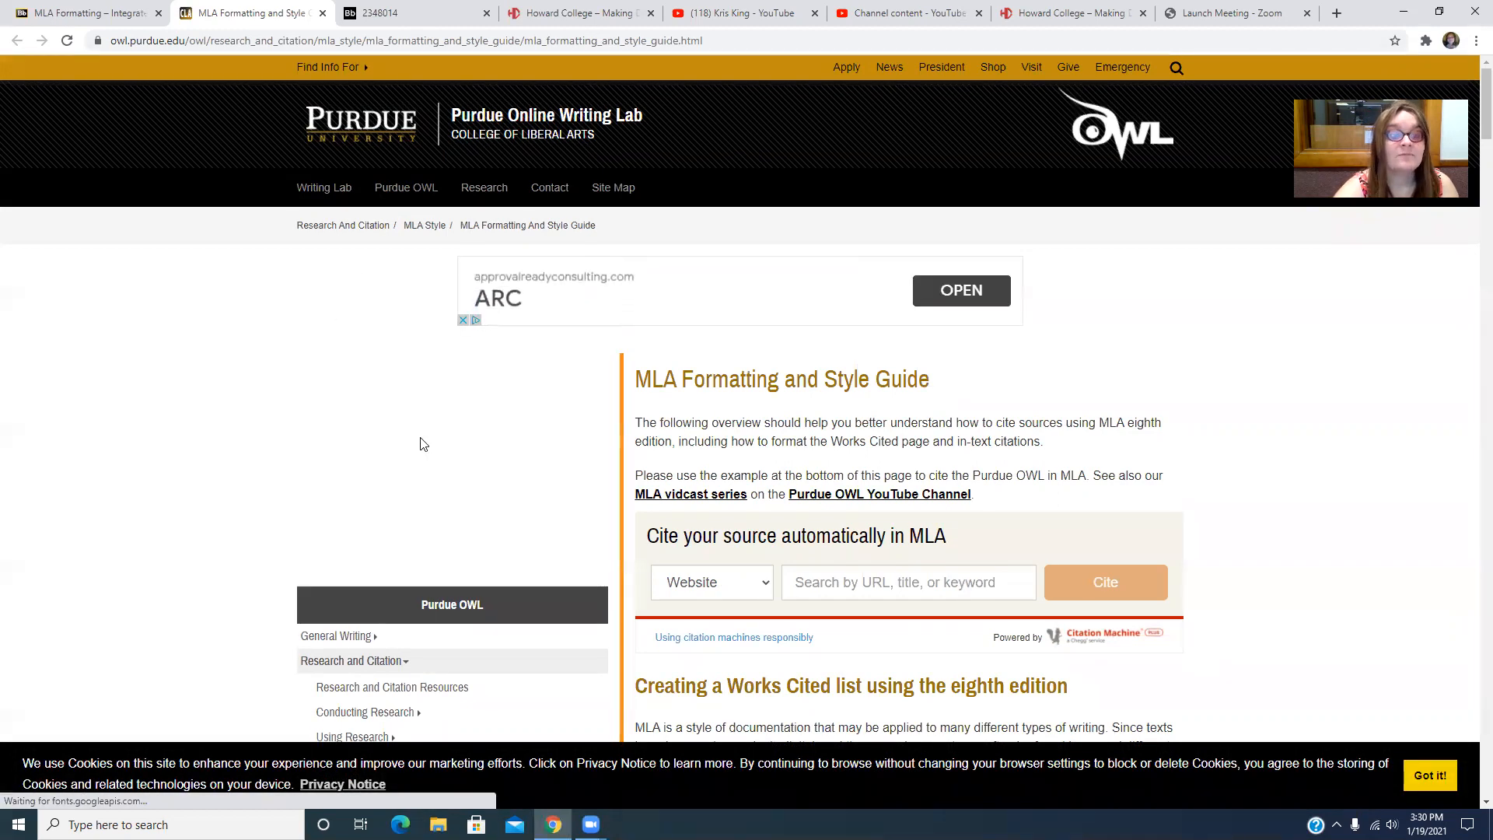
scroll("down", 3)
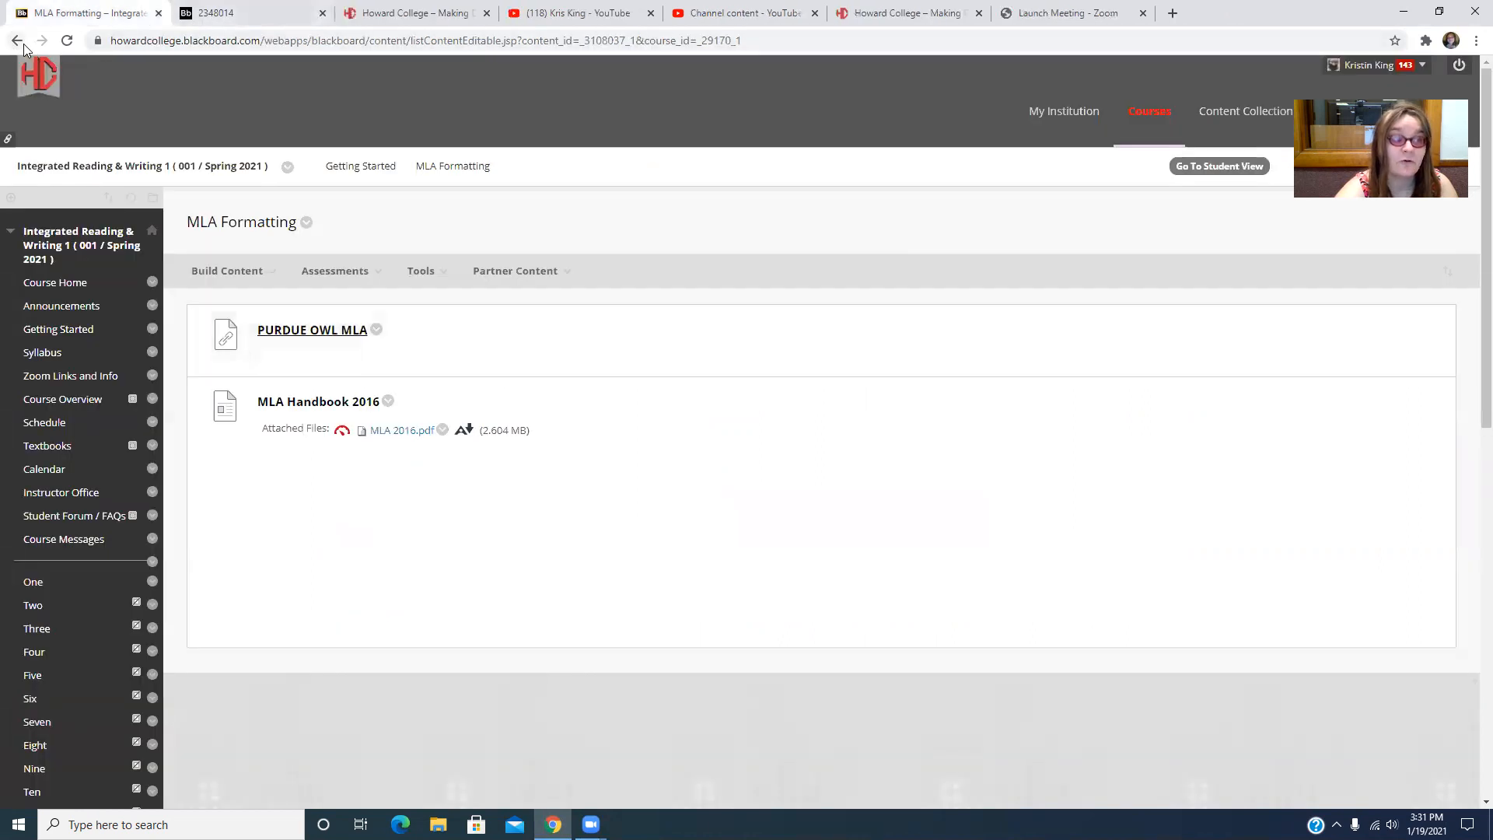
View the General Instructions folder with Peer Review Instructions, then go to the Syllabus page
left_click(29, 41)
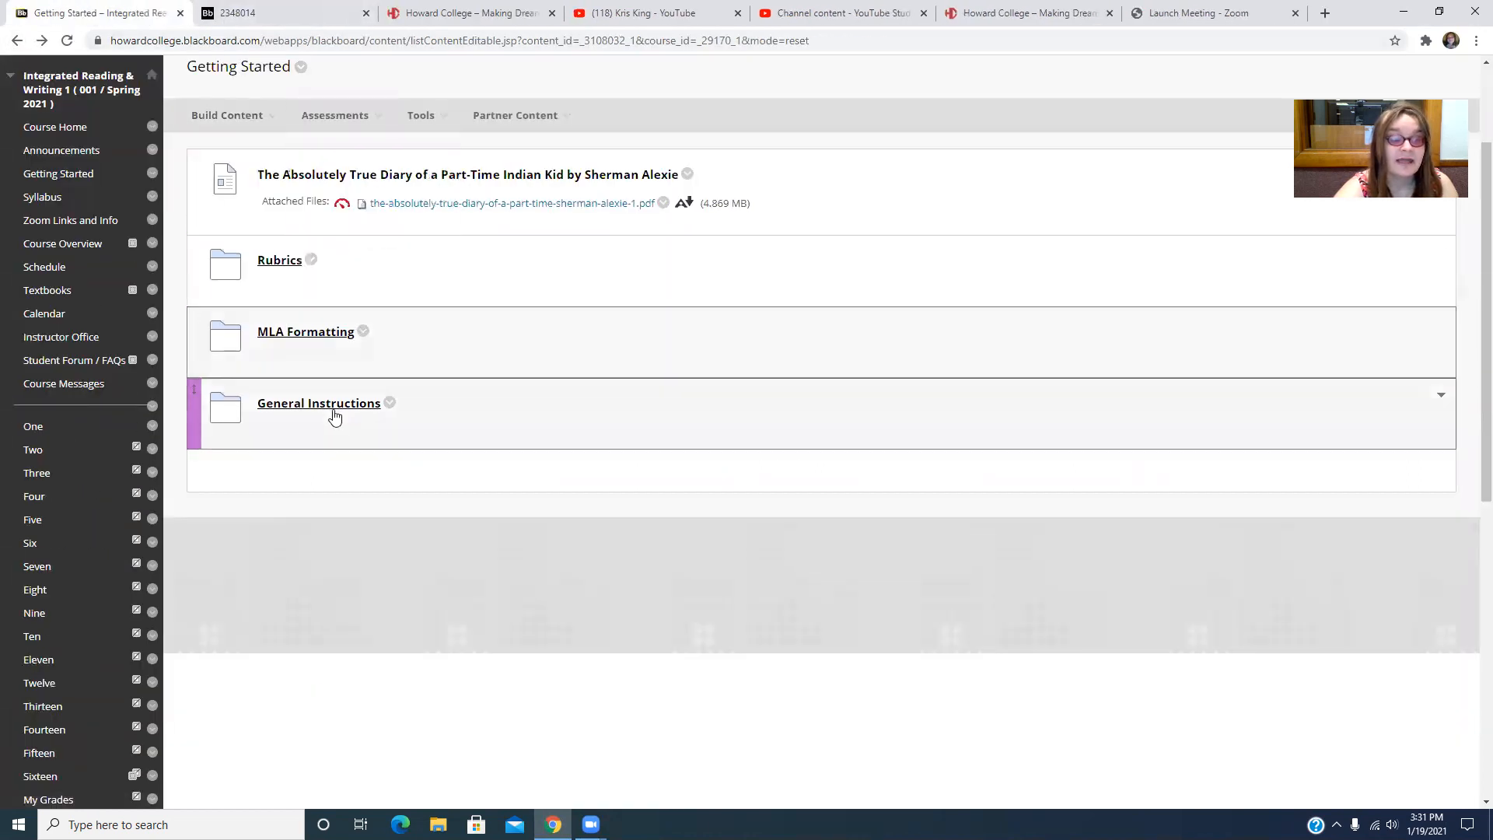
left_click(318, 402)
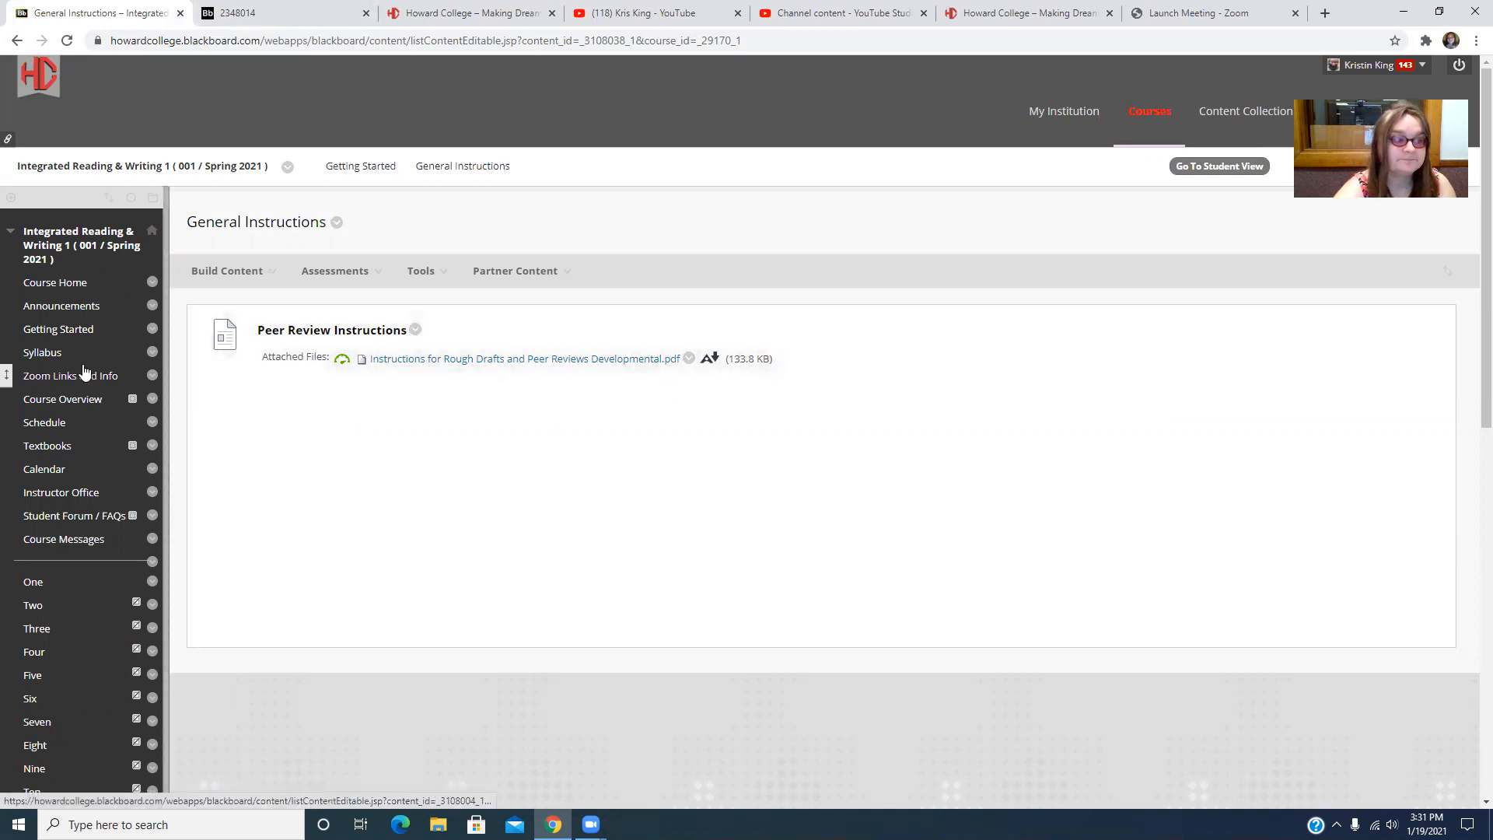
left_click(42, 352)
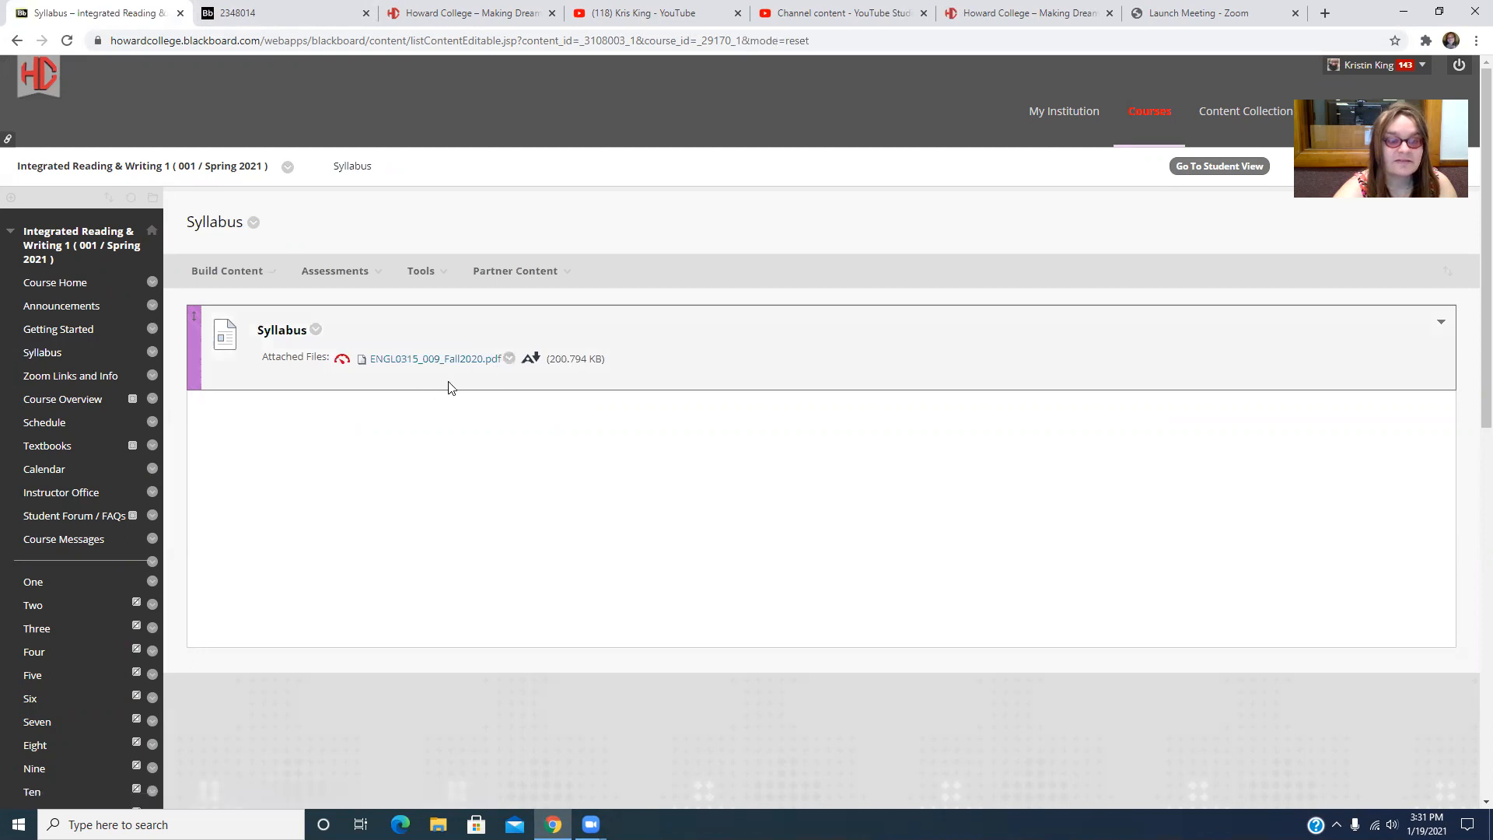
mouse_move(541, 382)
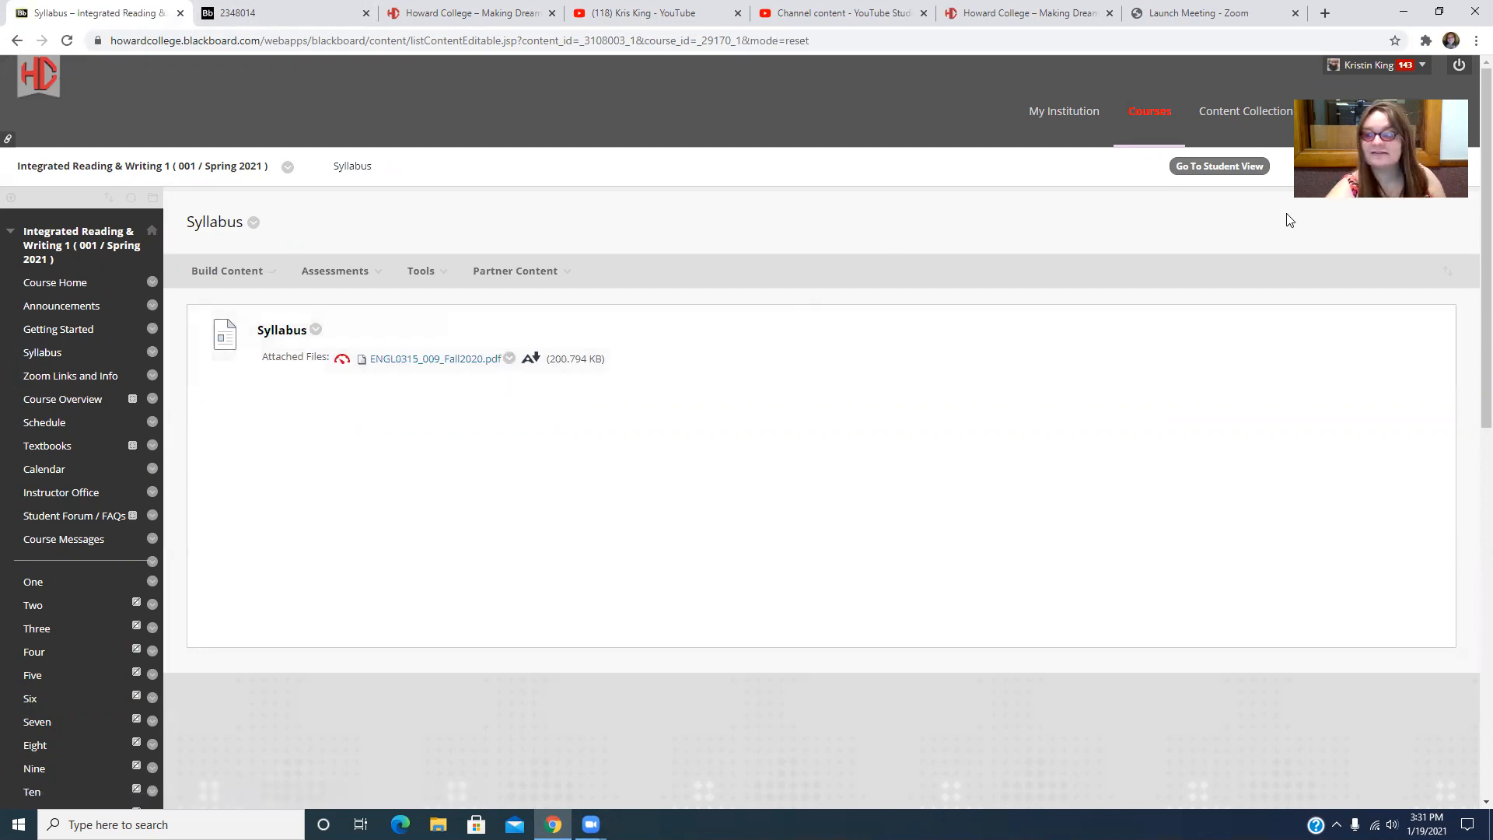
mouse_move(894, 120)
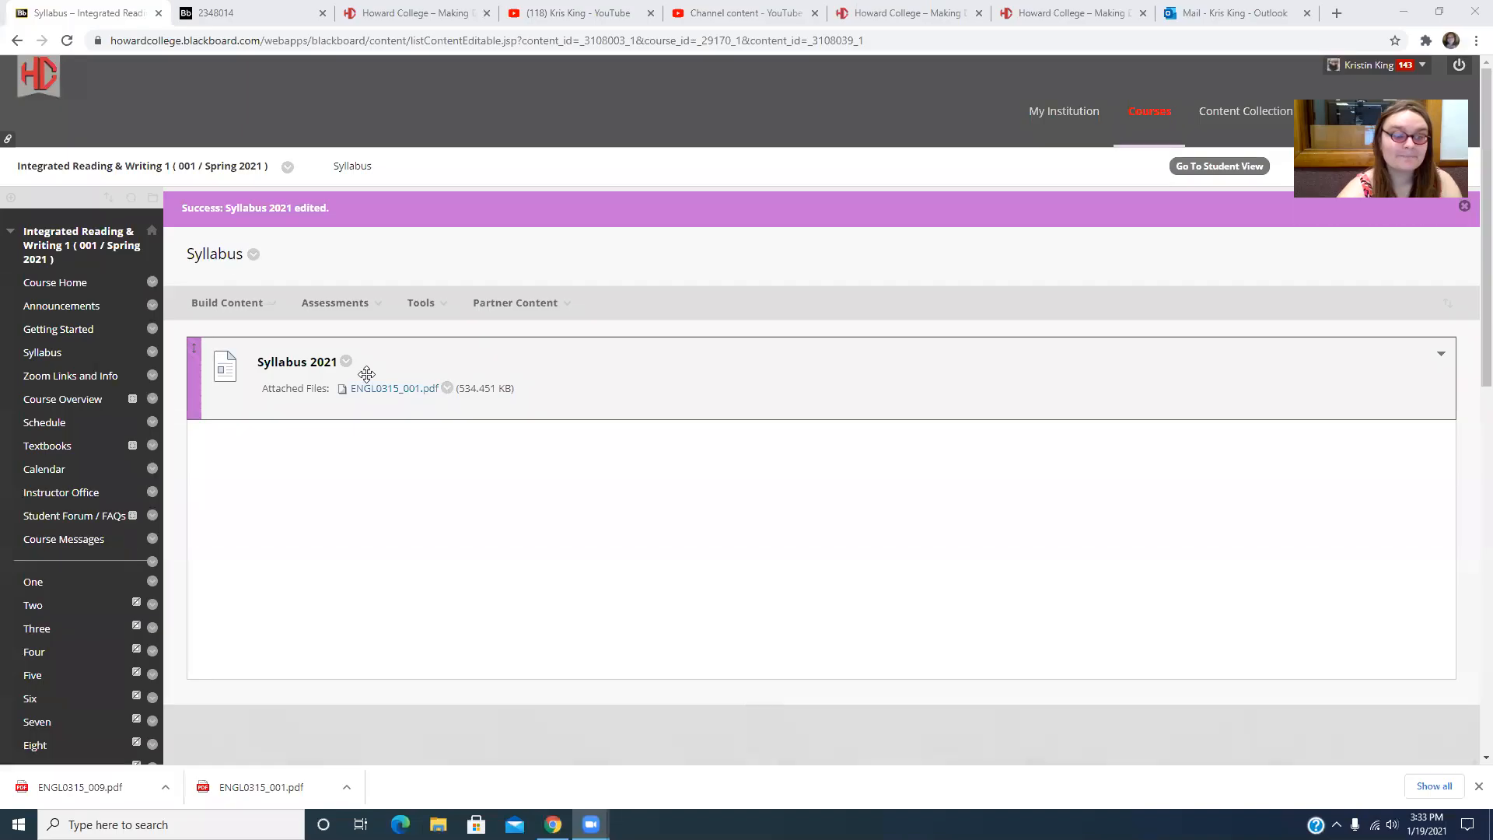
Open the ENGL0315_001.pdf attachment under the Syllabus 2021 item
left_click(389, 389)
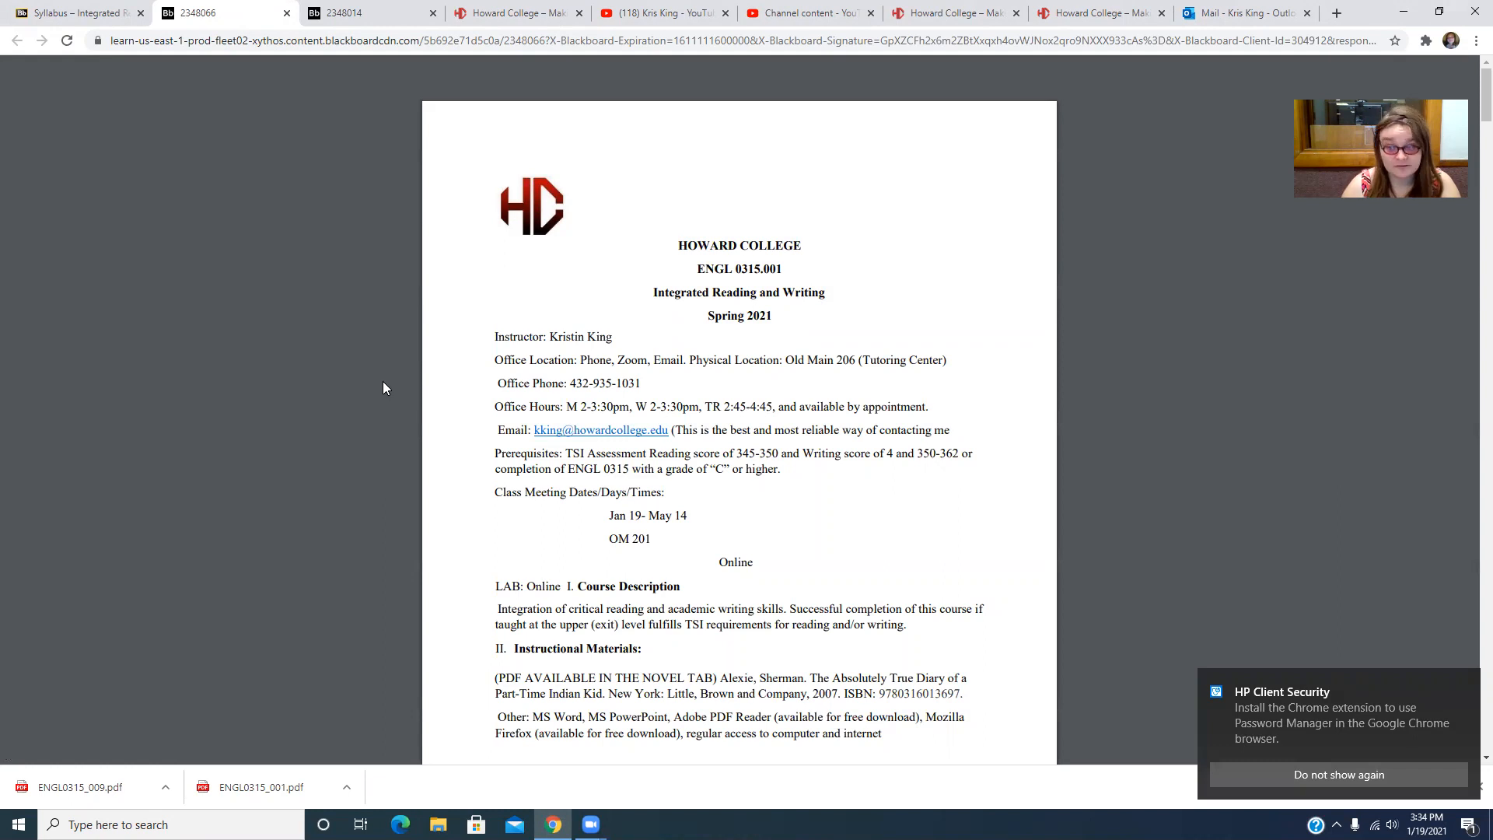
Dismiss the HP Client Security notification and scroll past description and materials to Course Requirements
left_click(1338, 774)
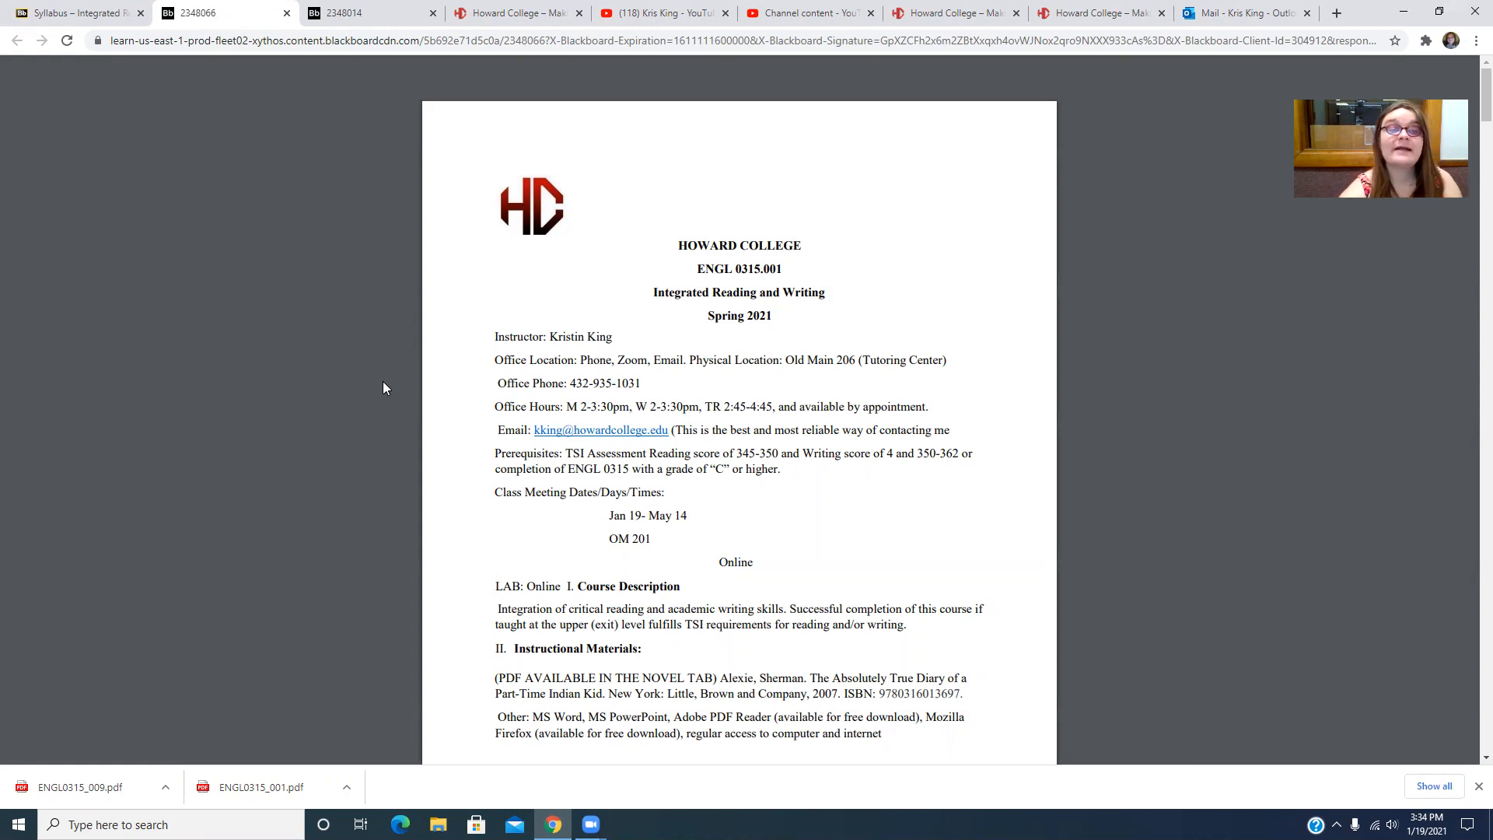
mouse_move(492, 425)
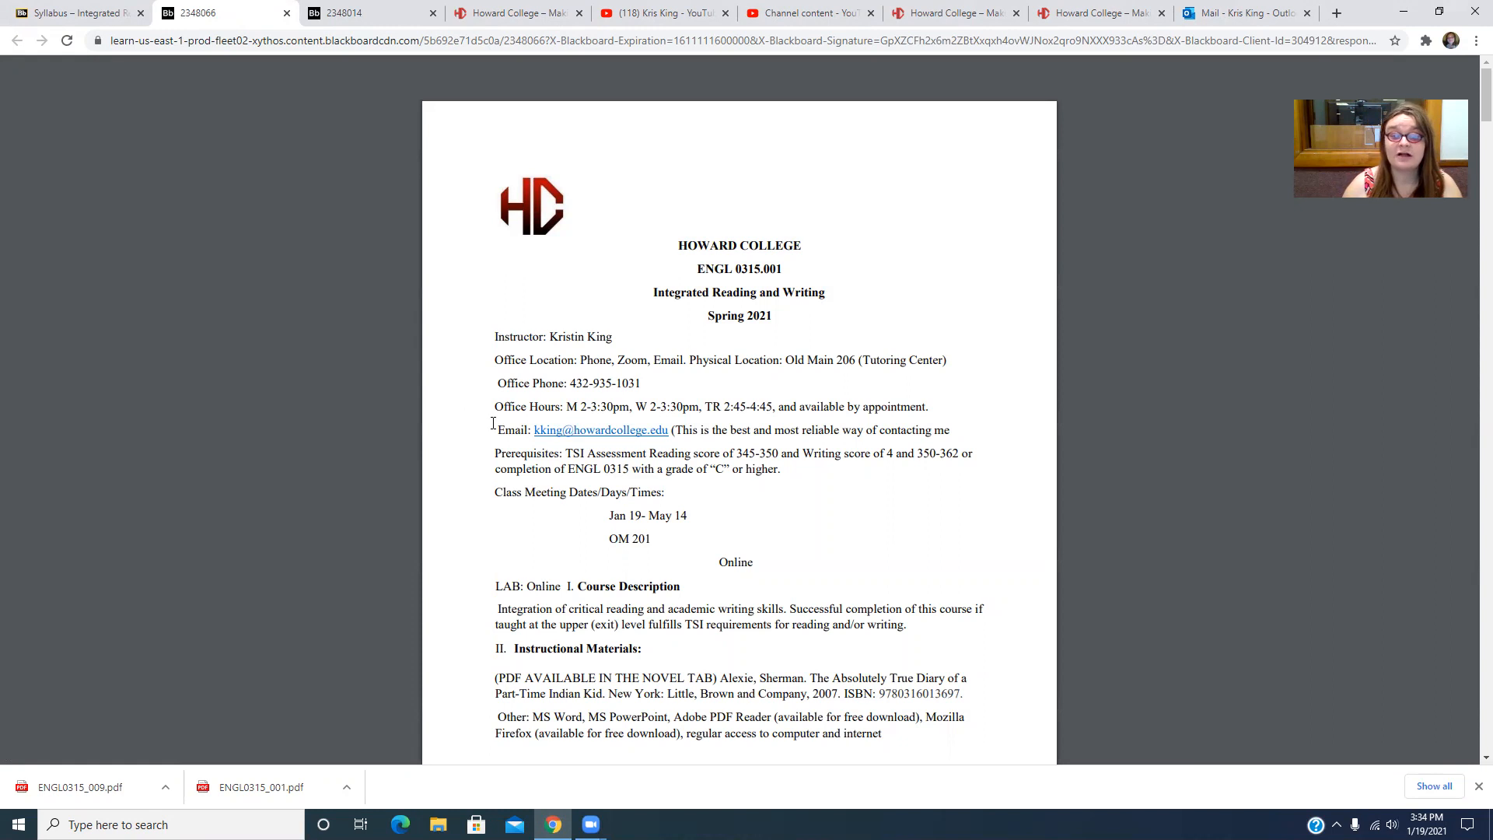
scroll("down", 3)
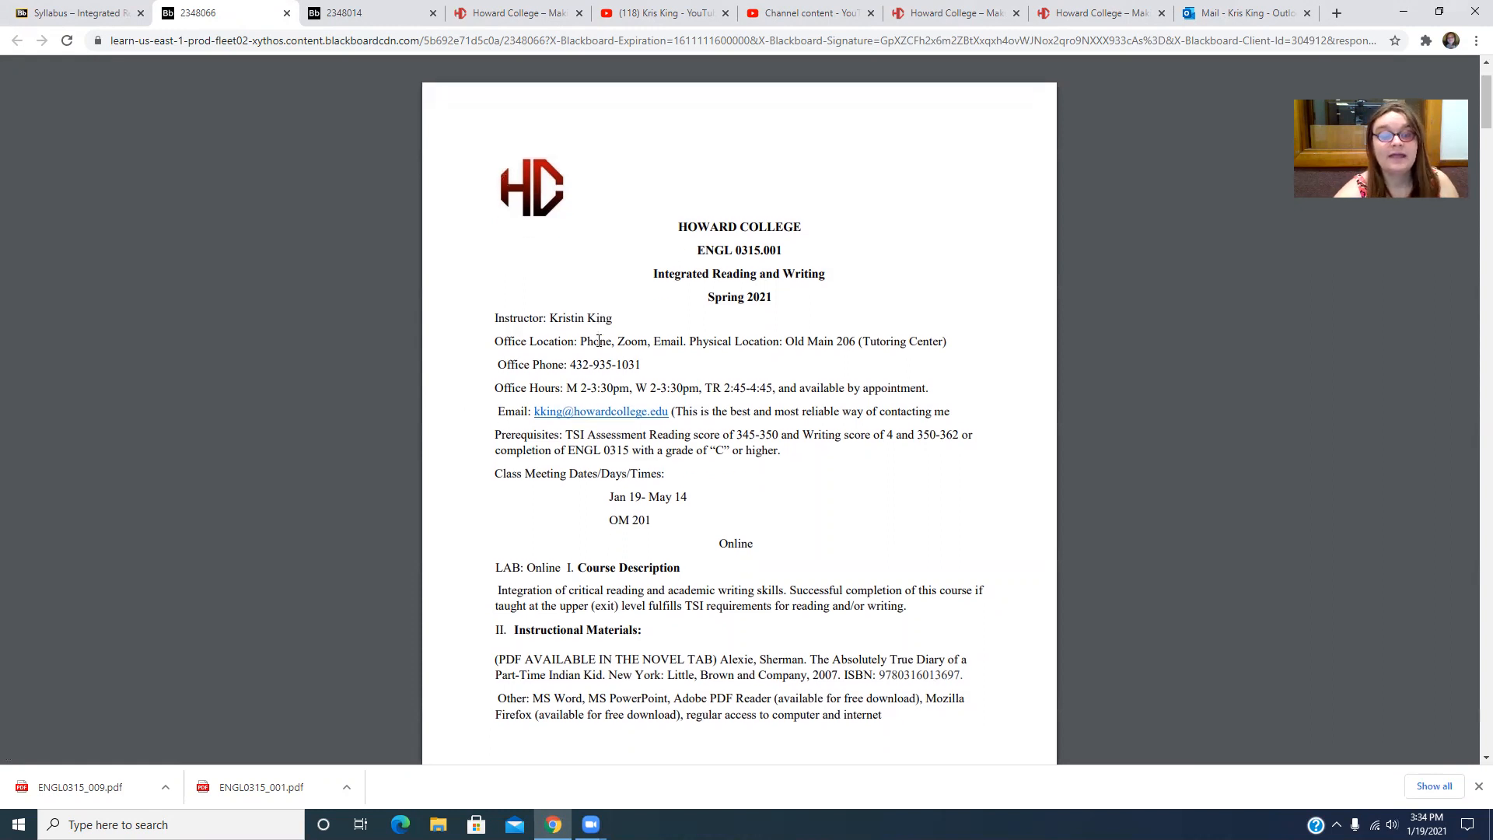
scroll("down", 3)
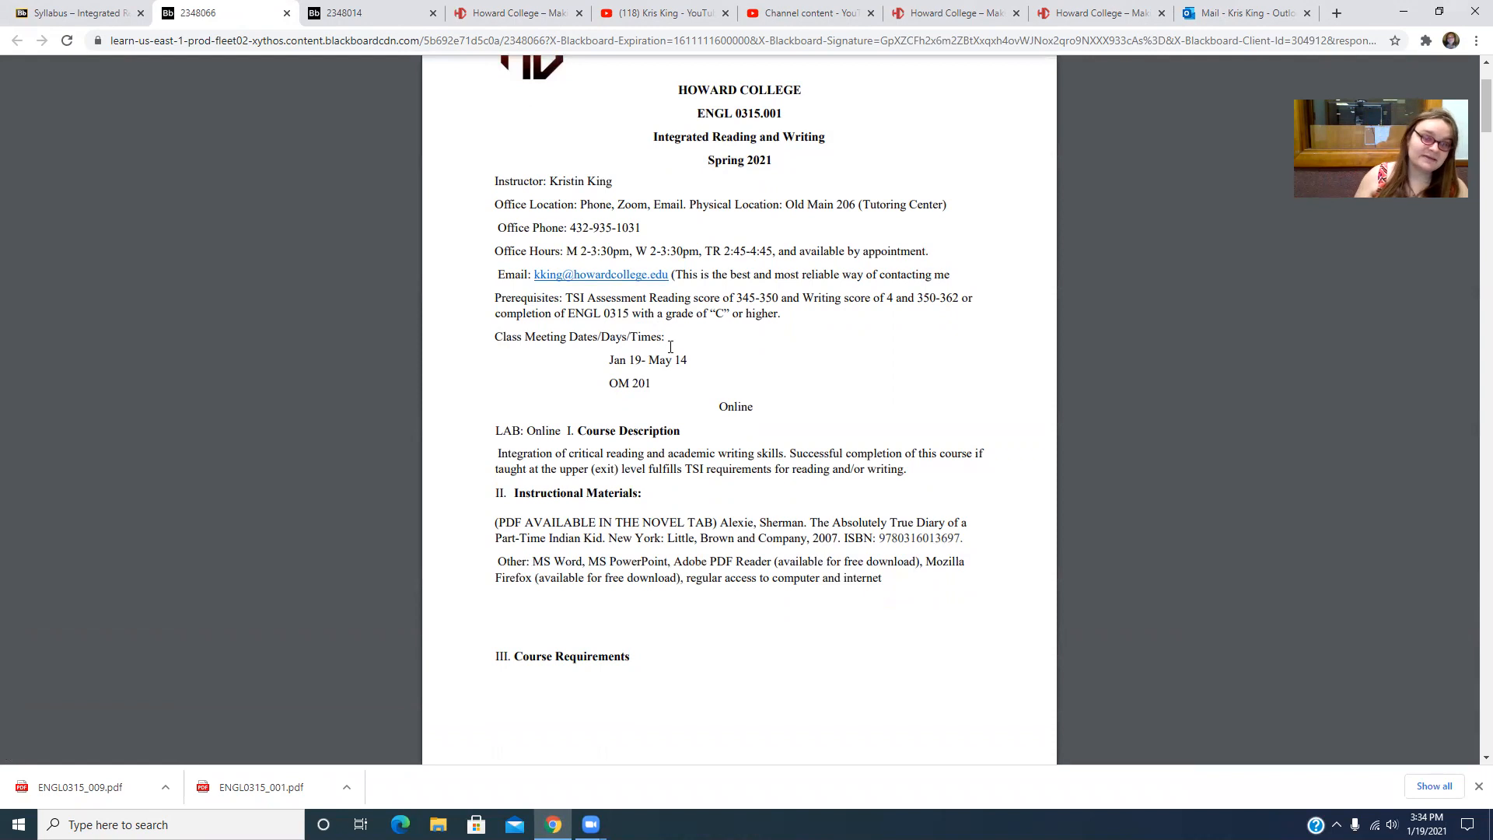
mouse_move(653, 325)
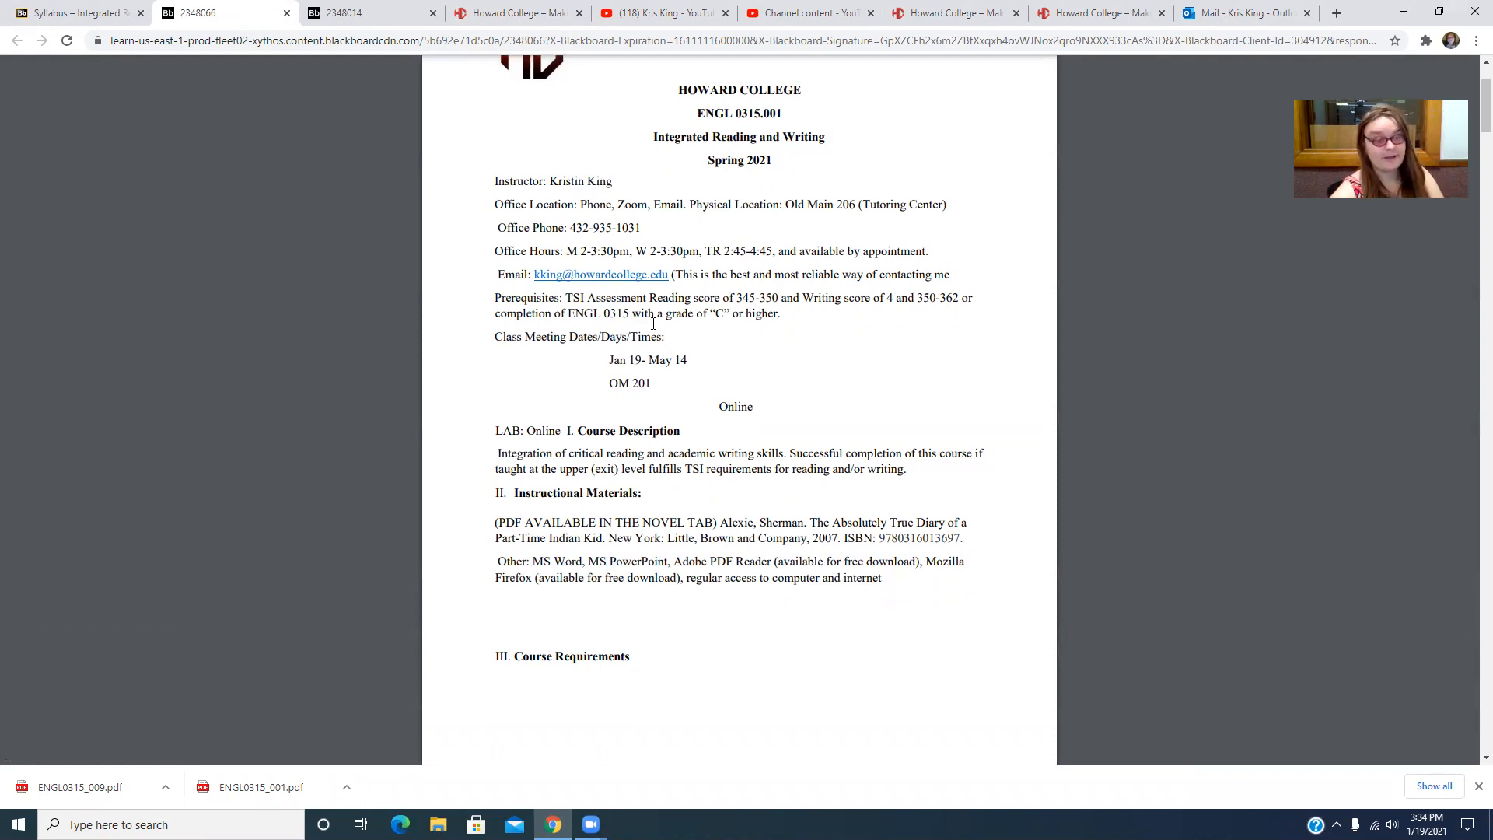
scroll("down", 3)
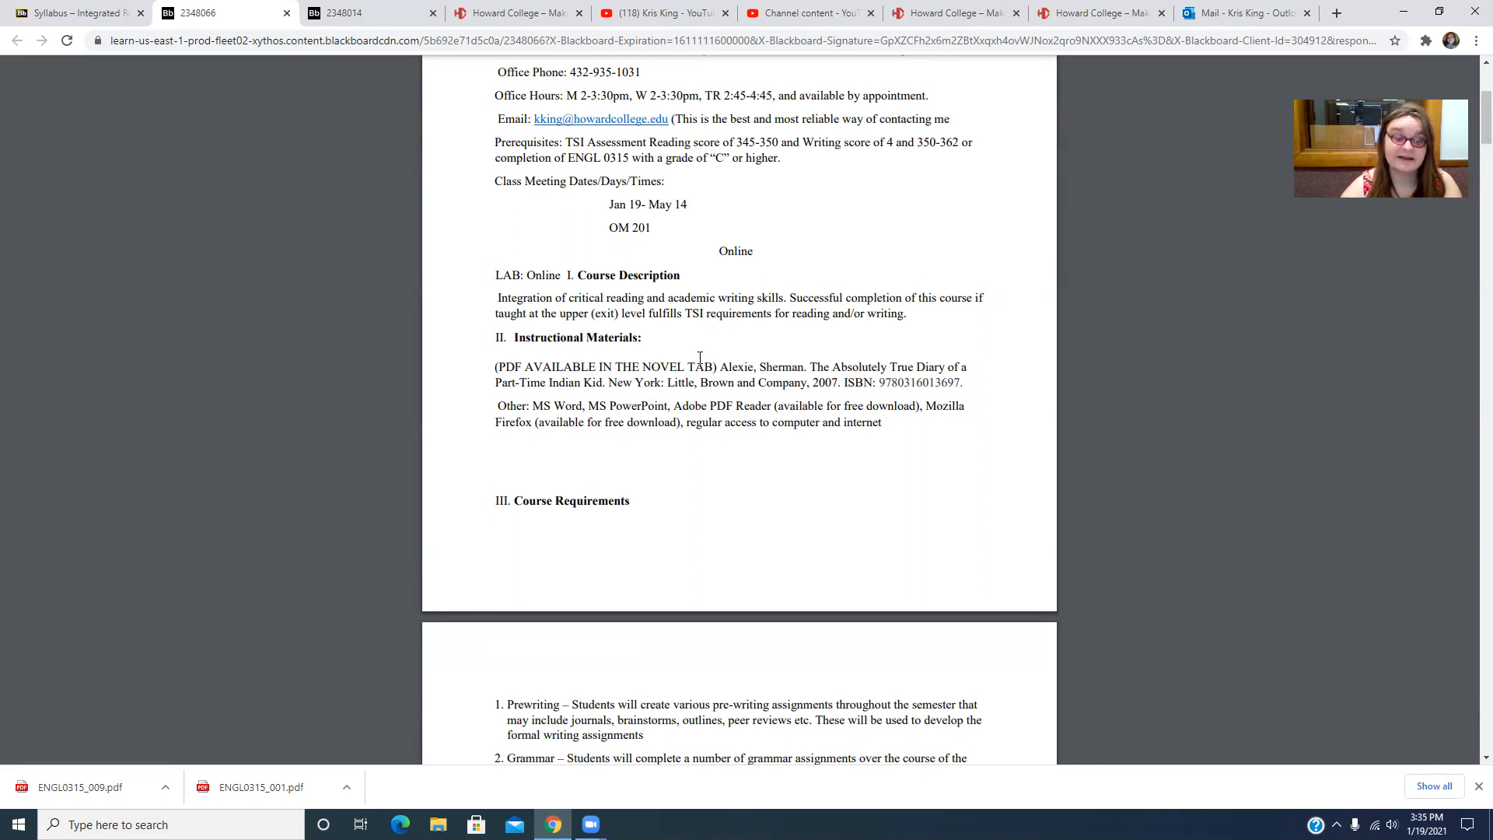
Scroll through the numbered course requirements and highlighted MLA submission policy to Program Outcomes
scroll("down", 3)
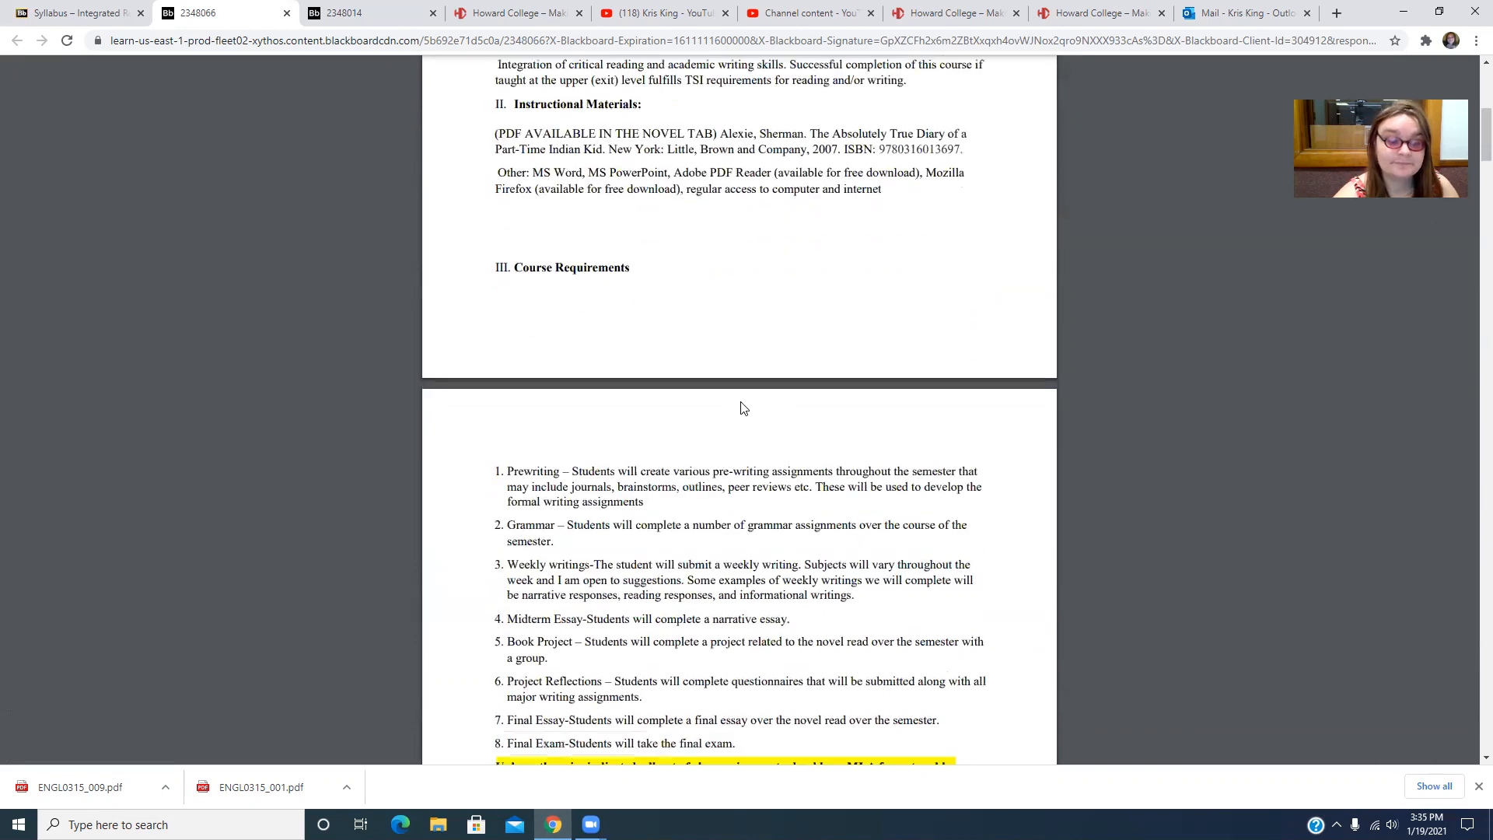
scroll("down", 3)
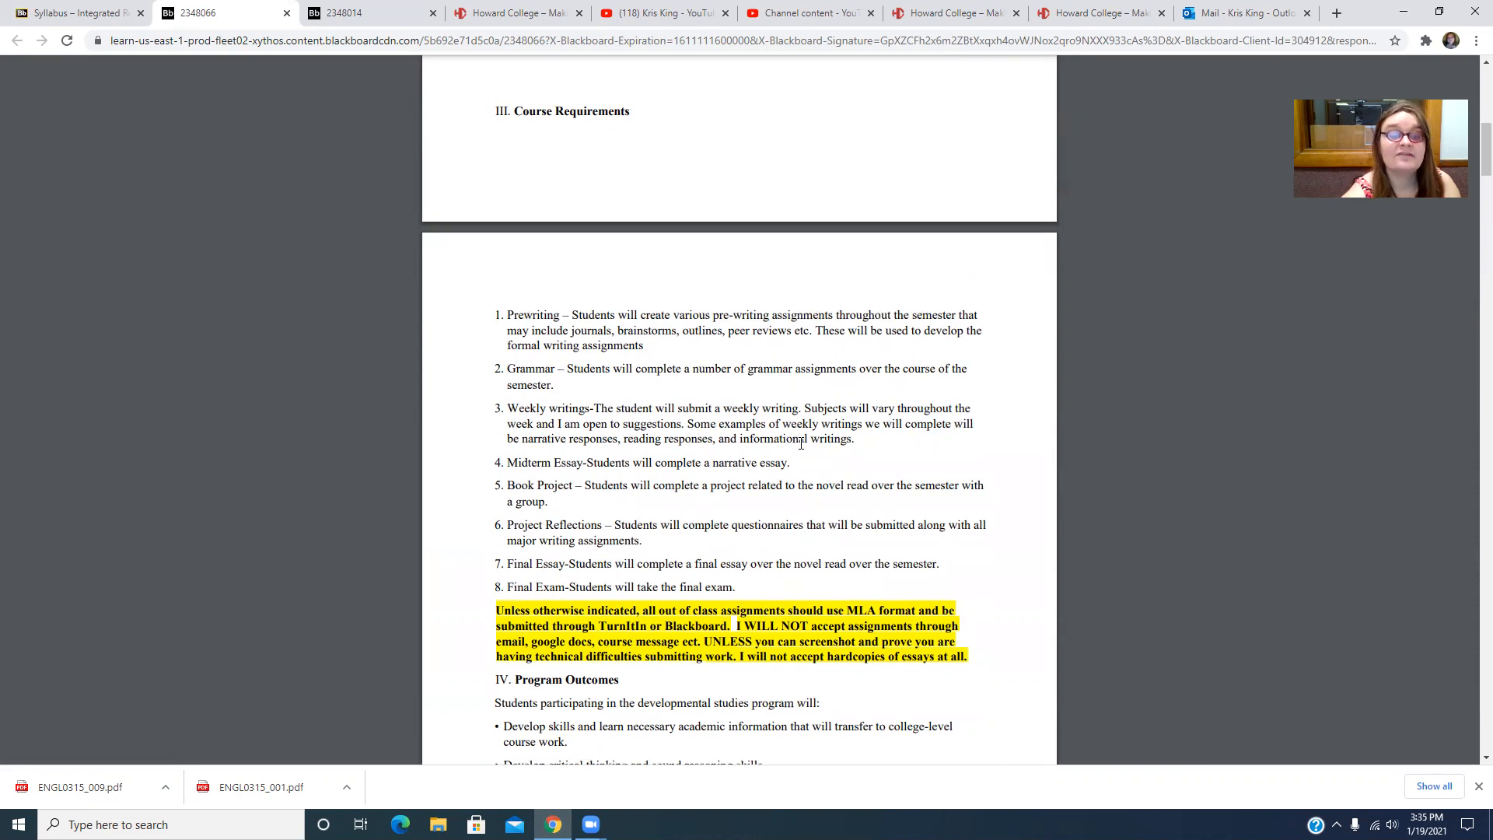
scroll("down", 3)
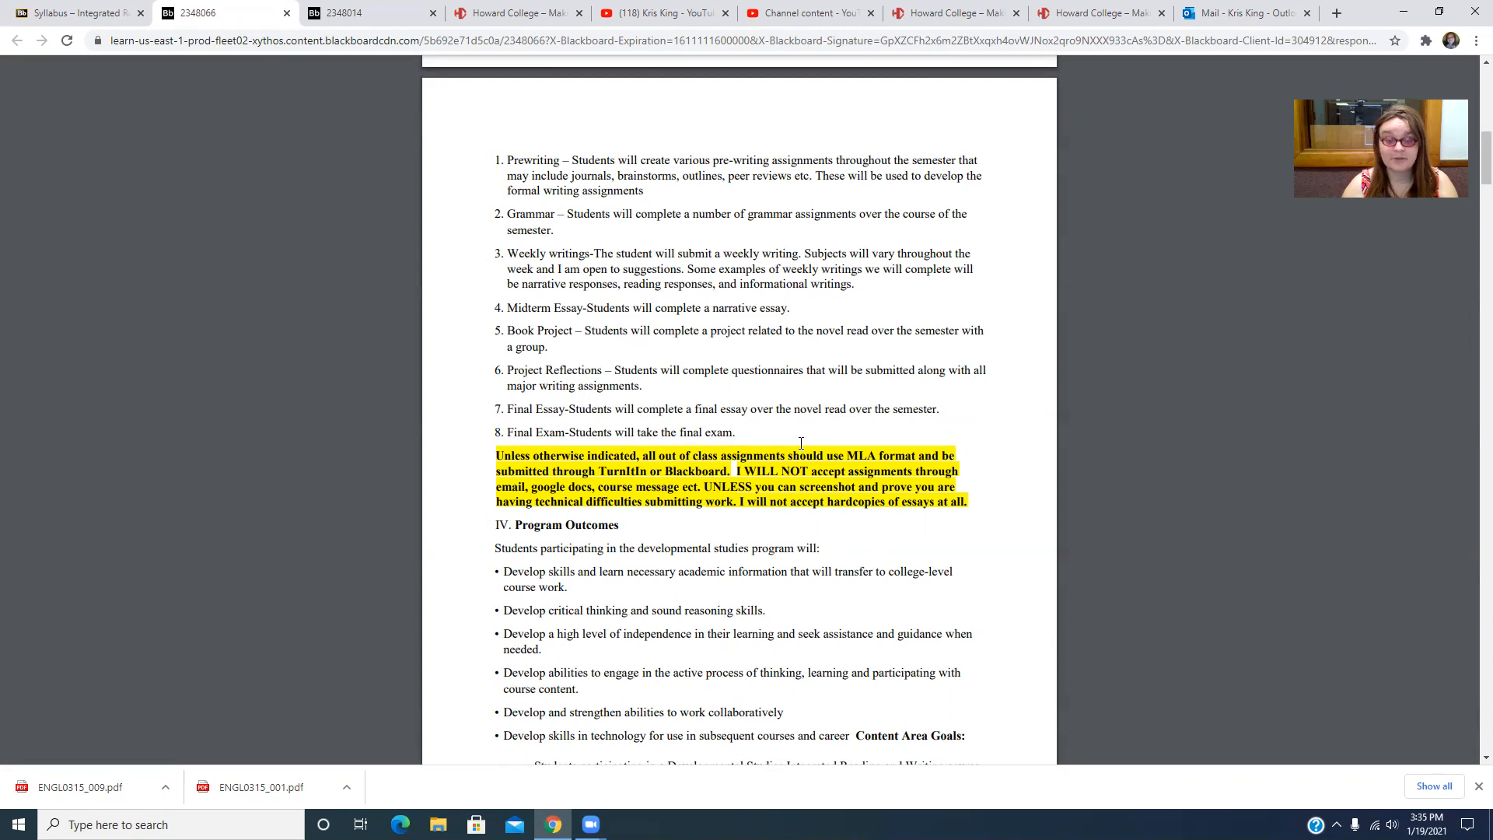
scroll("down", 3)
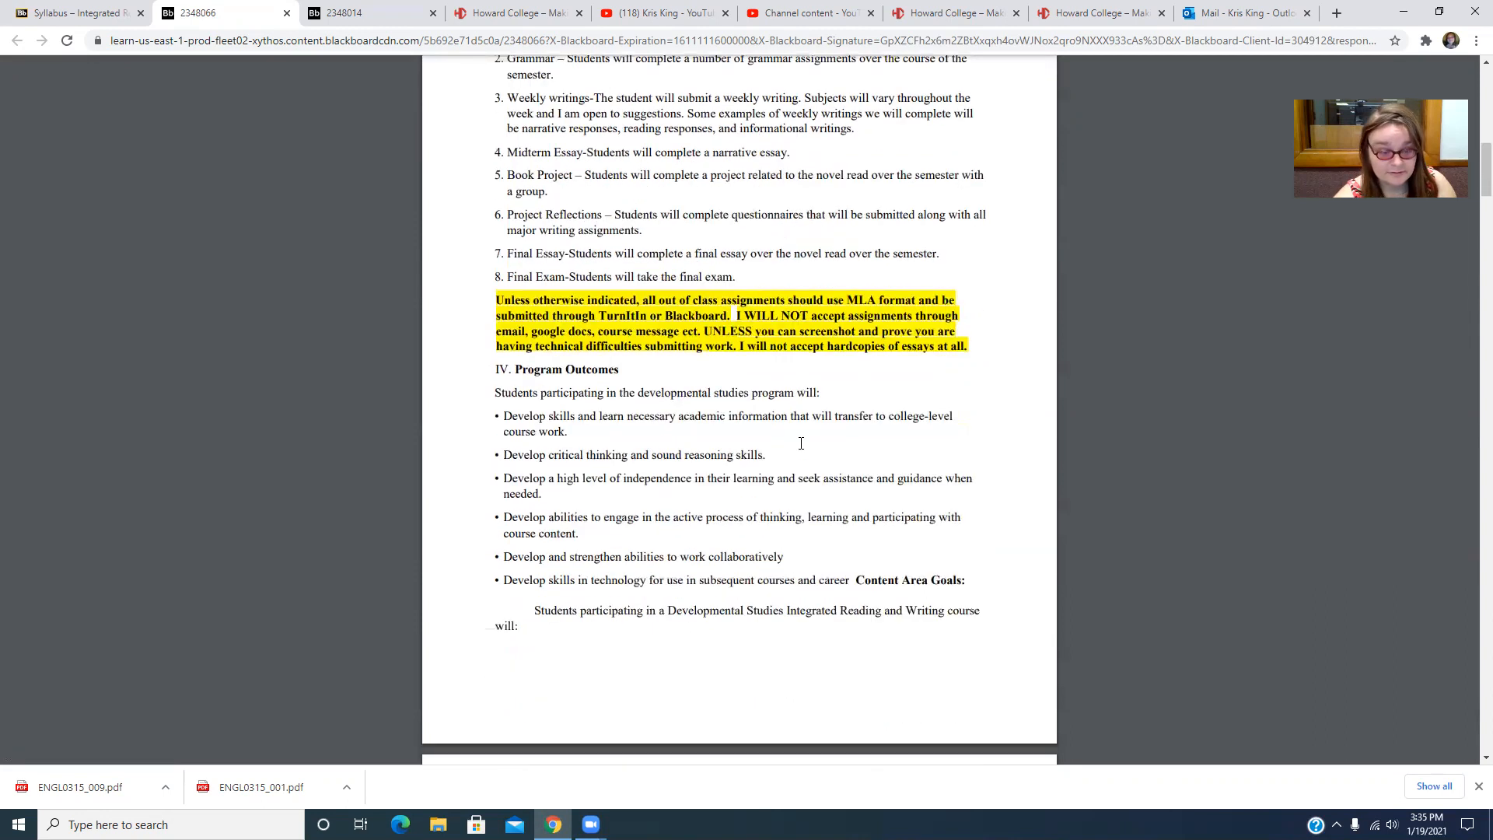
Scroll past attendance, late work and grading scale to the Accessibility Statement and Course Calendar
scroll("down", 3)
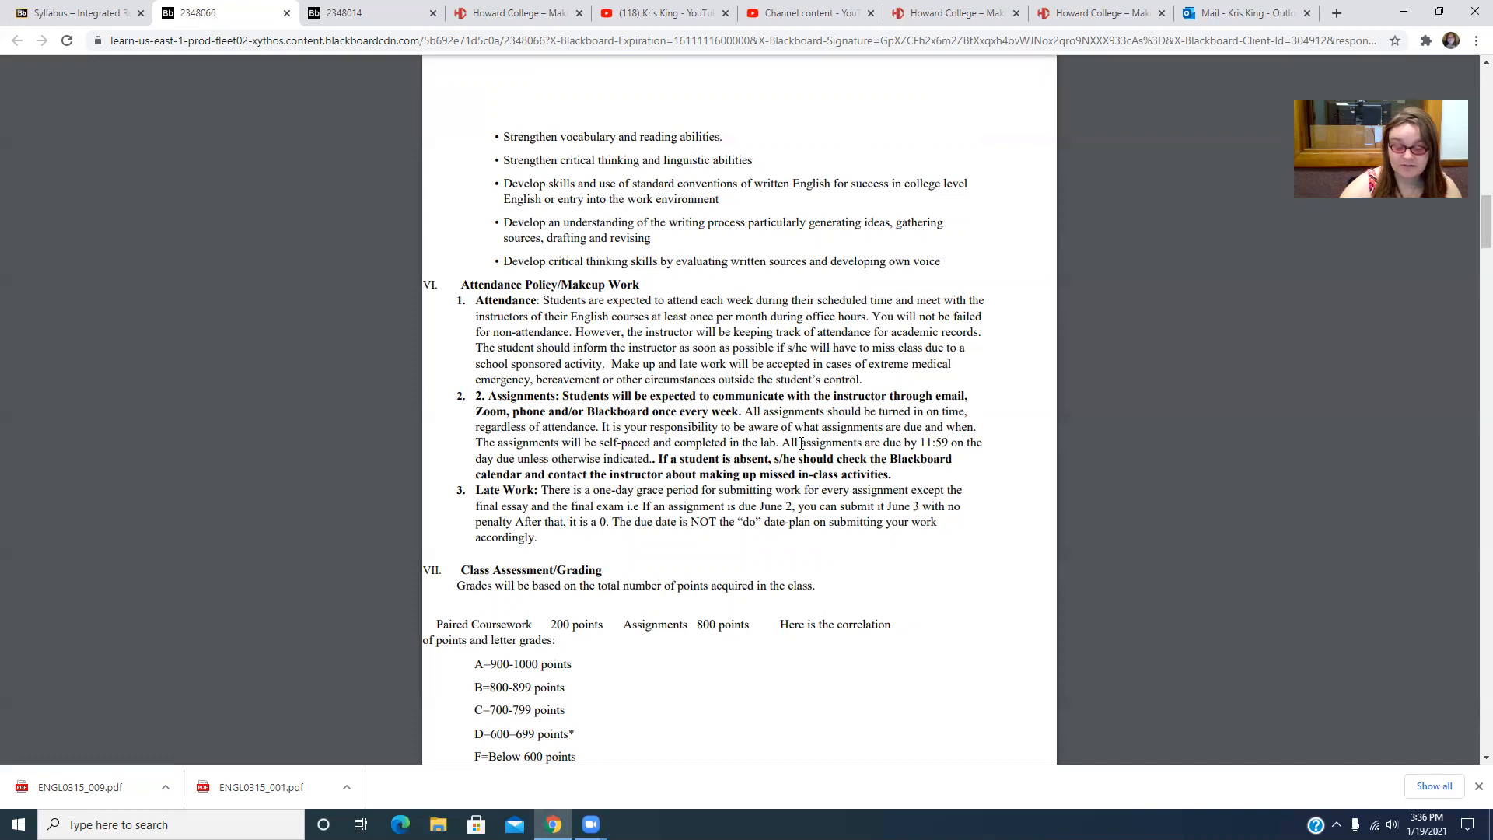
scroll("down", 3)
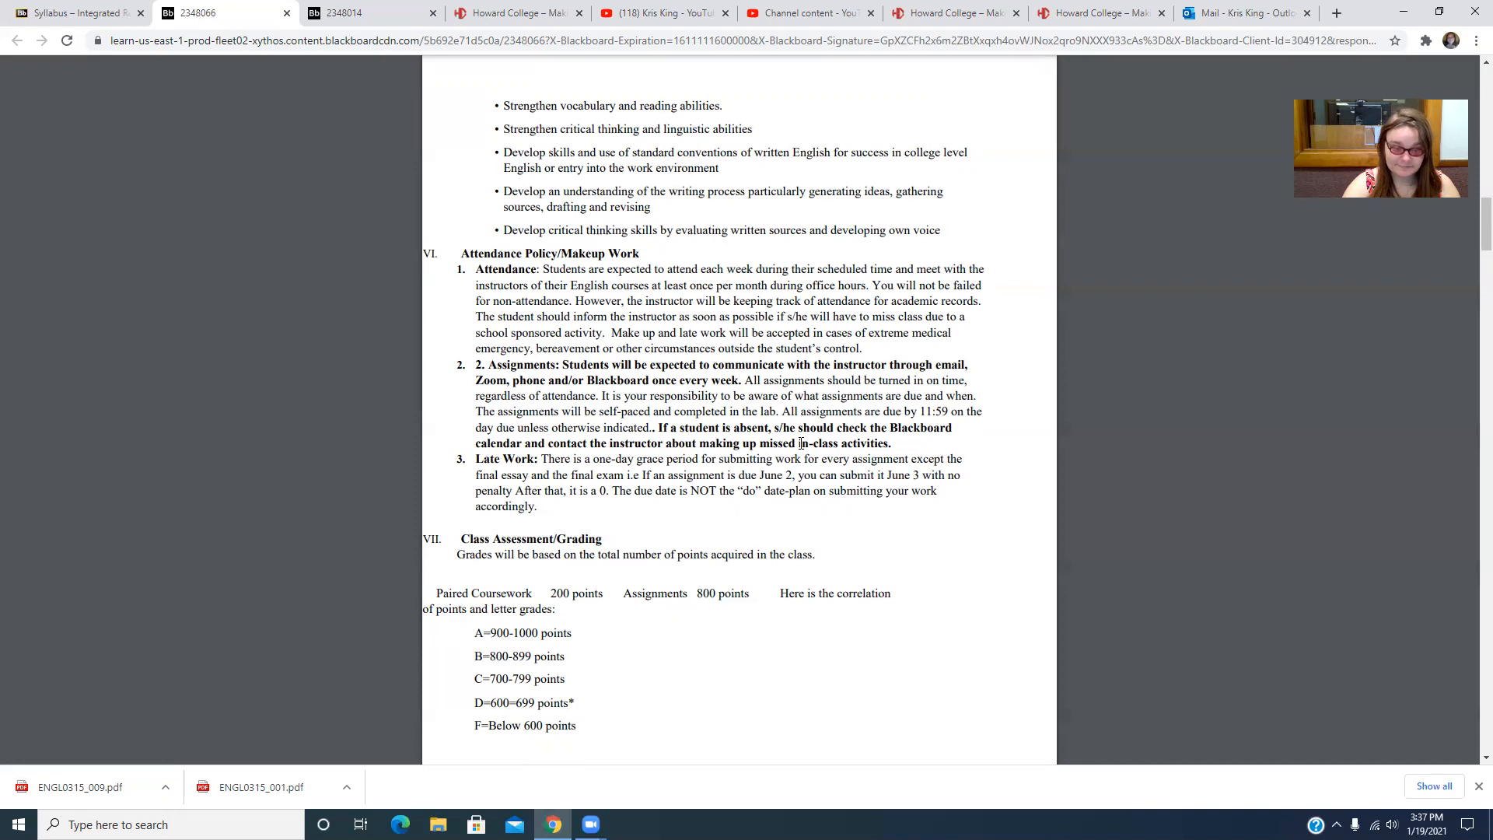
scroll("down", 3)
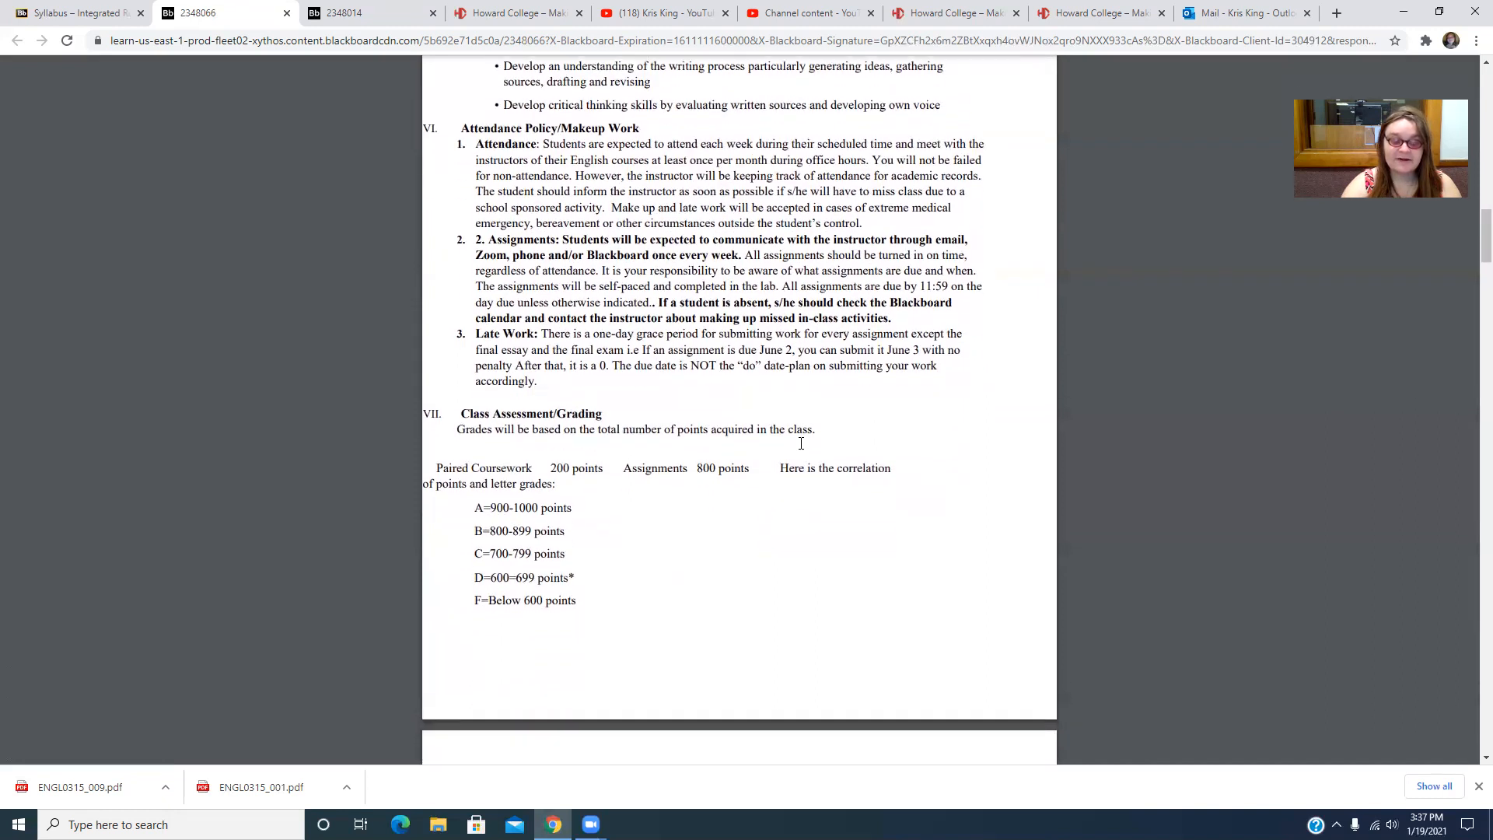
scroll("down", 3)
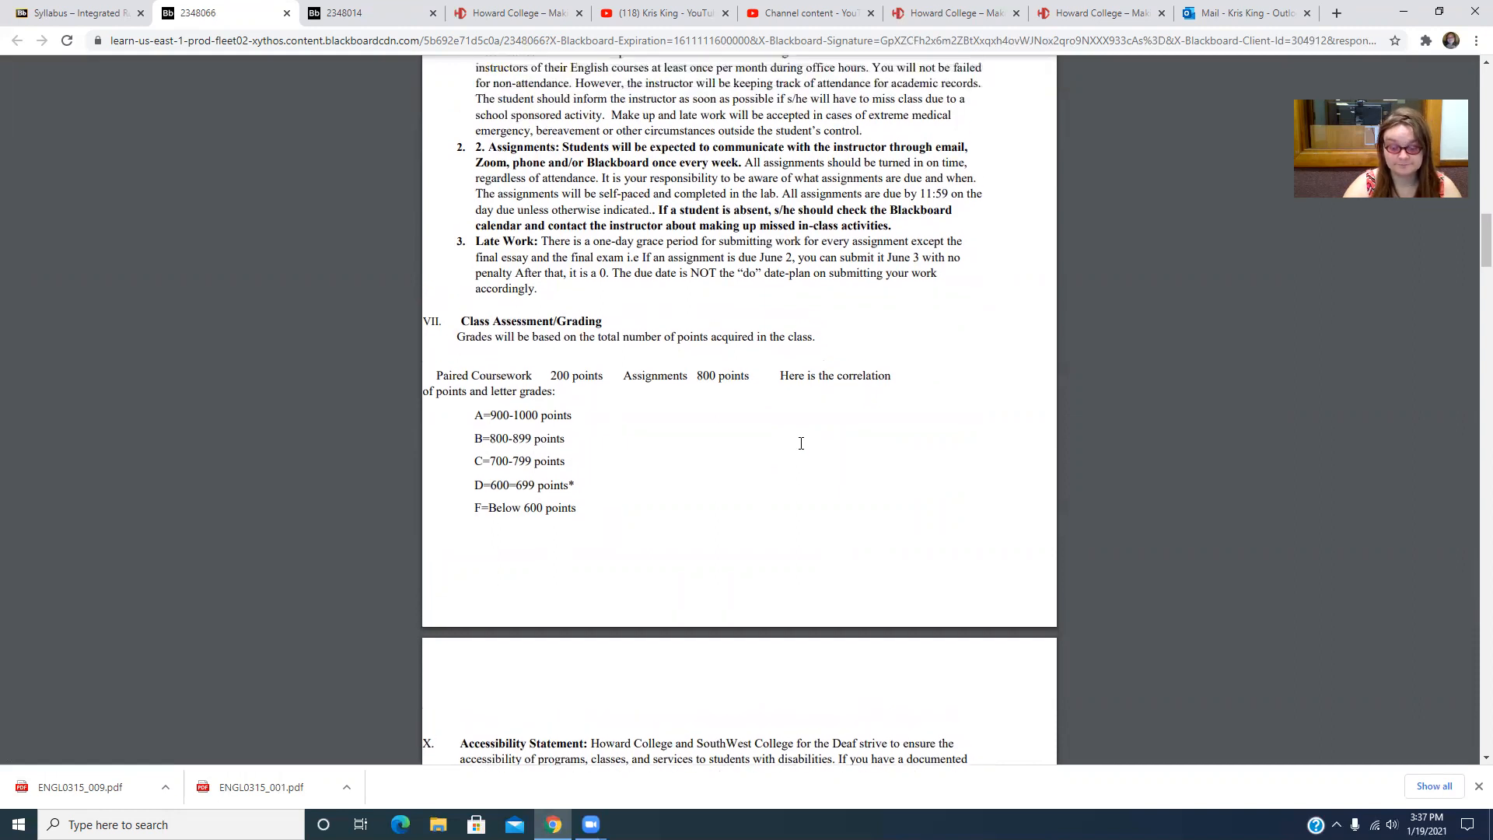
scroll("down", 3)
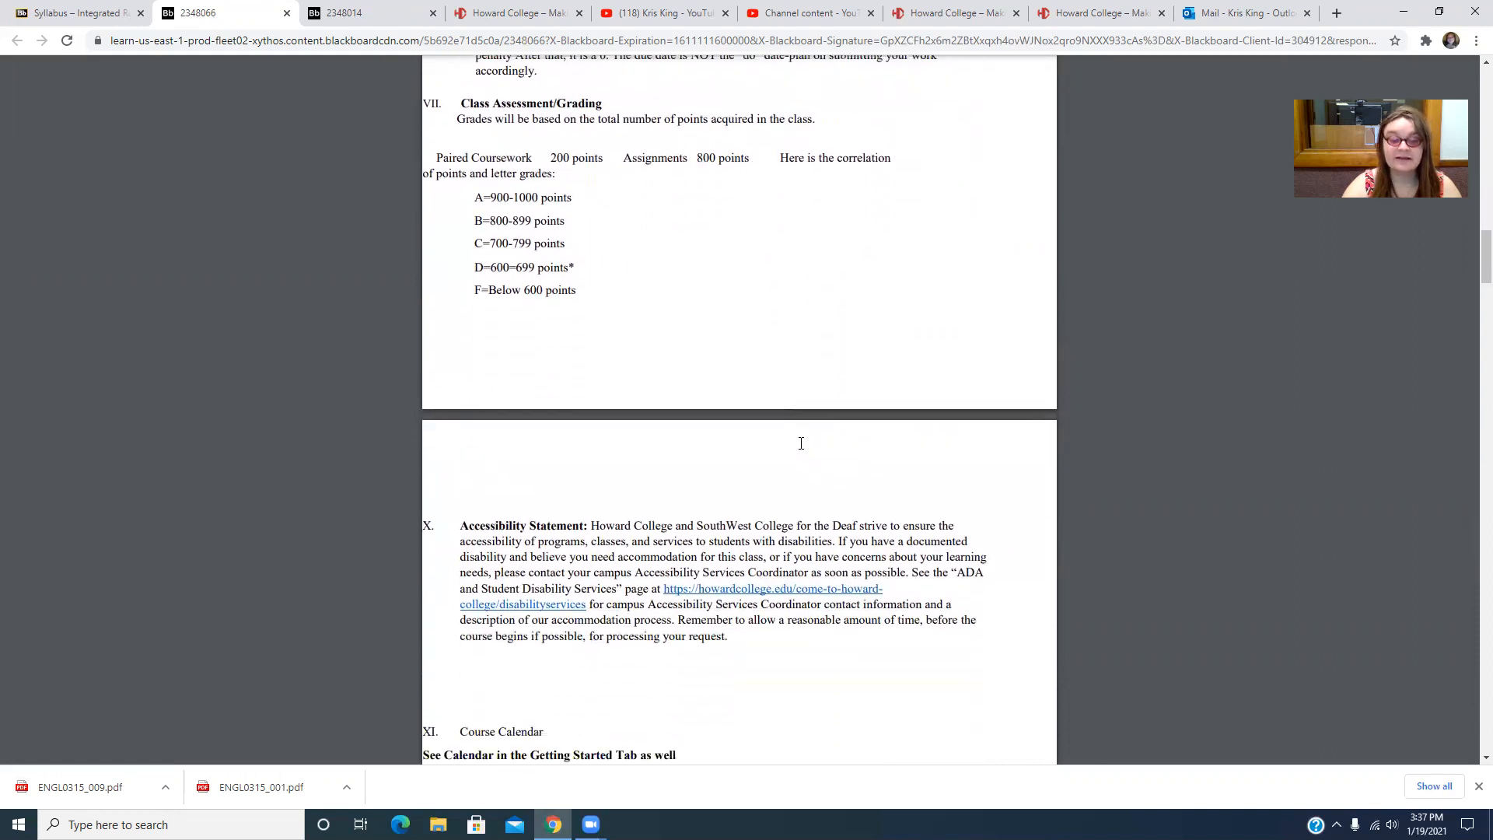
scroll("down", 3)
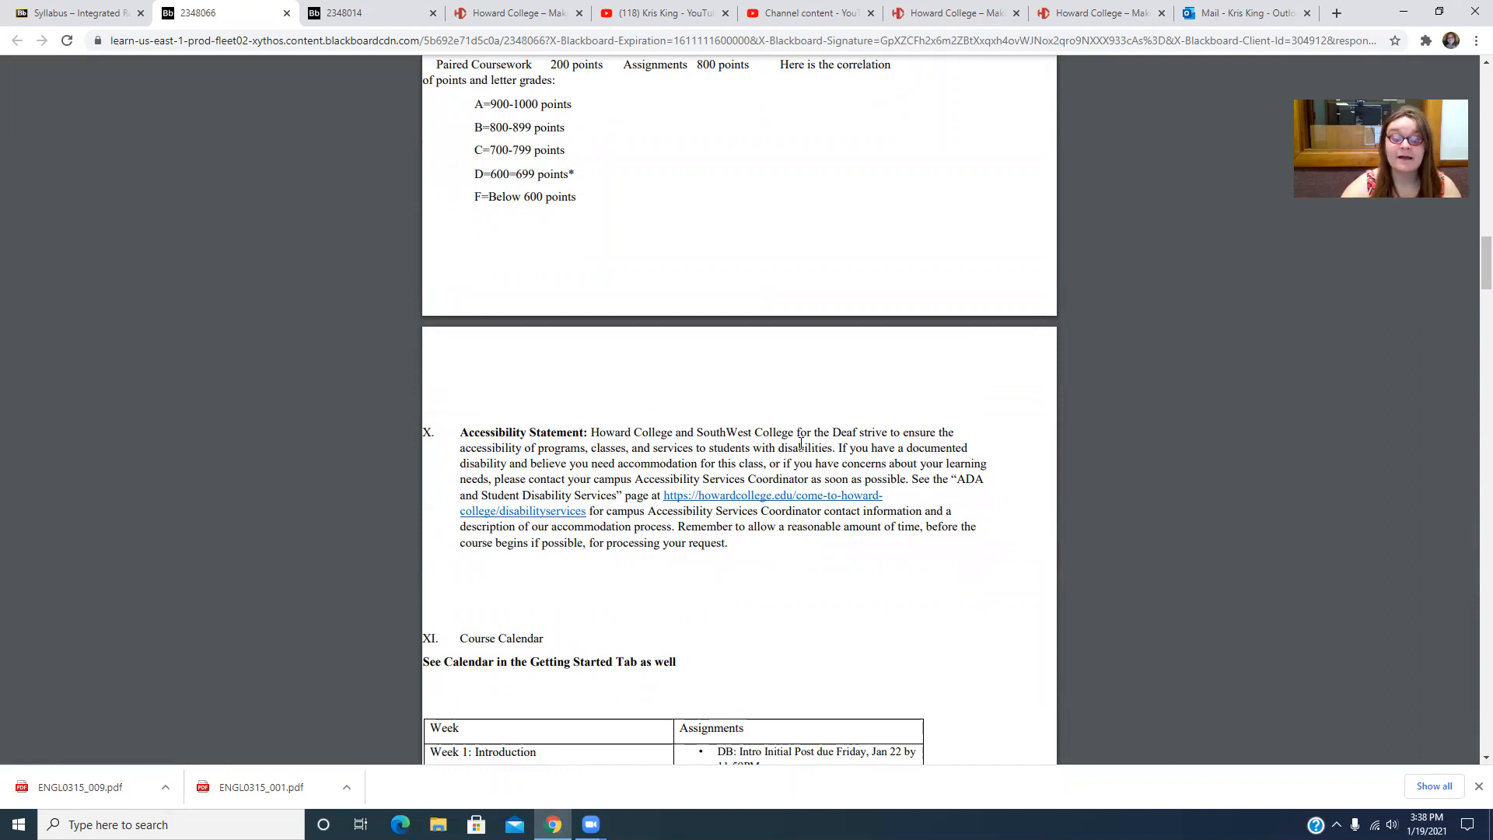
scroll("down", 3)
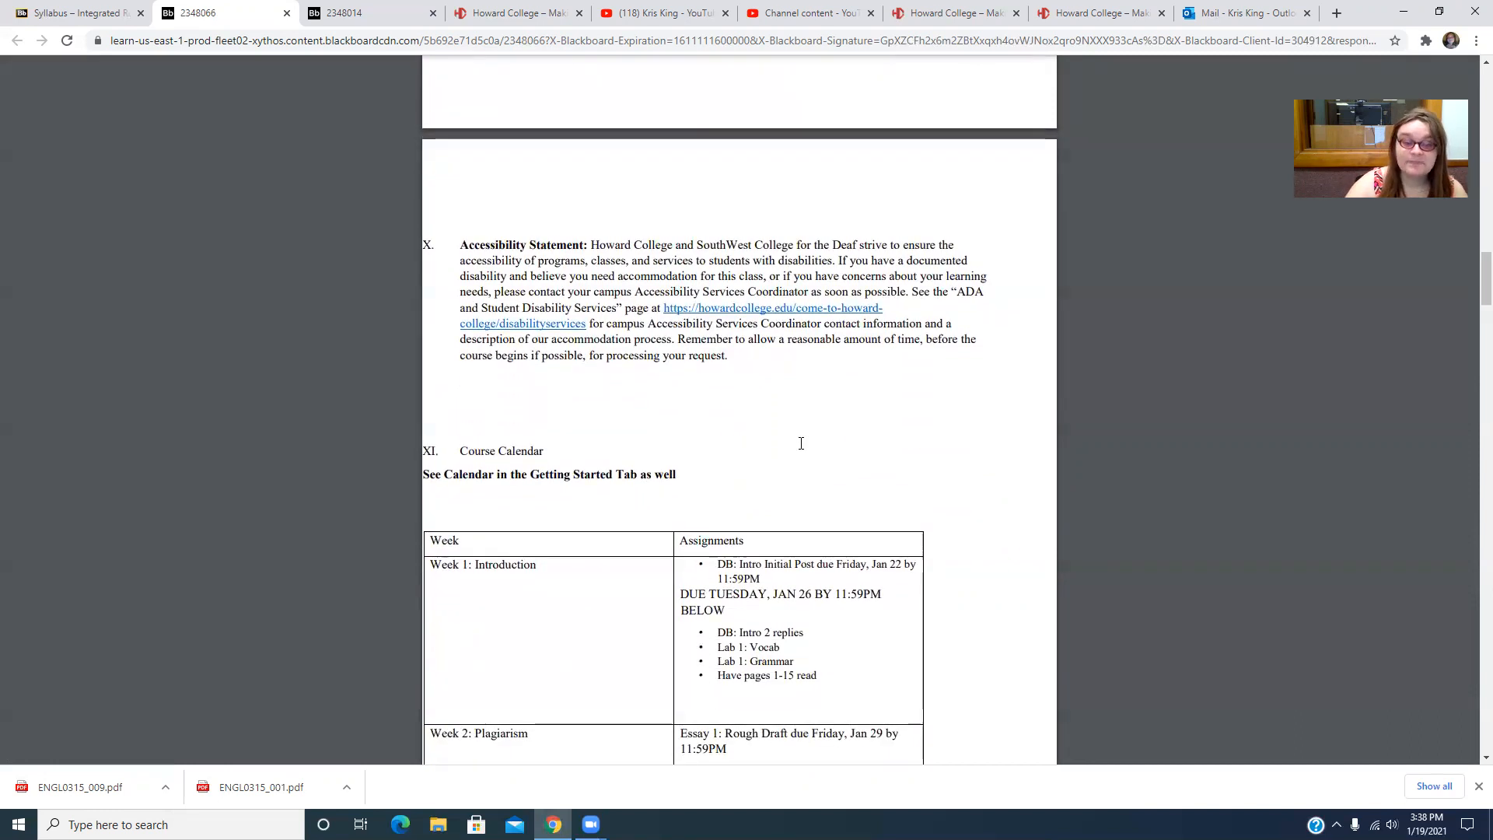
Scroll through the weekly Course Calendar table to sections XII–XIV on content, altered operations and face covering
scroll("down", 3)
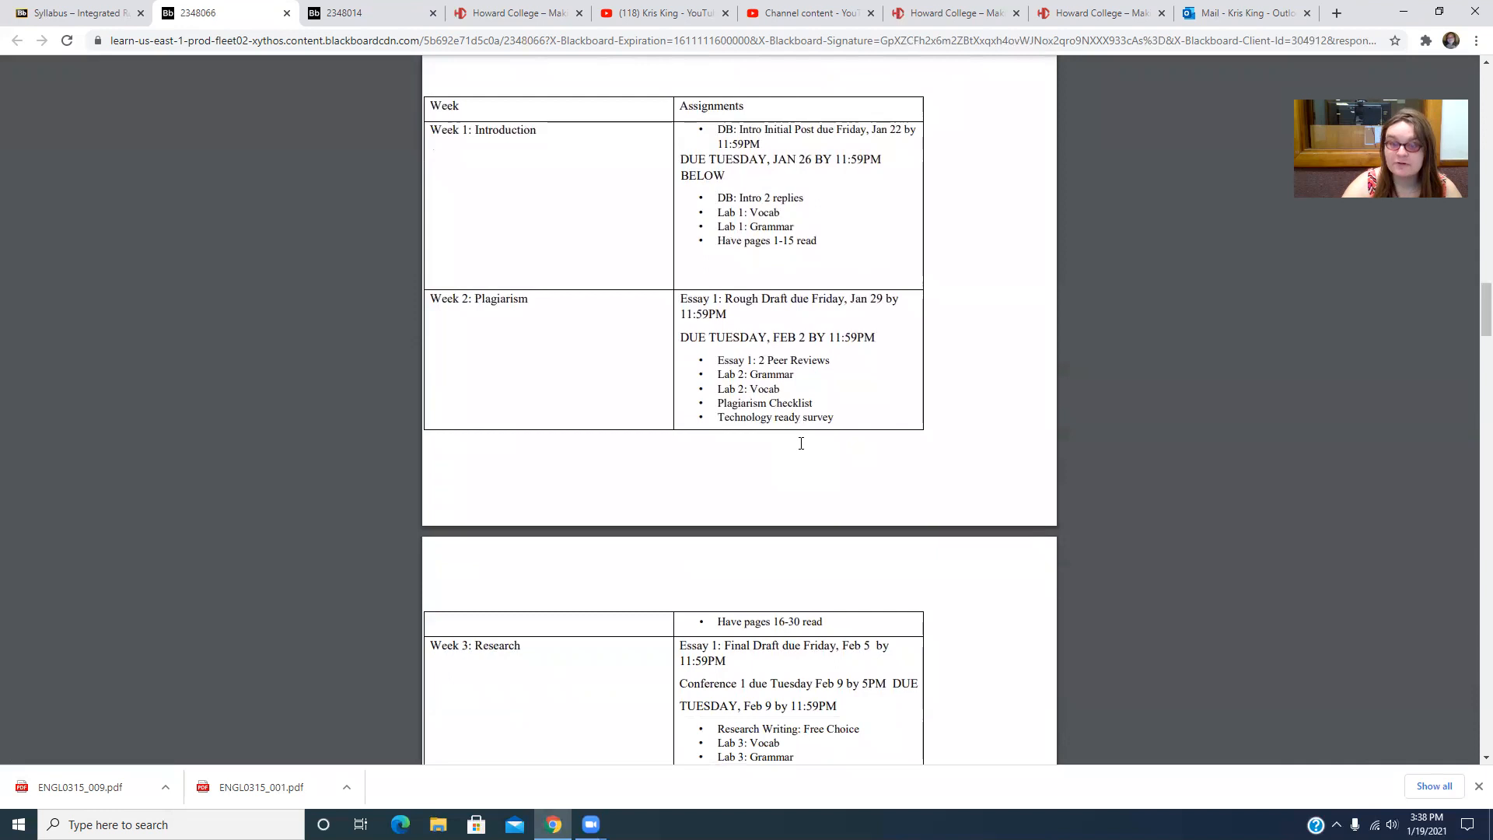
scroll("down", 3)
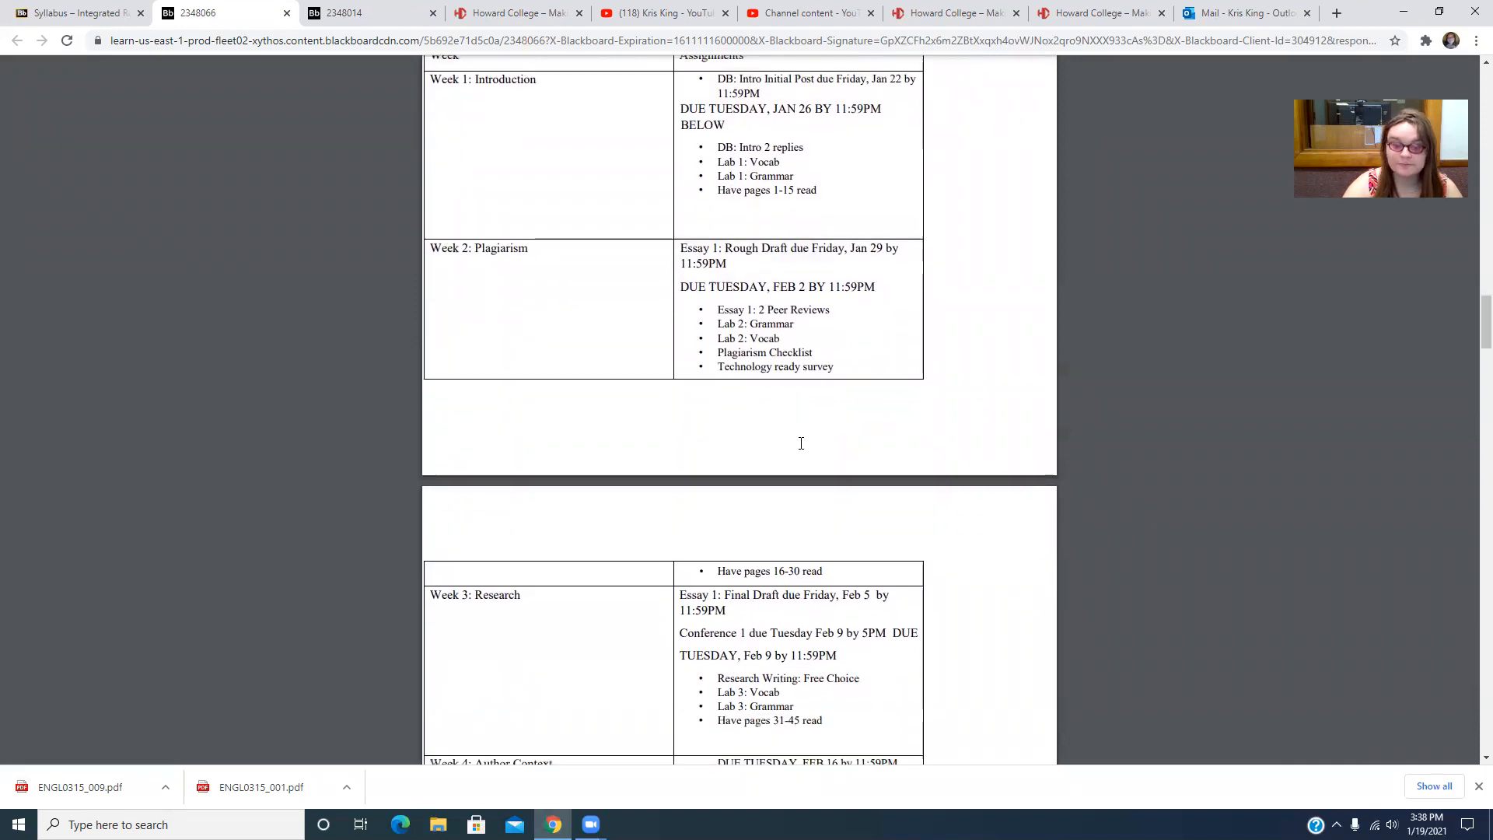
scroll("down", 3)
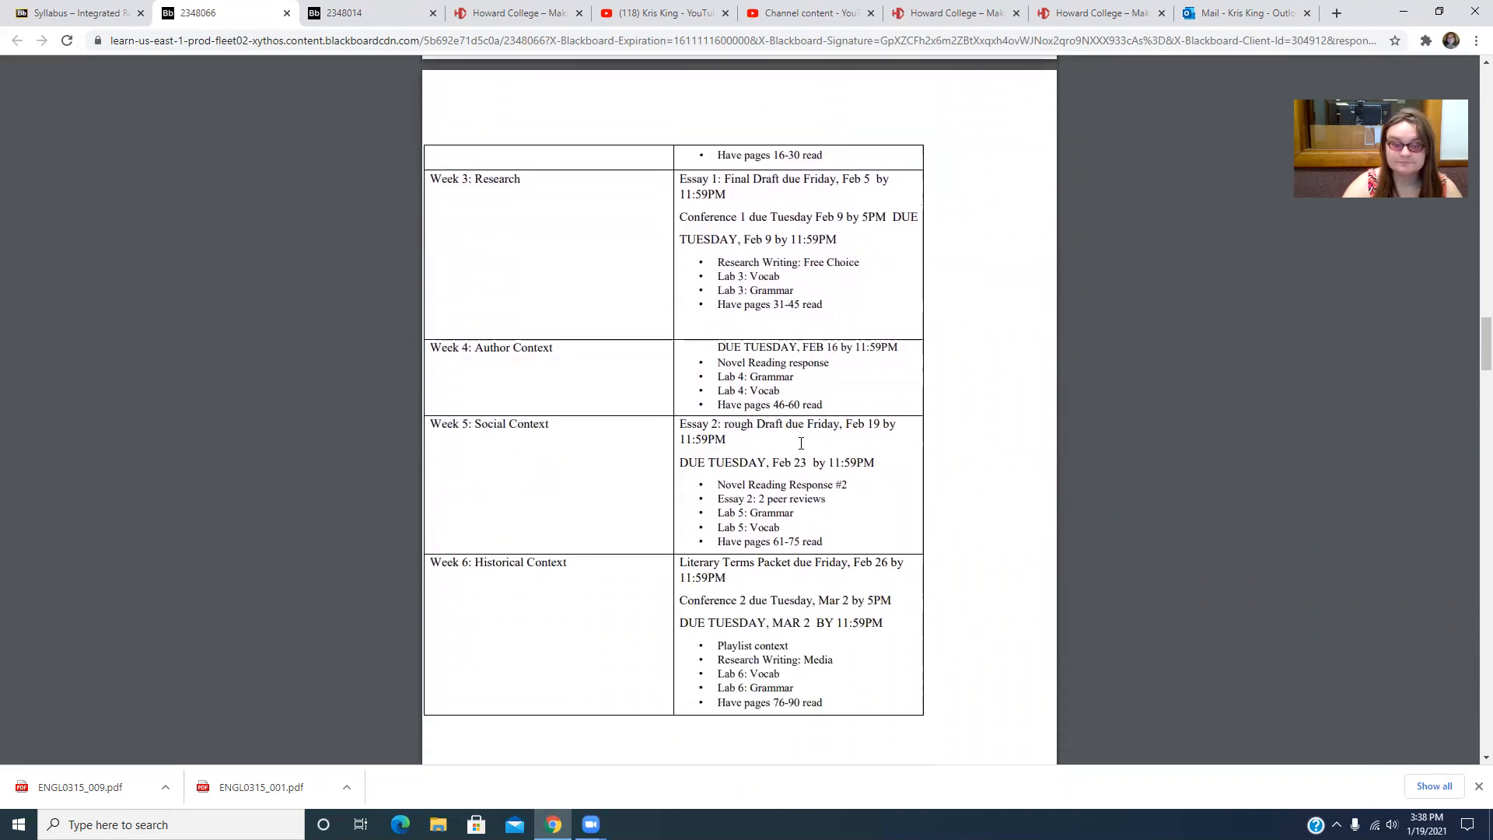
scroll("down", 3)
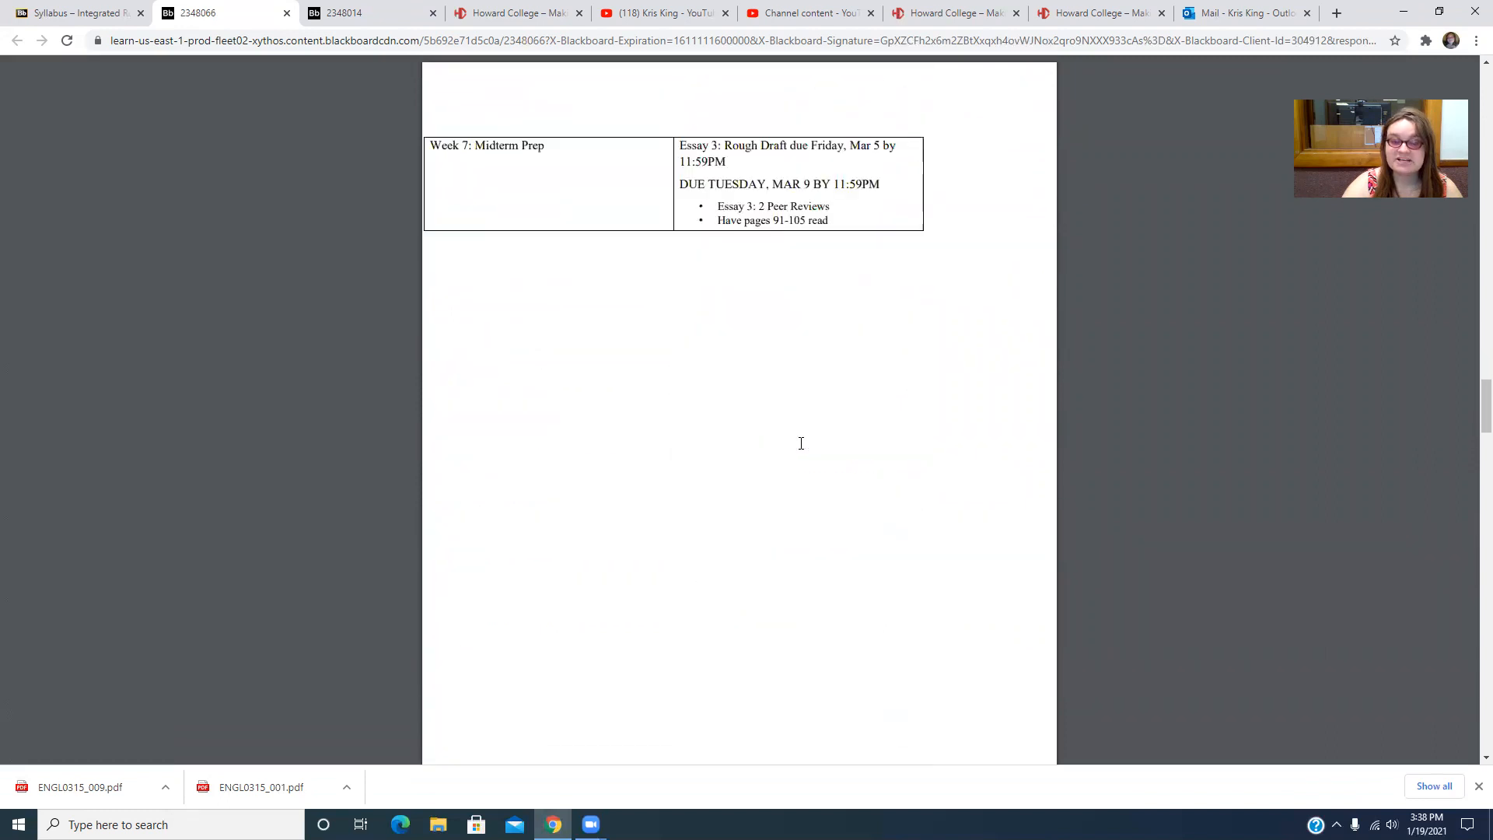
scroll("down", 3)
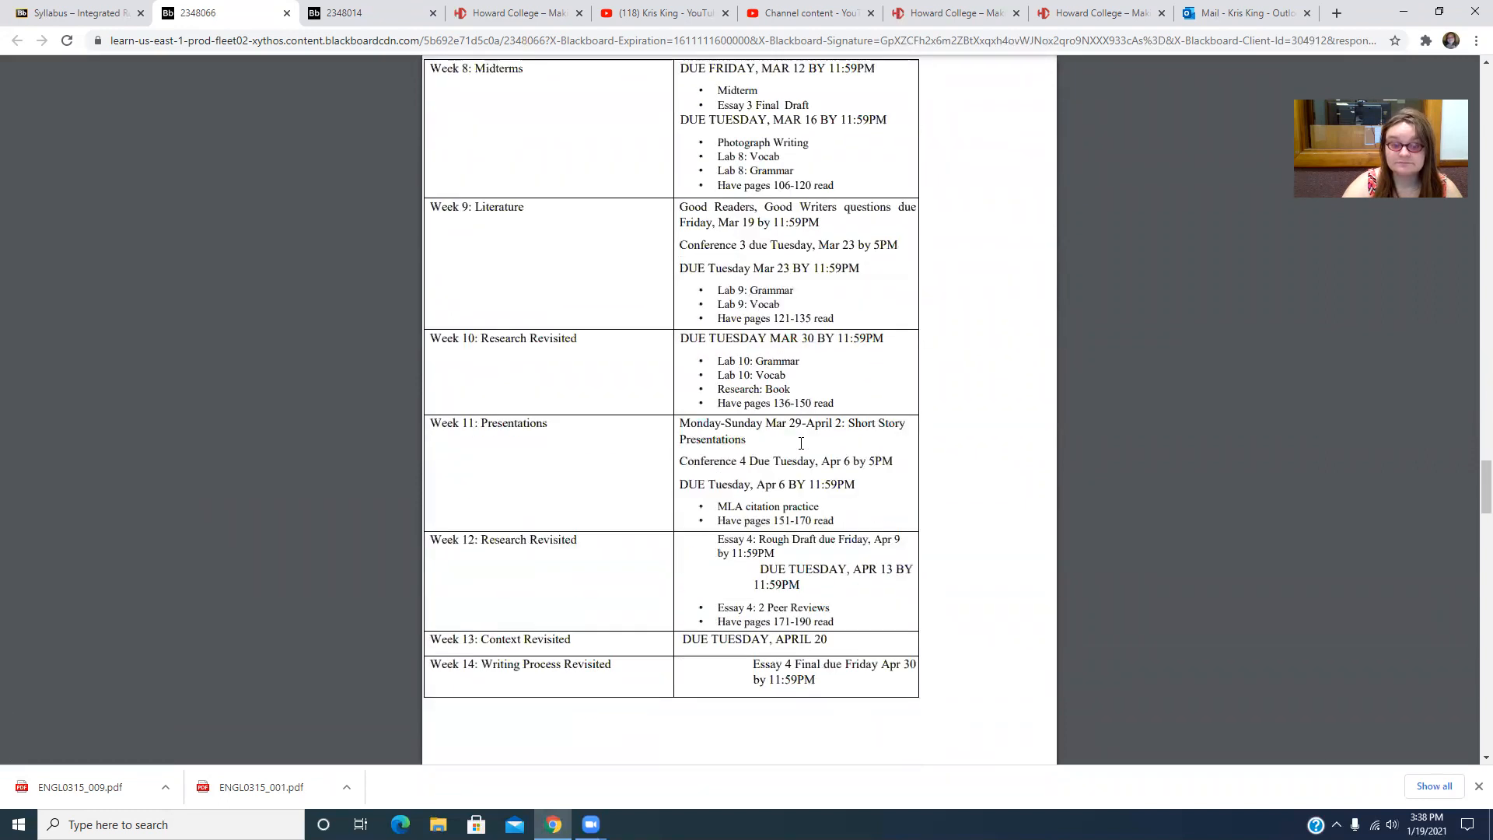
scroll("down", 3)
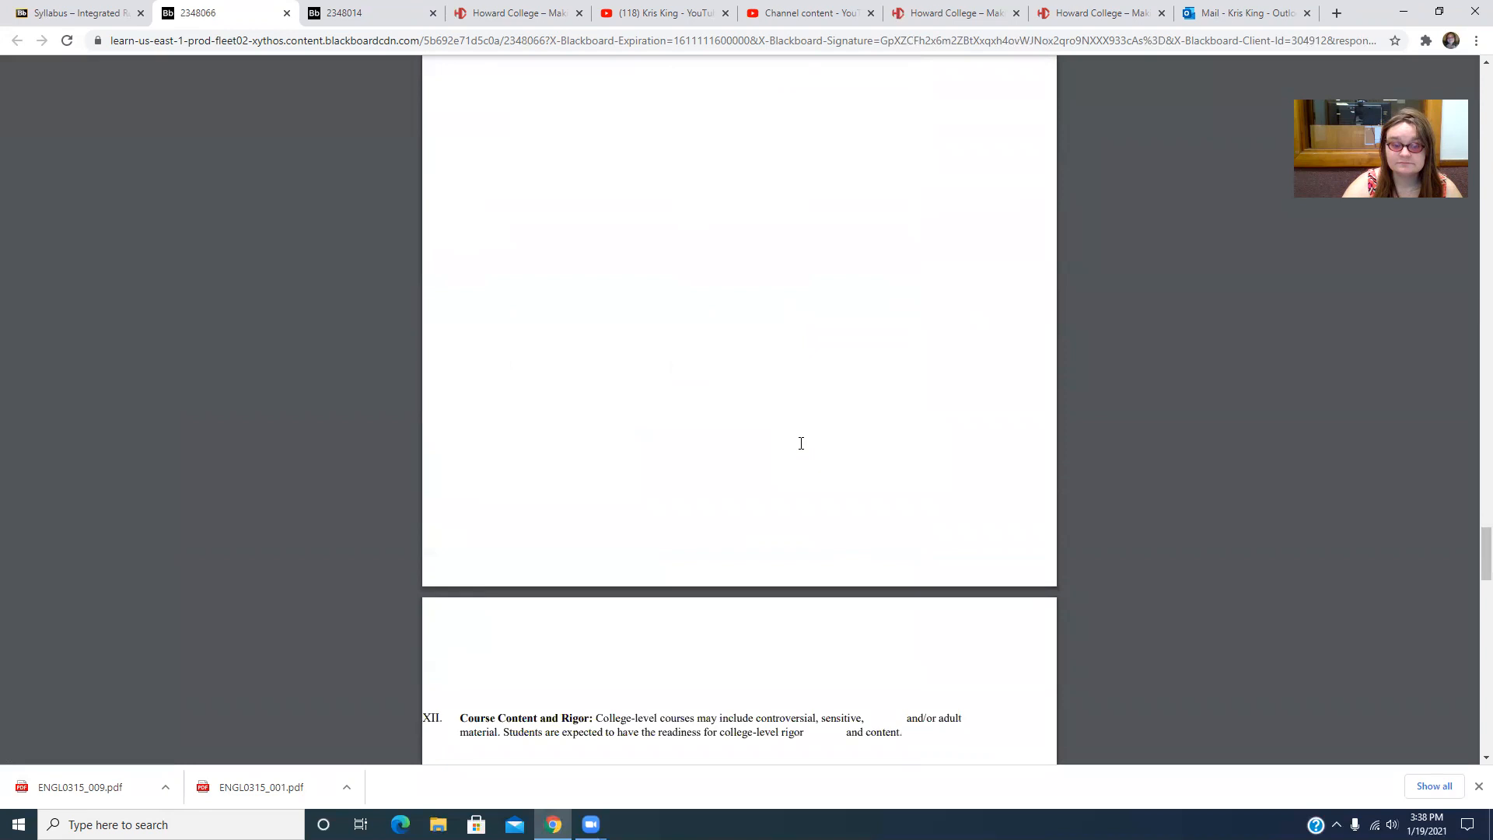
scroll("down", 3)
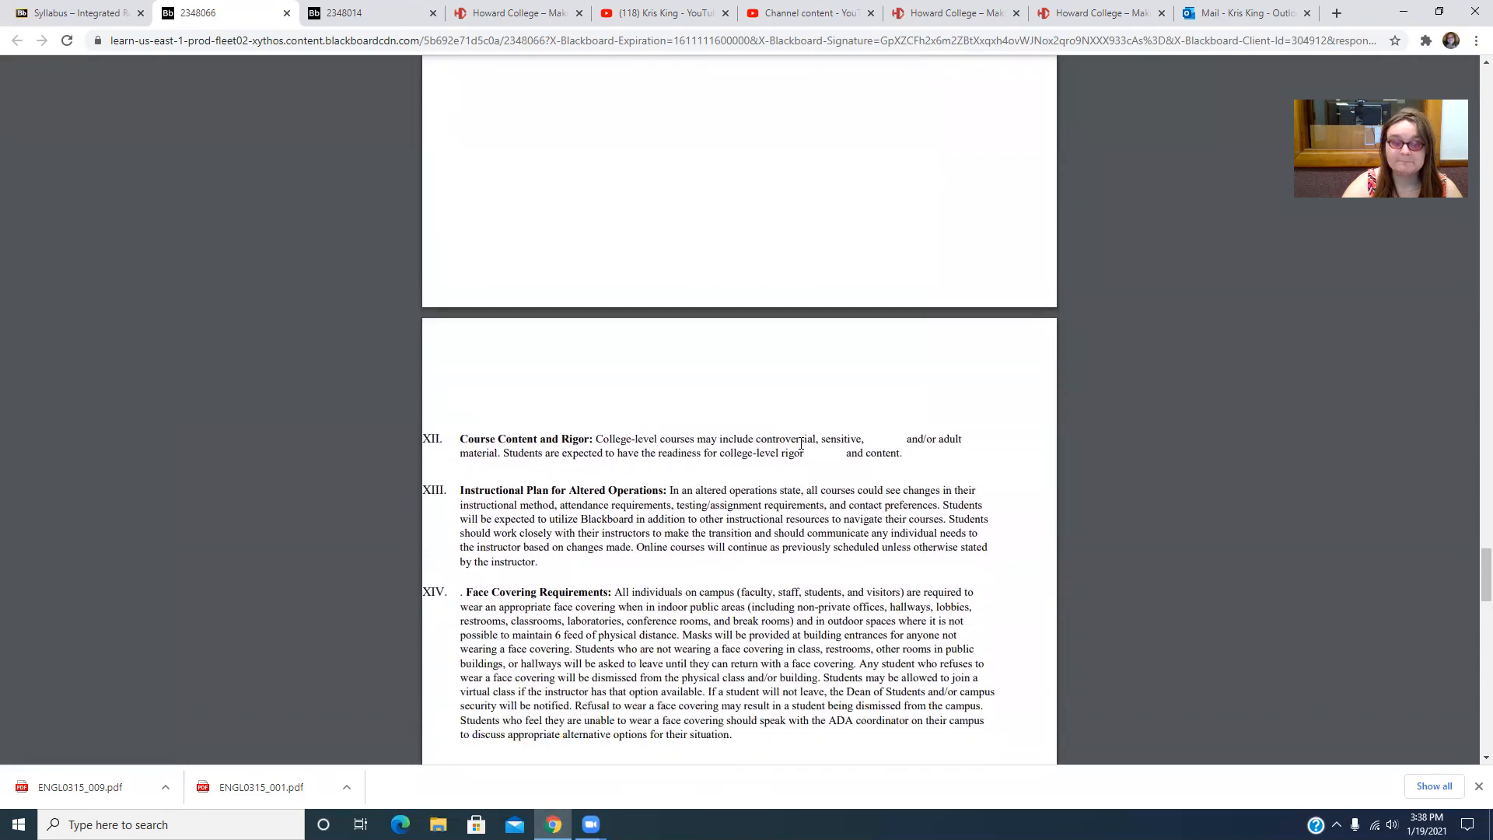
scroll("down", 3)
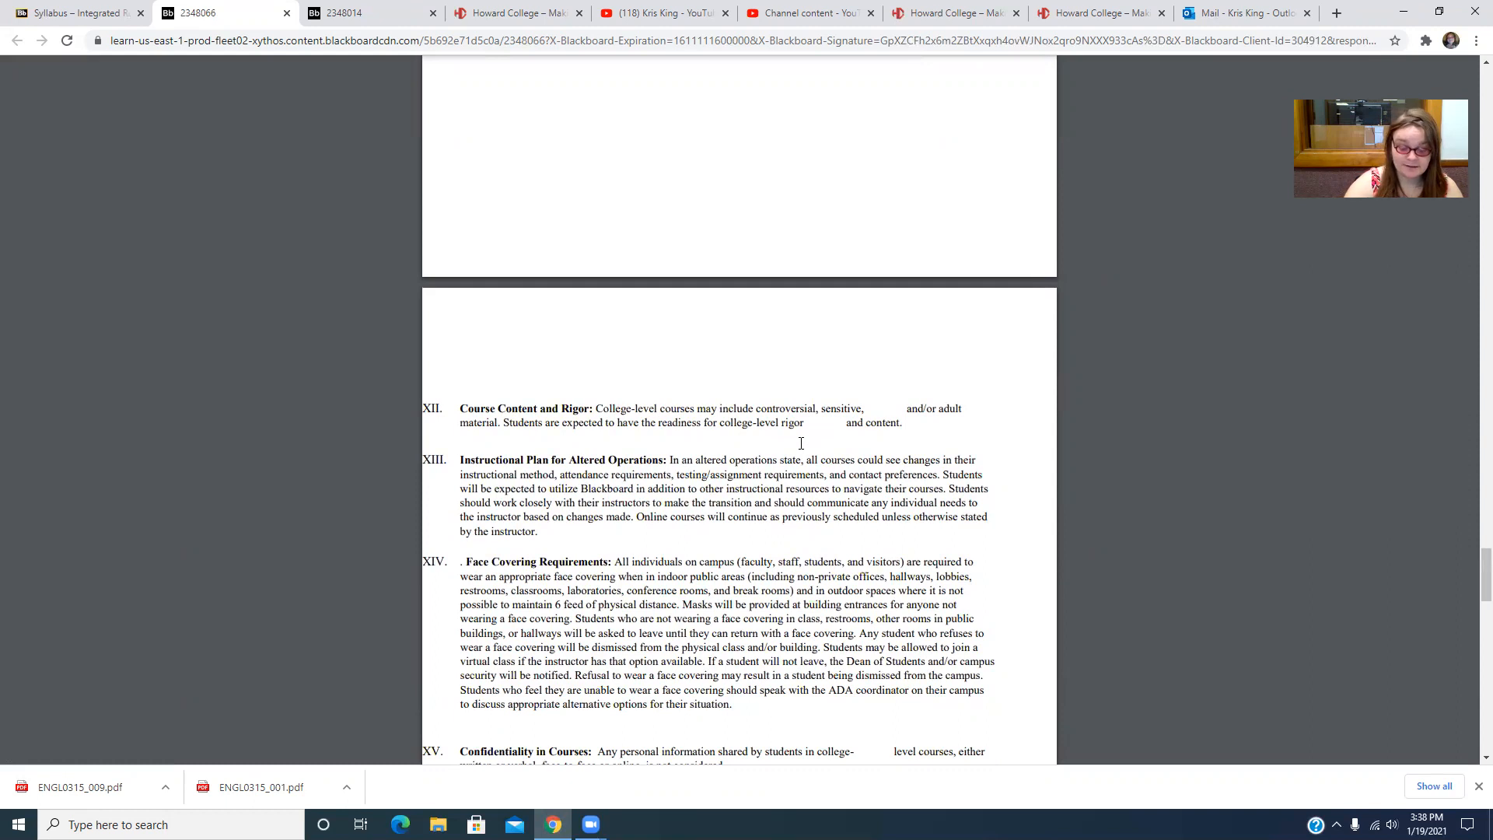
Scroll to the Confidentiality and Smoking and eCigarettes policies and the Course Policies heading
scroll("down", 3)
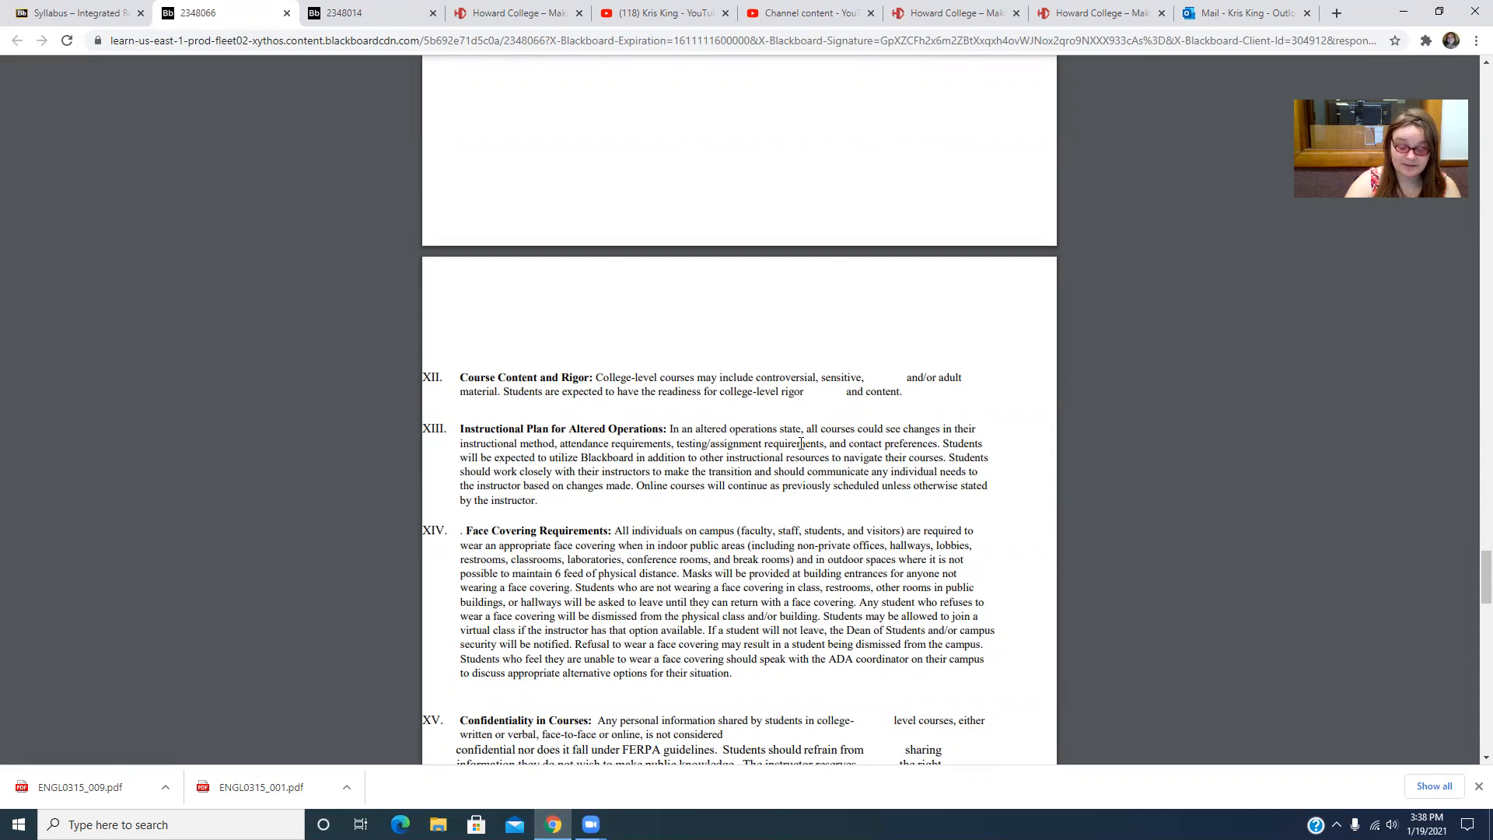
scroll("down", 3)
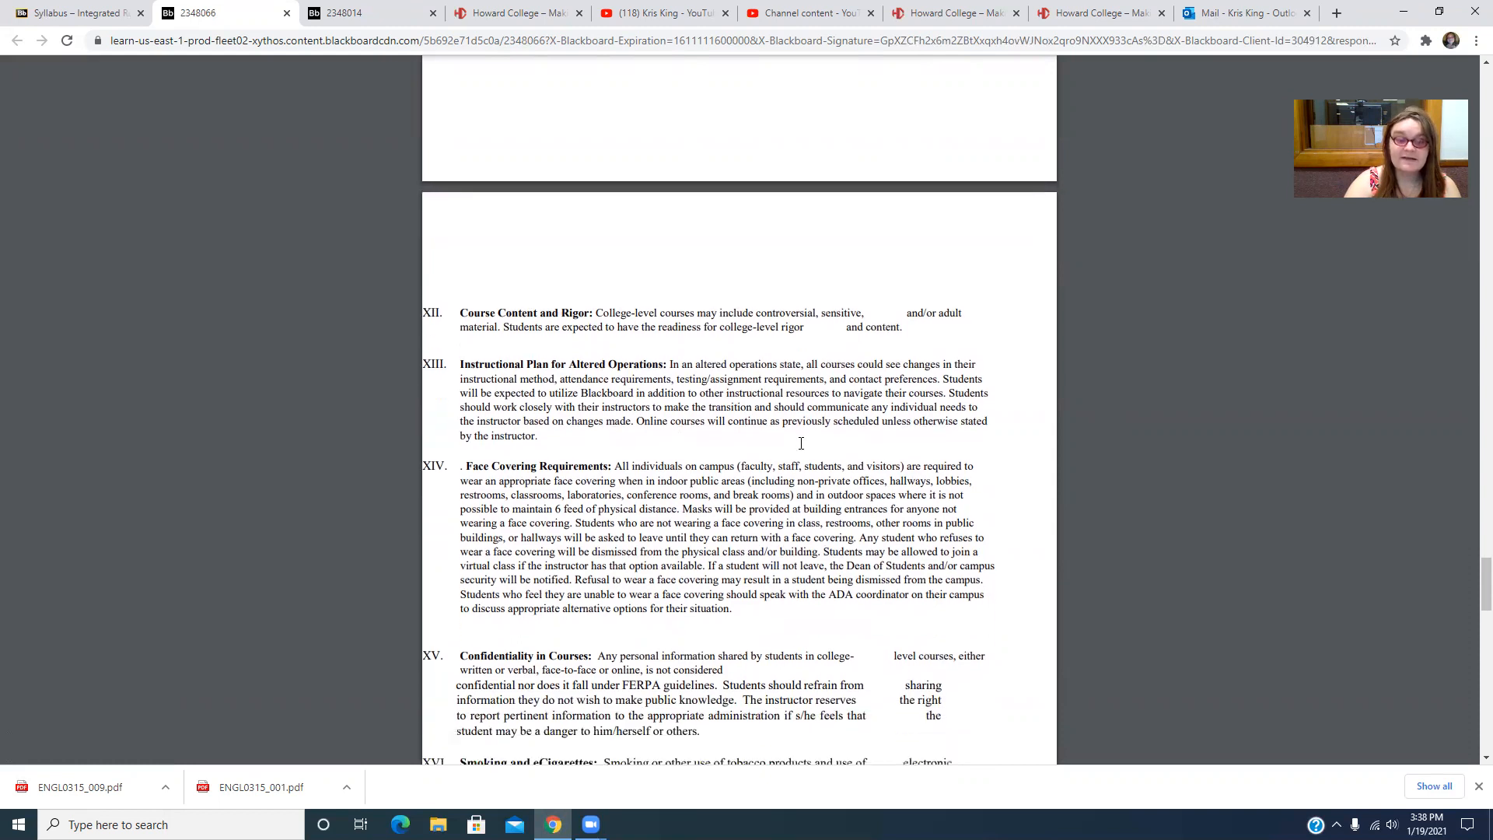
scroll("down", 3)
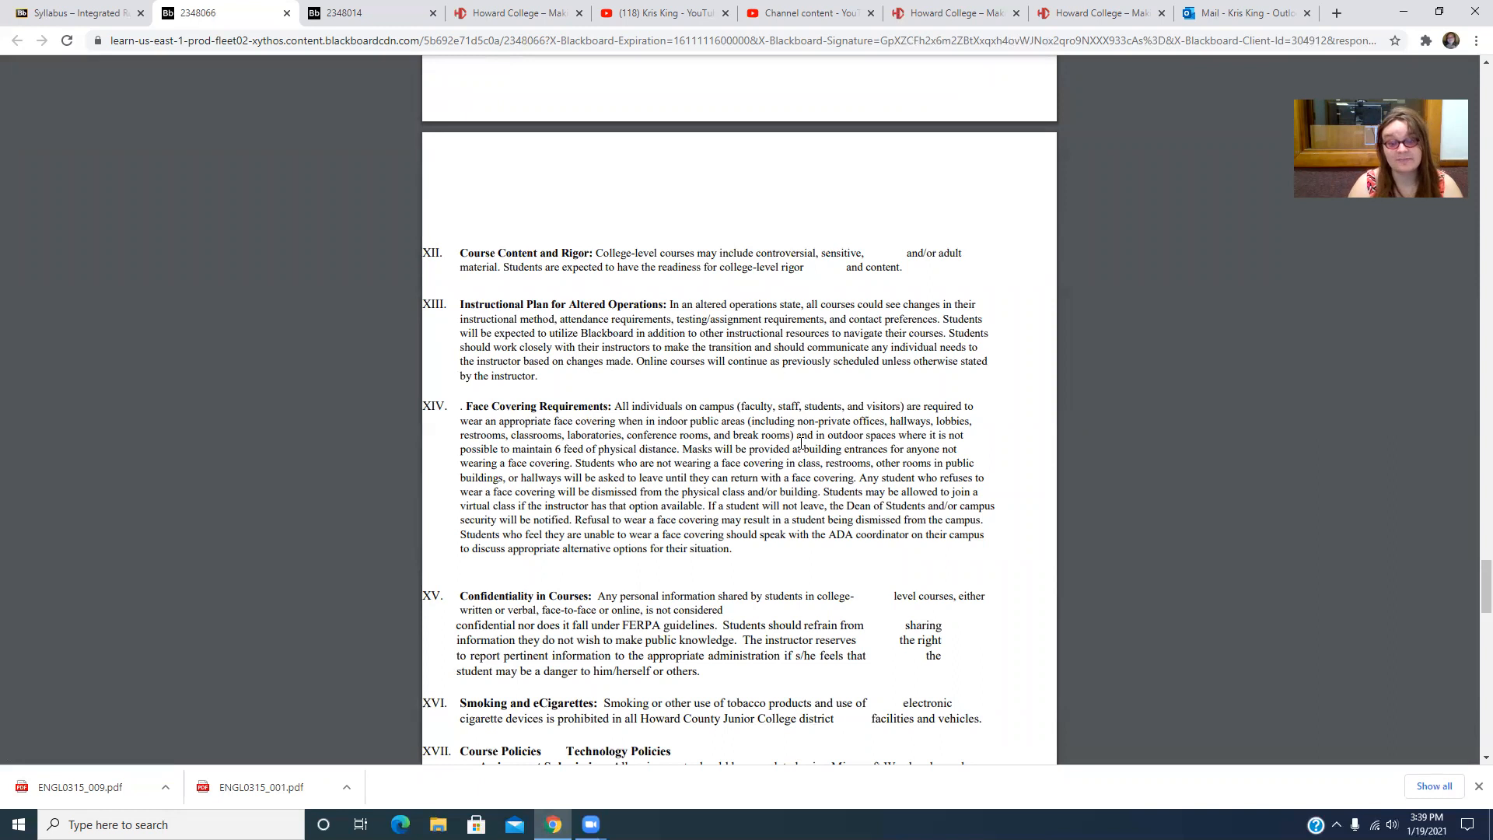
Scroll slightly to Course Policies items a and b on assignment submission and computer access
scroll("down", 3)
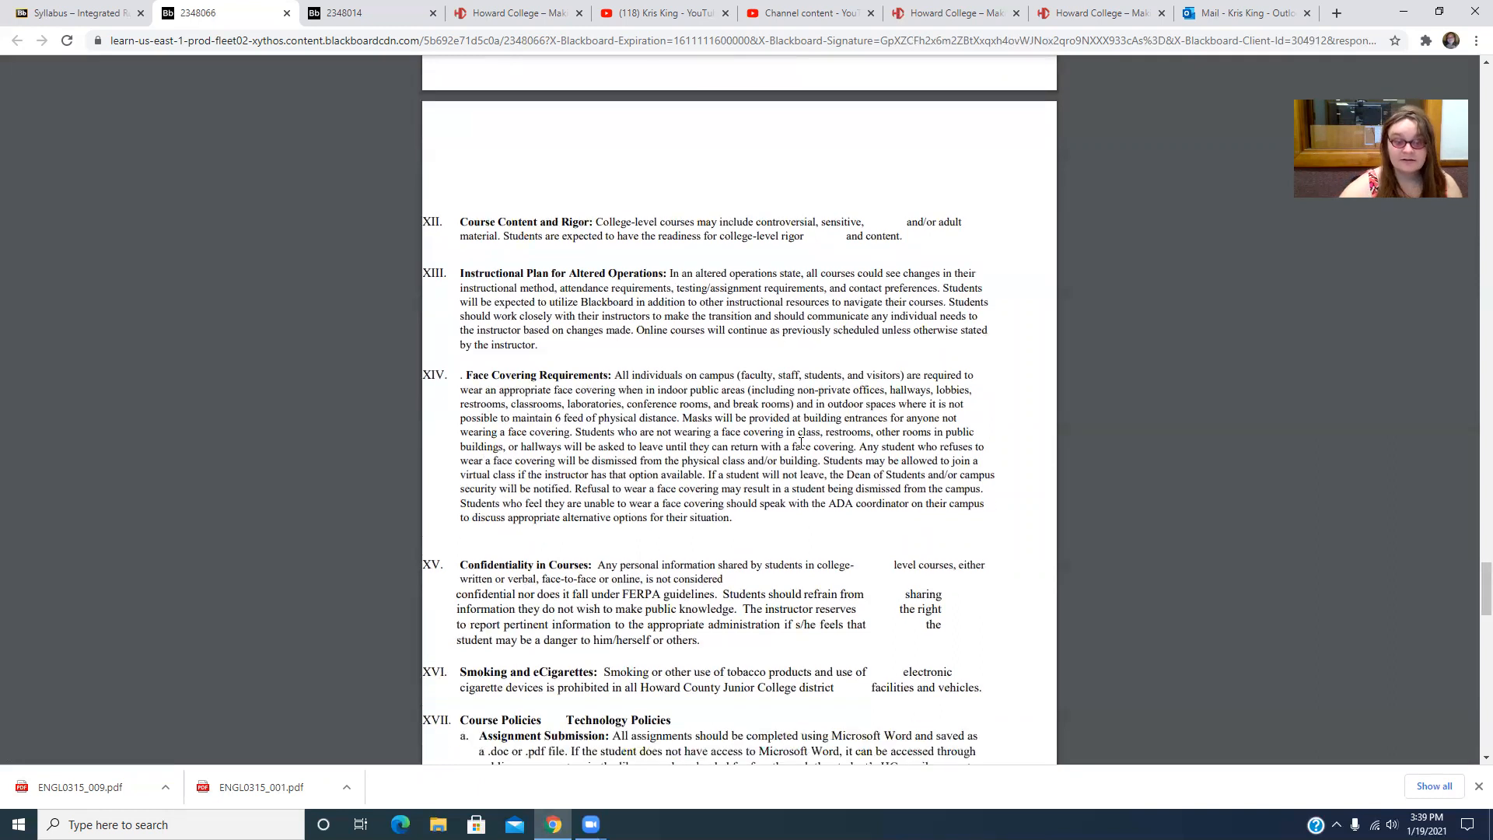
scroll("down", 3)
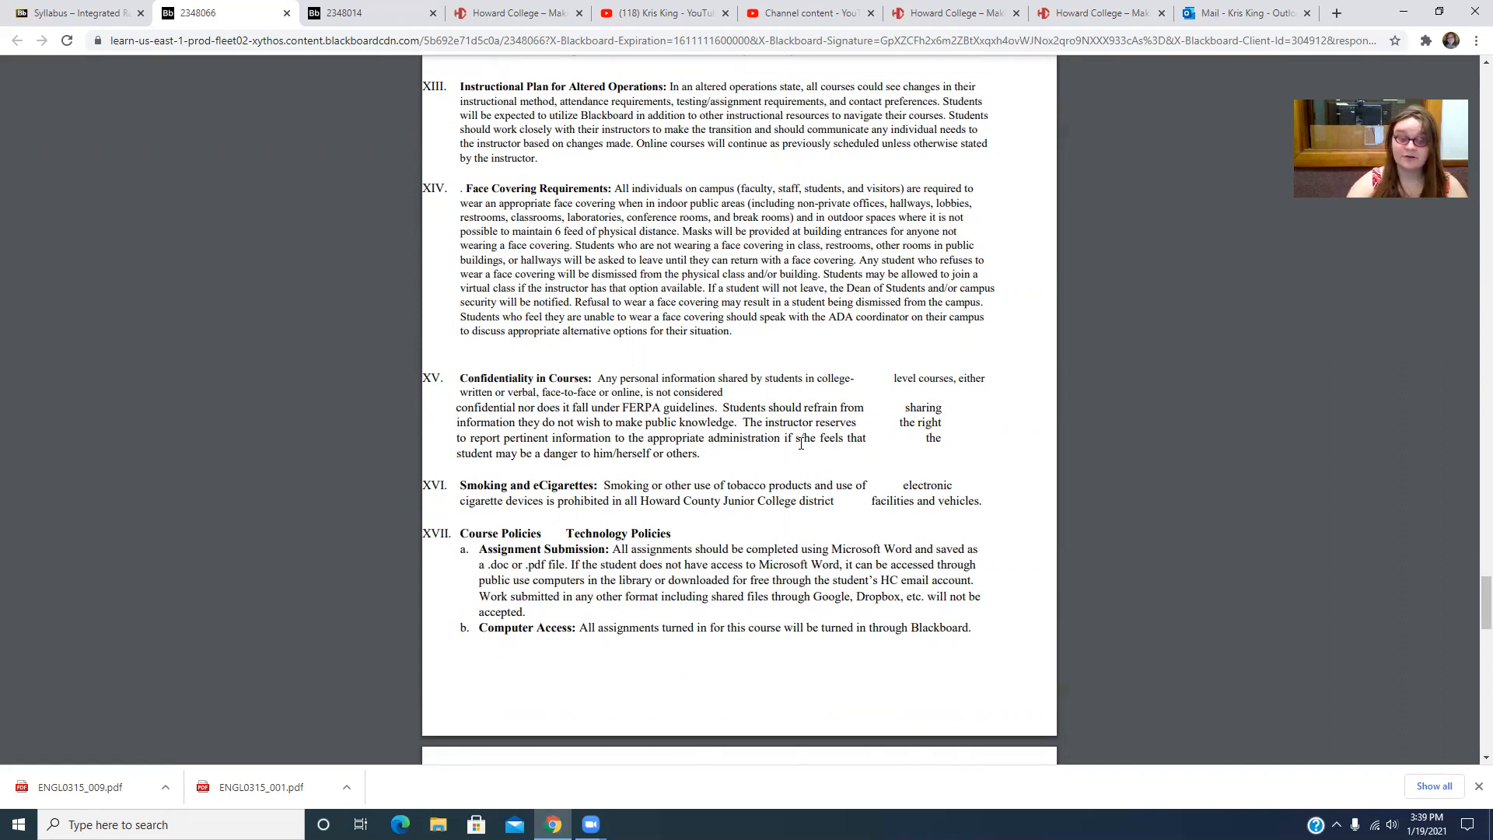
Scroll to Course Policies items c–g on submission issues, due dates, make-up work and email response time
scroll("down", 3)
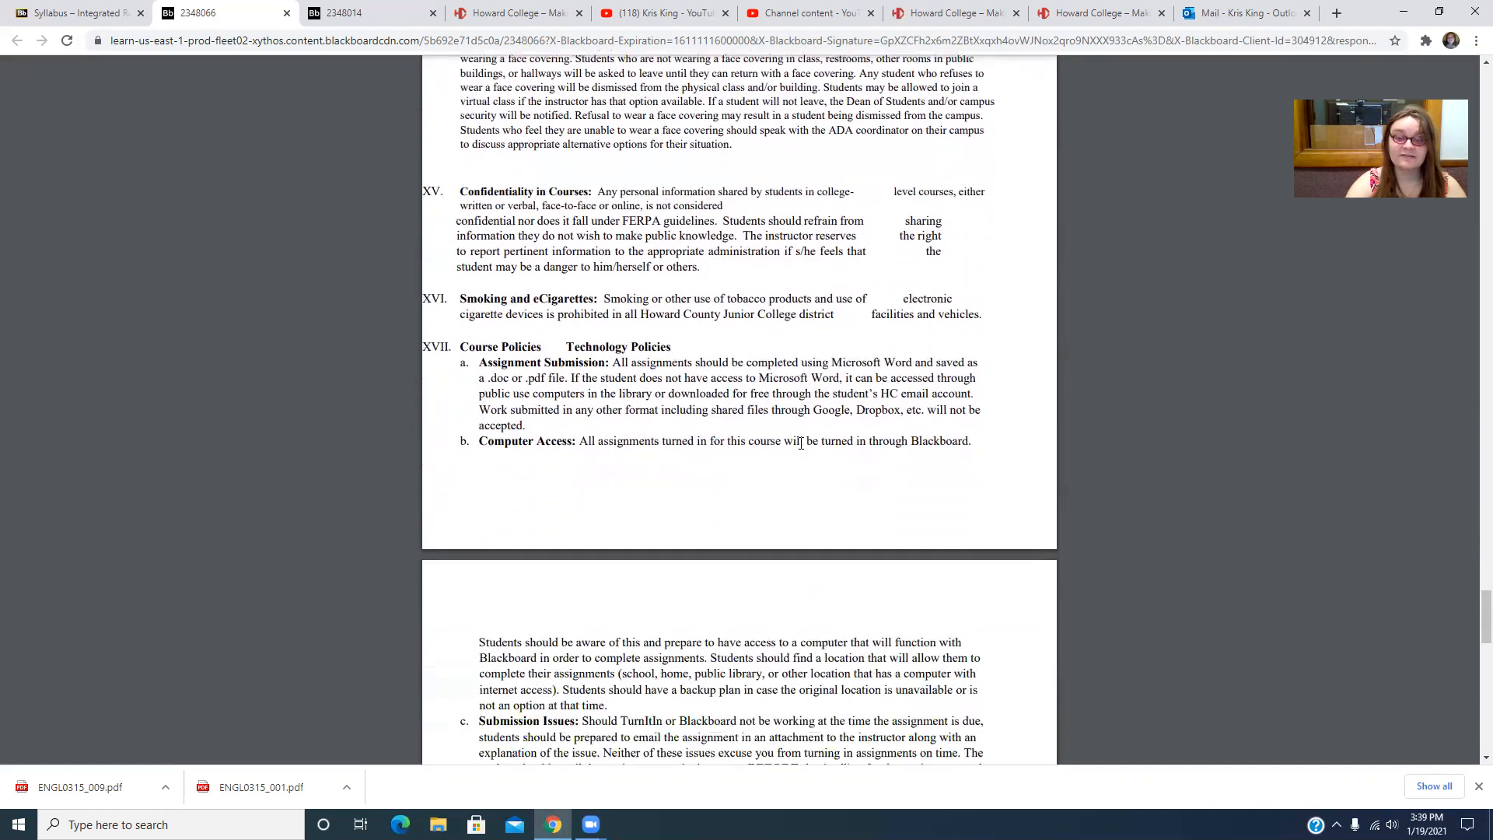
scroll("down", 3)
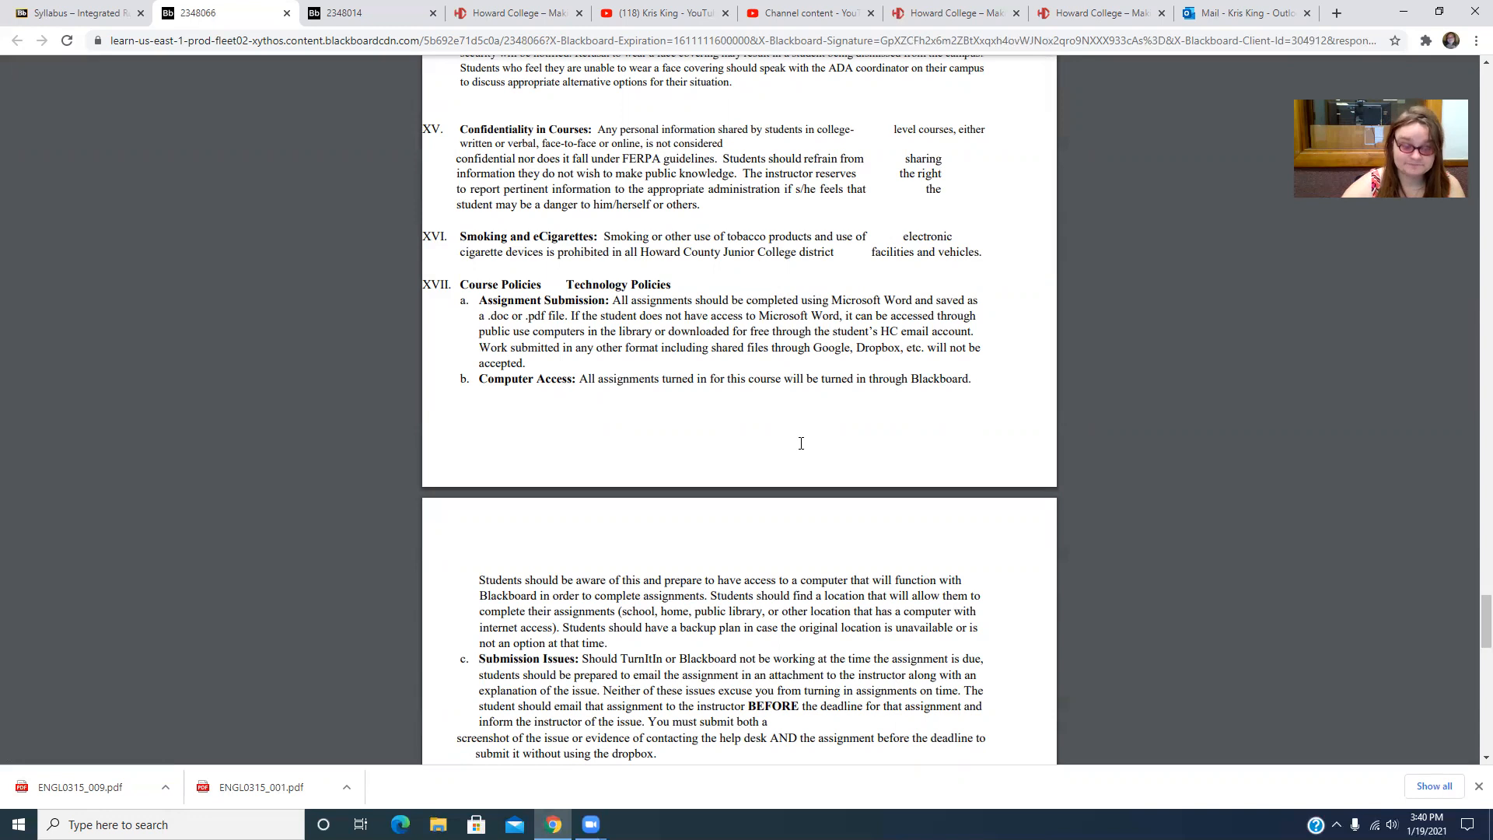
scroll("down", 3)
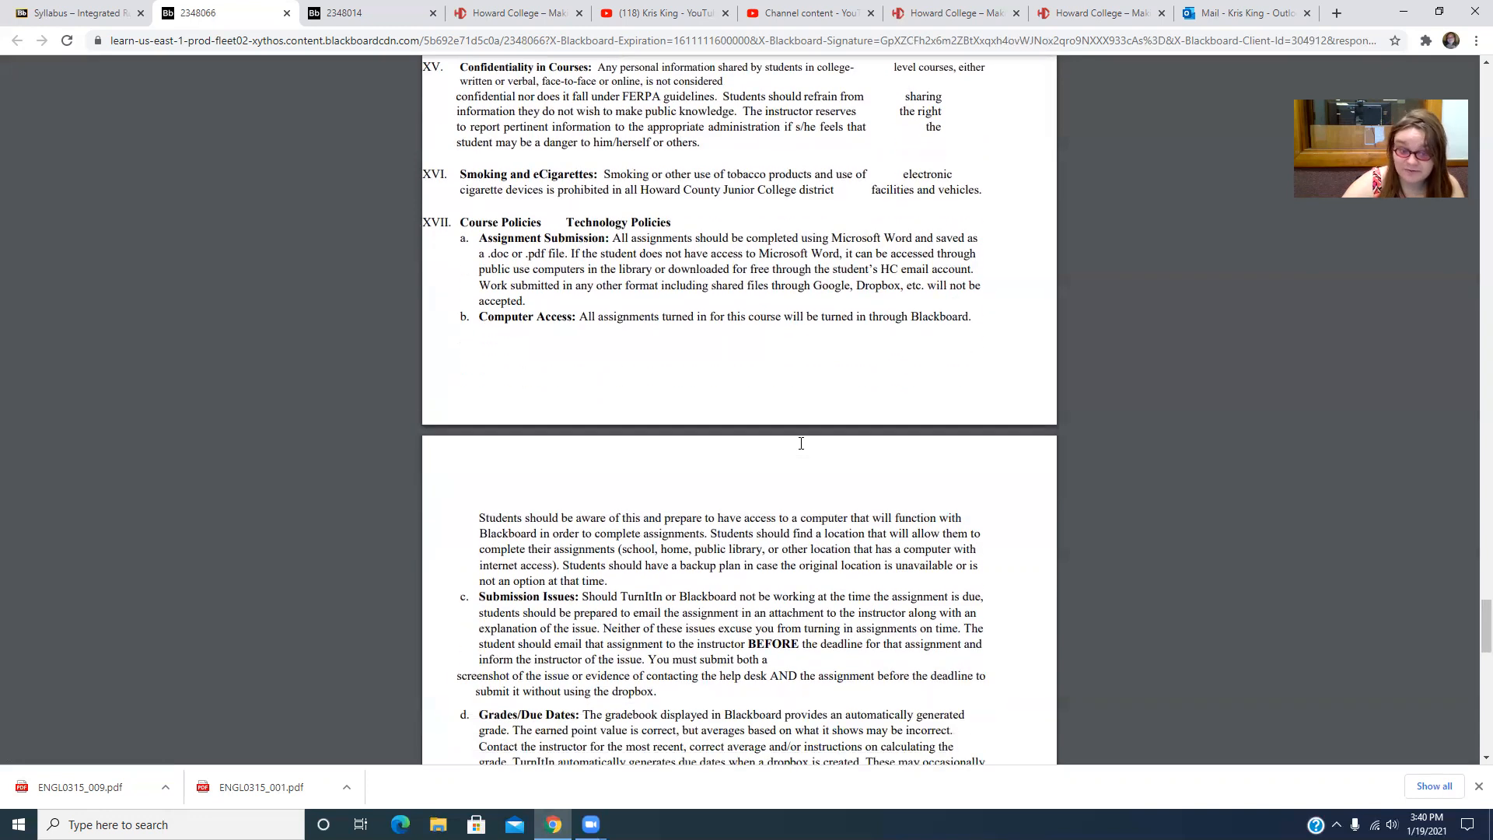
scroll("down", 3)
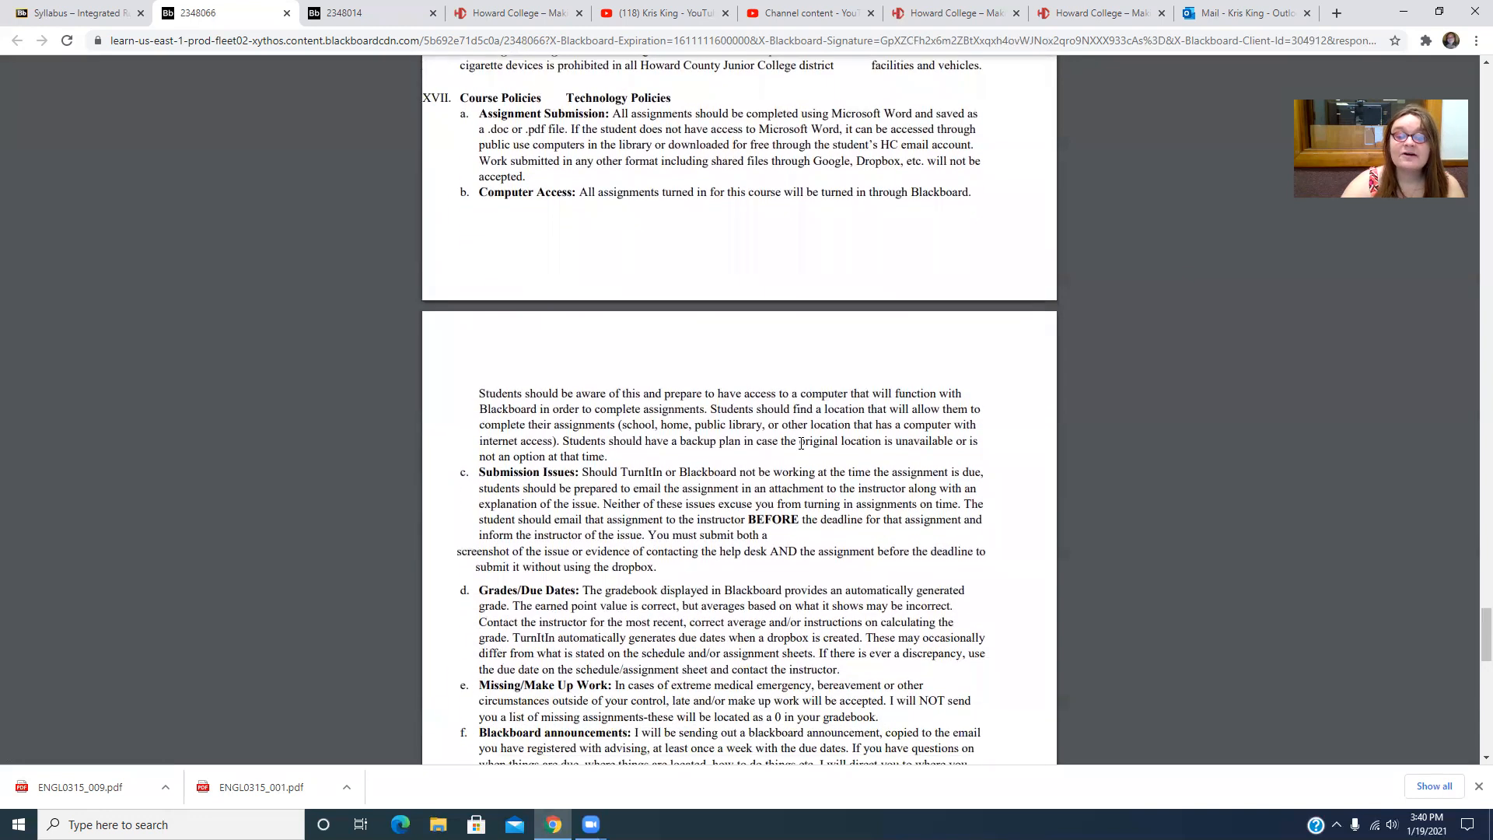
scroll("down", 3)
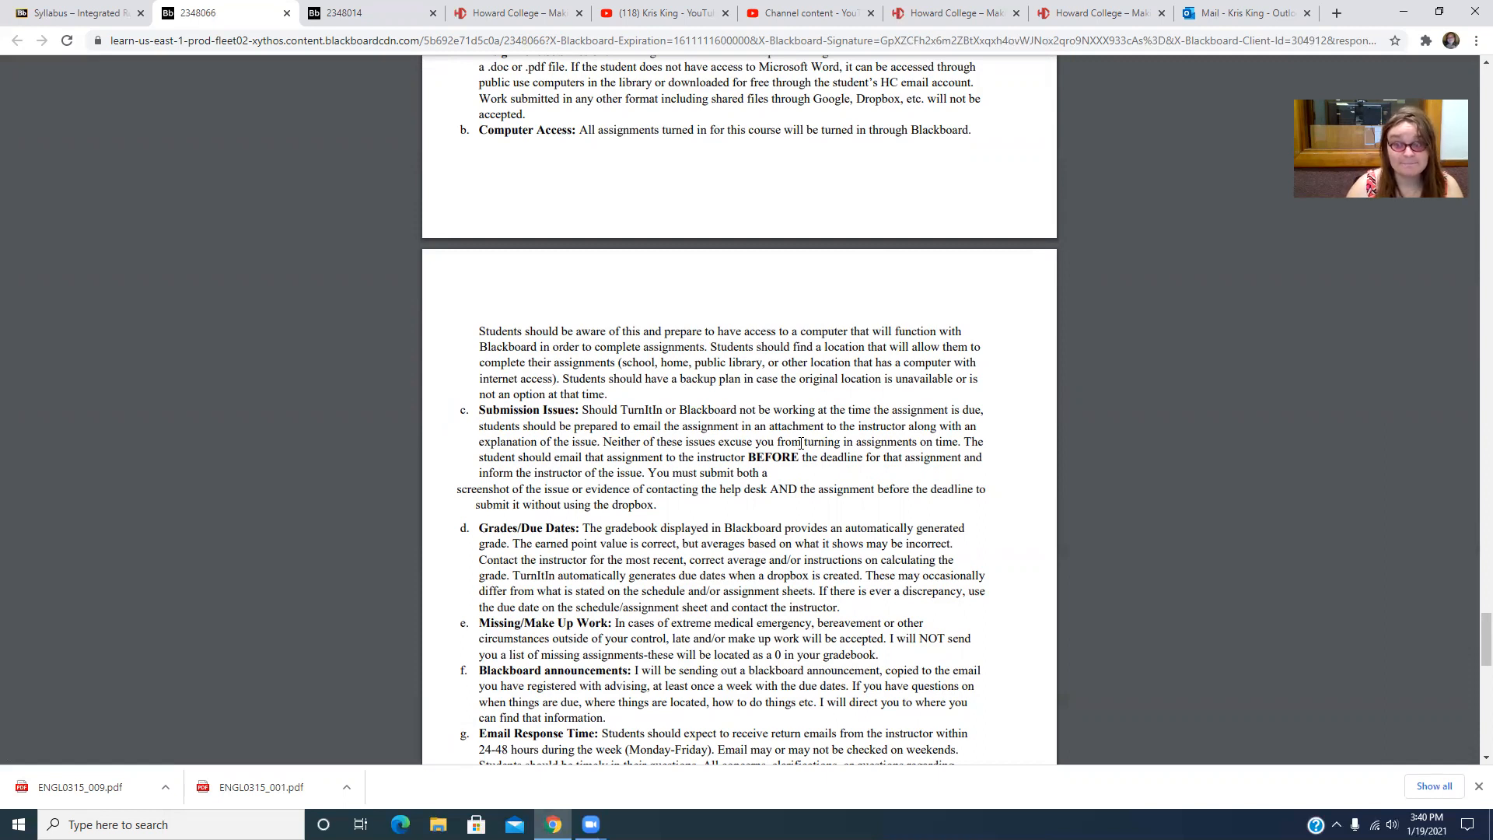
Scroll the syllabus PDF past items h and i to the FERPA Guidelines and Respect, Headphone and Electronic Device policies
scroll("down", 3)
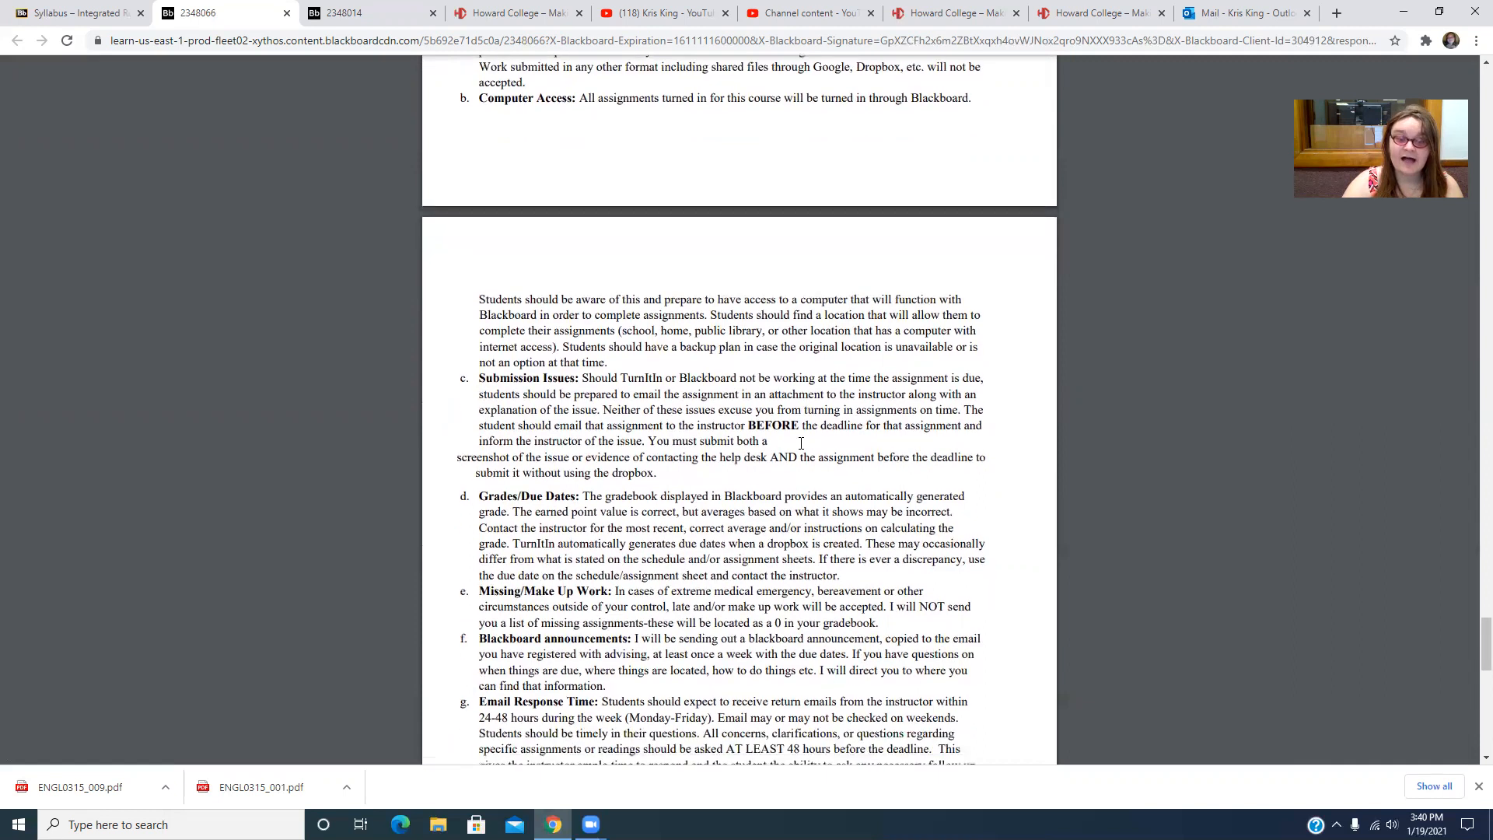
scroll("down", 3)
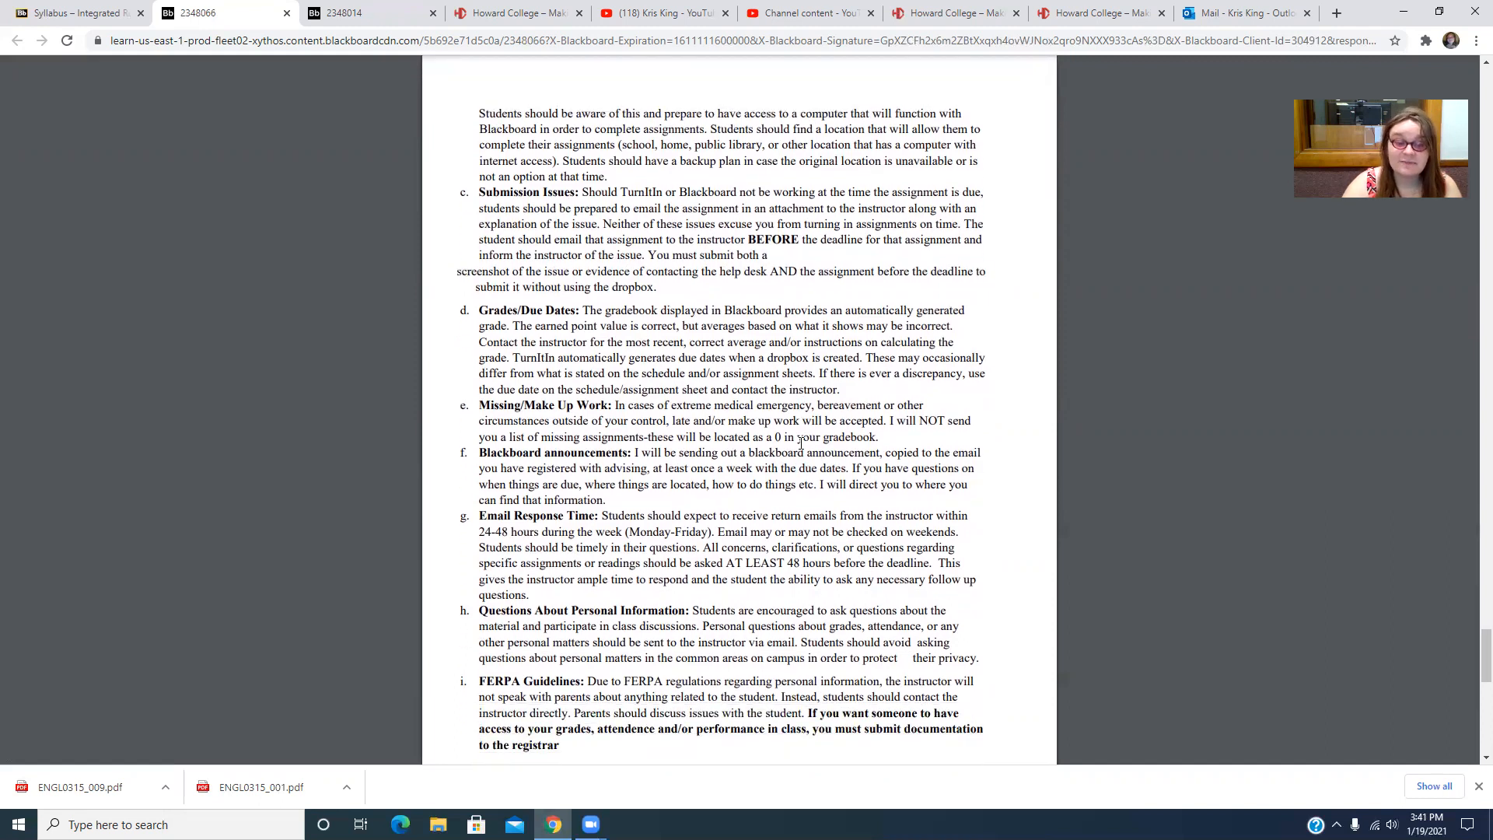
scroll("down", 3)
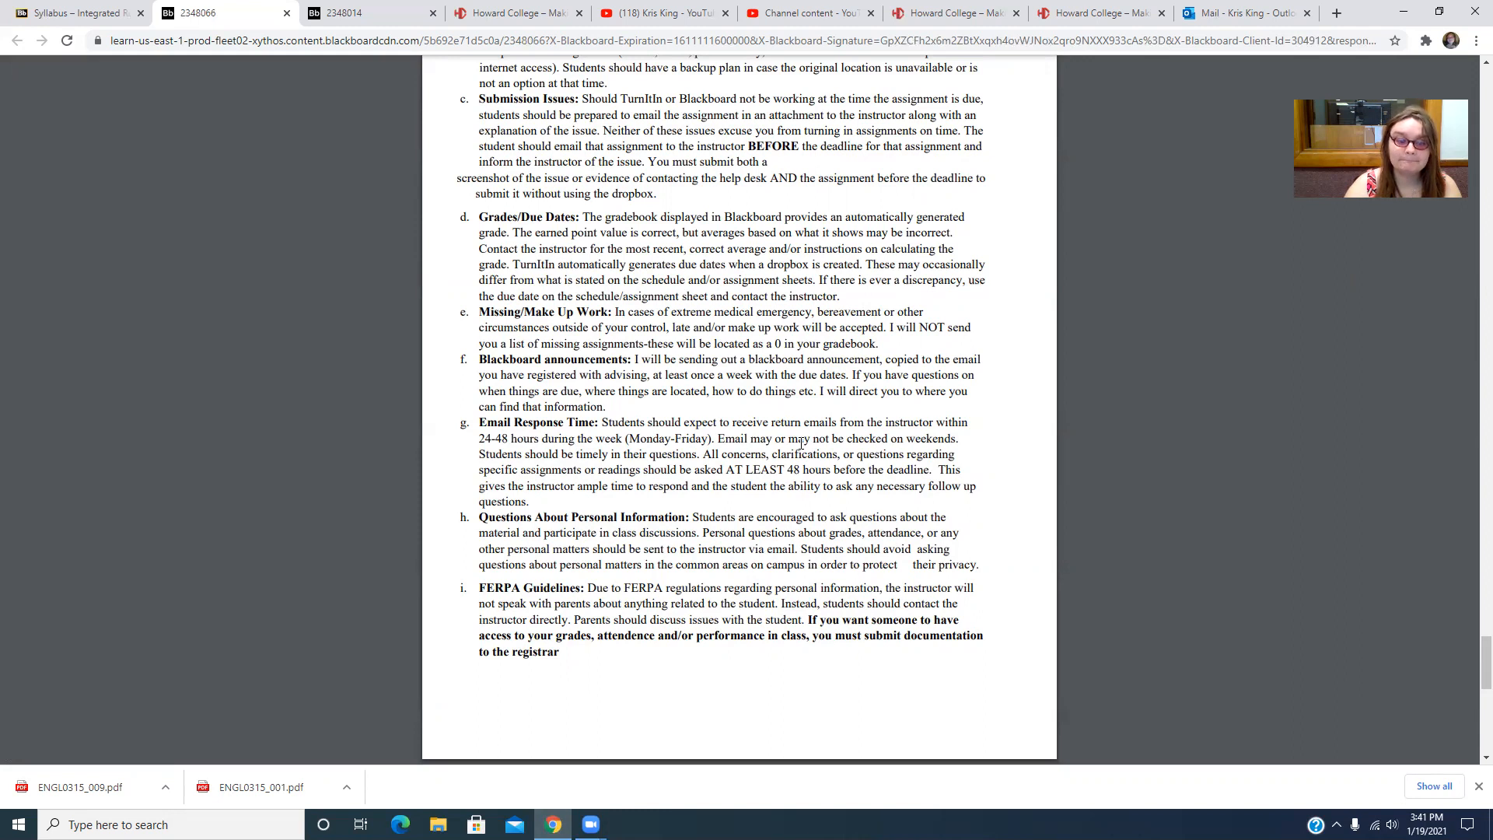
scroll("down", 3)
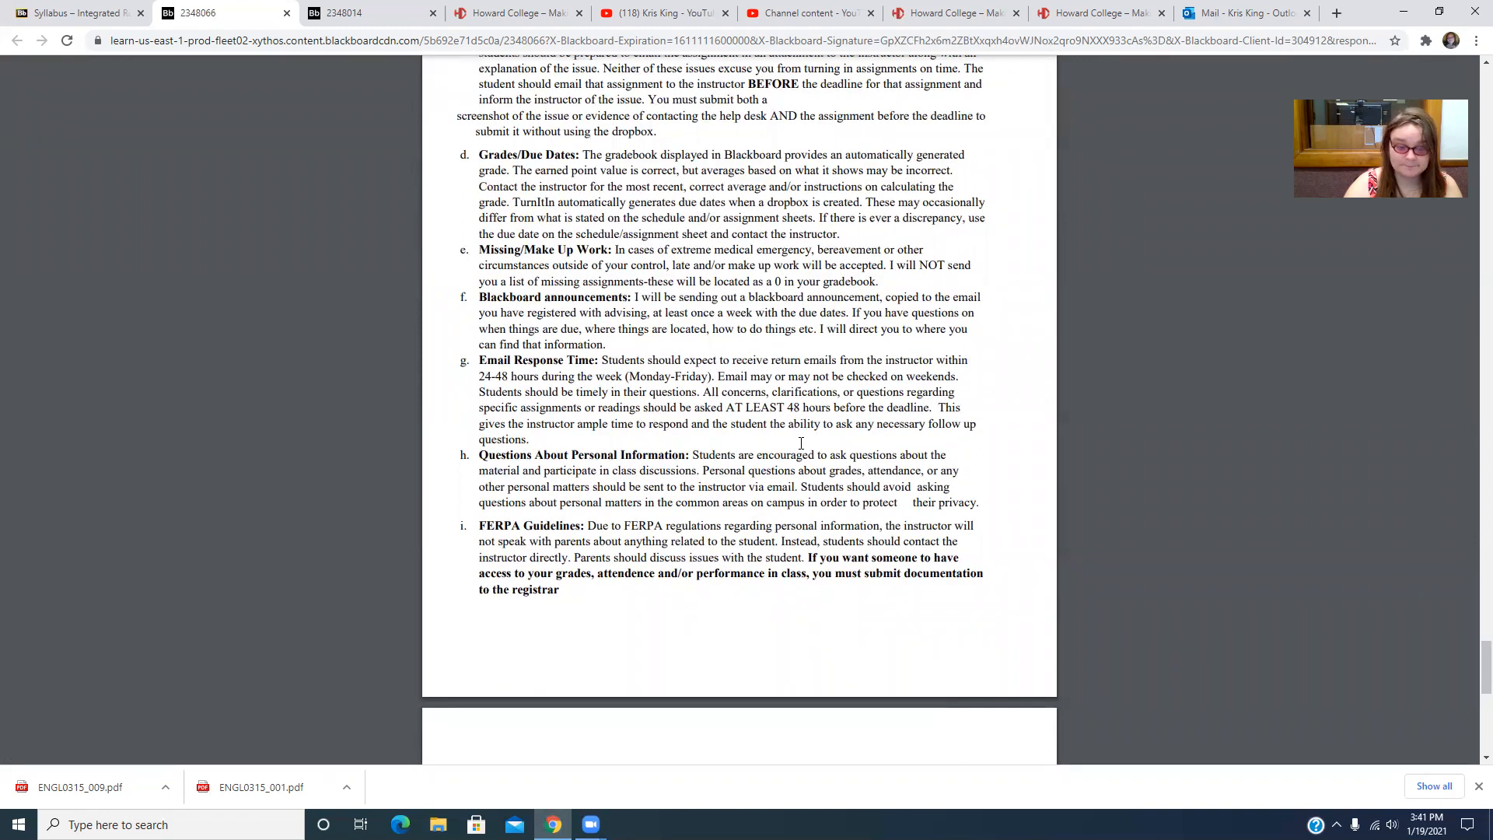
scroll("down", 3)
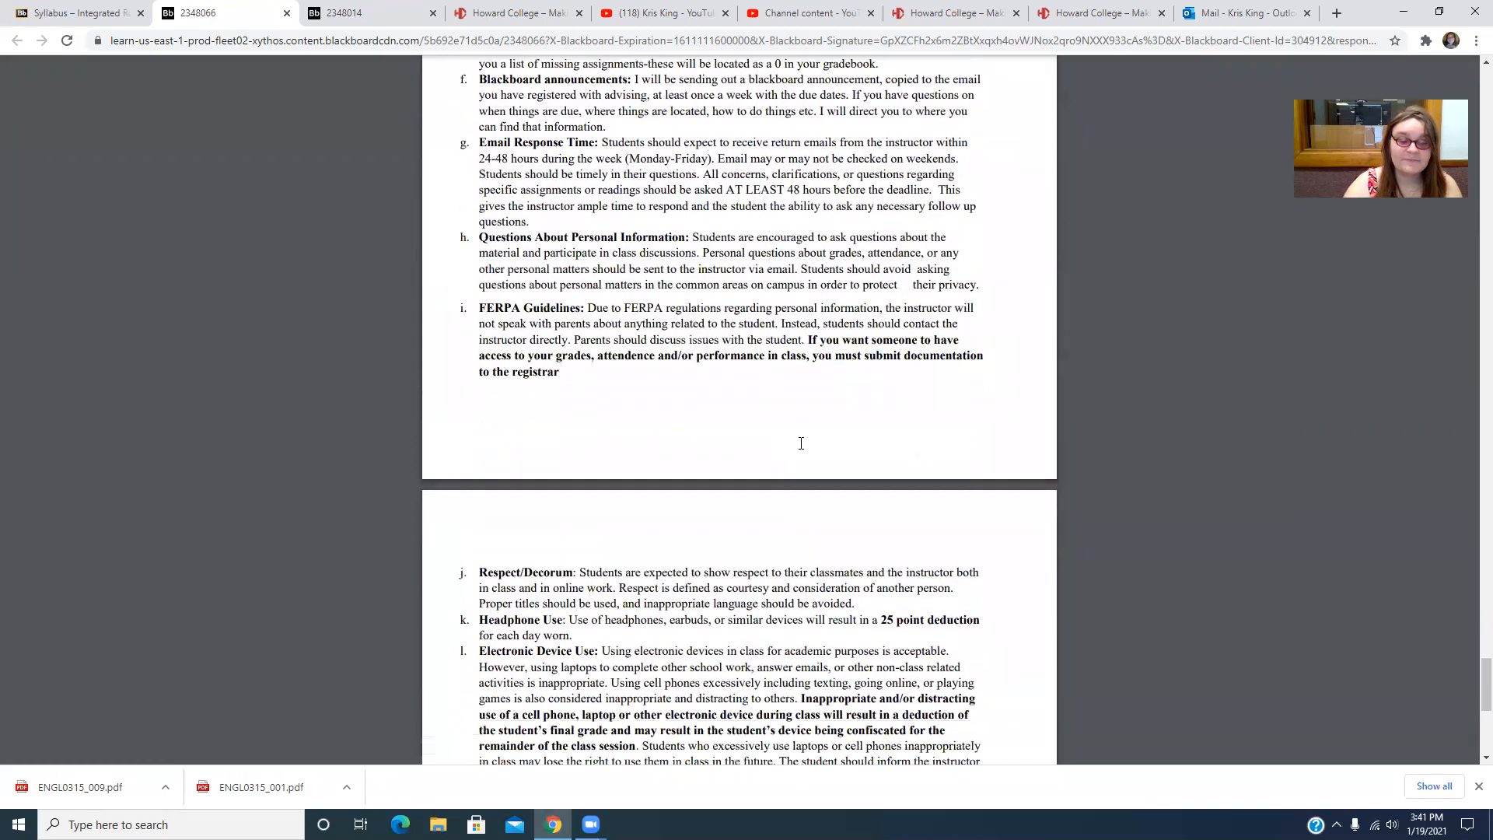
Scroll through items j–n and the exam/quiz policies to section XV Plagiarism/Academic Integrity
scroll("down", 3)
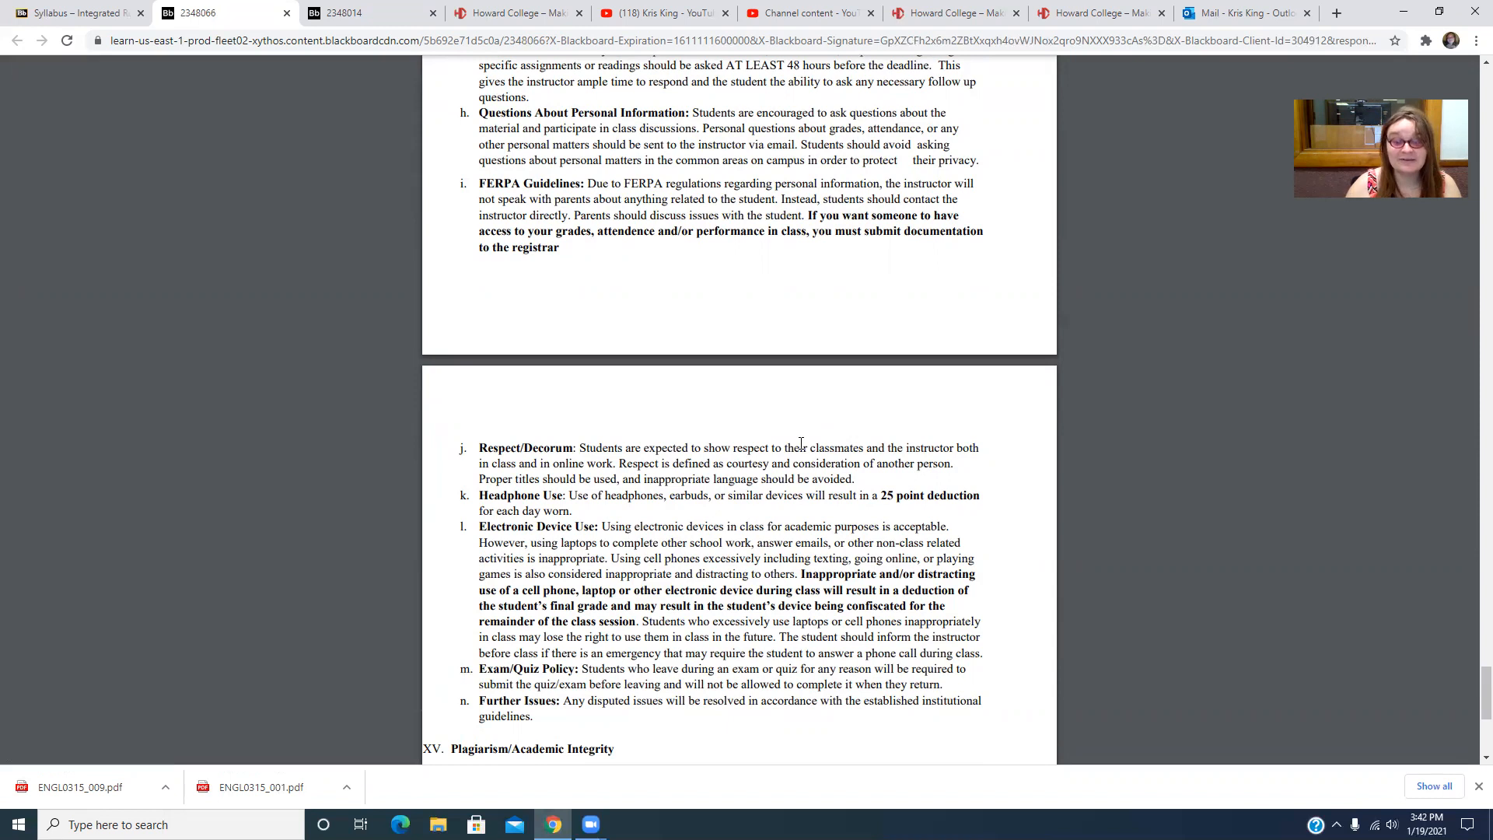
scroll("down", 3)
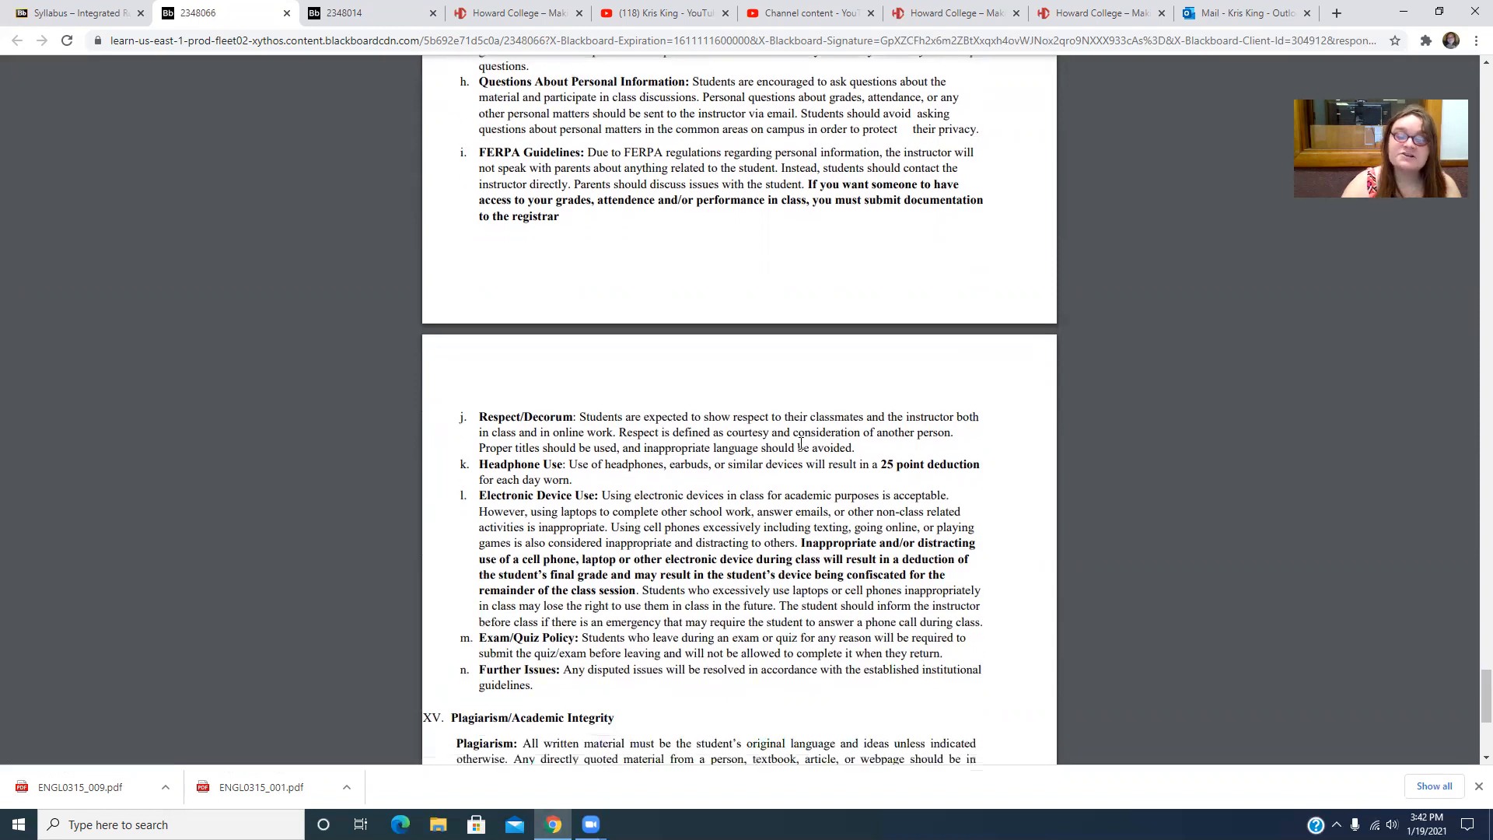
scroll("down", 3)
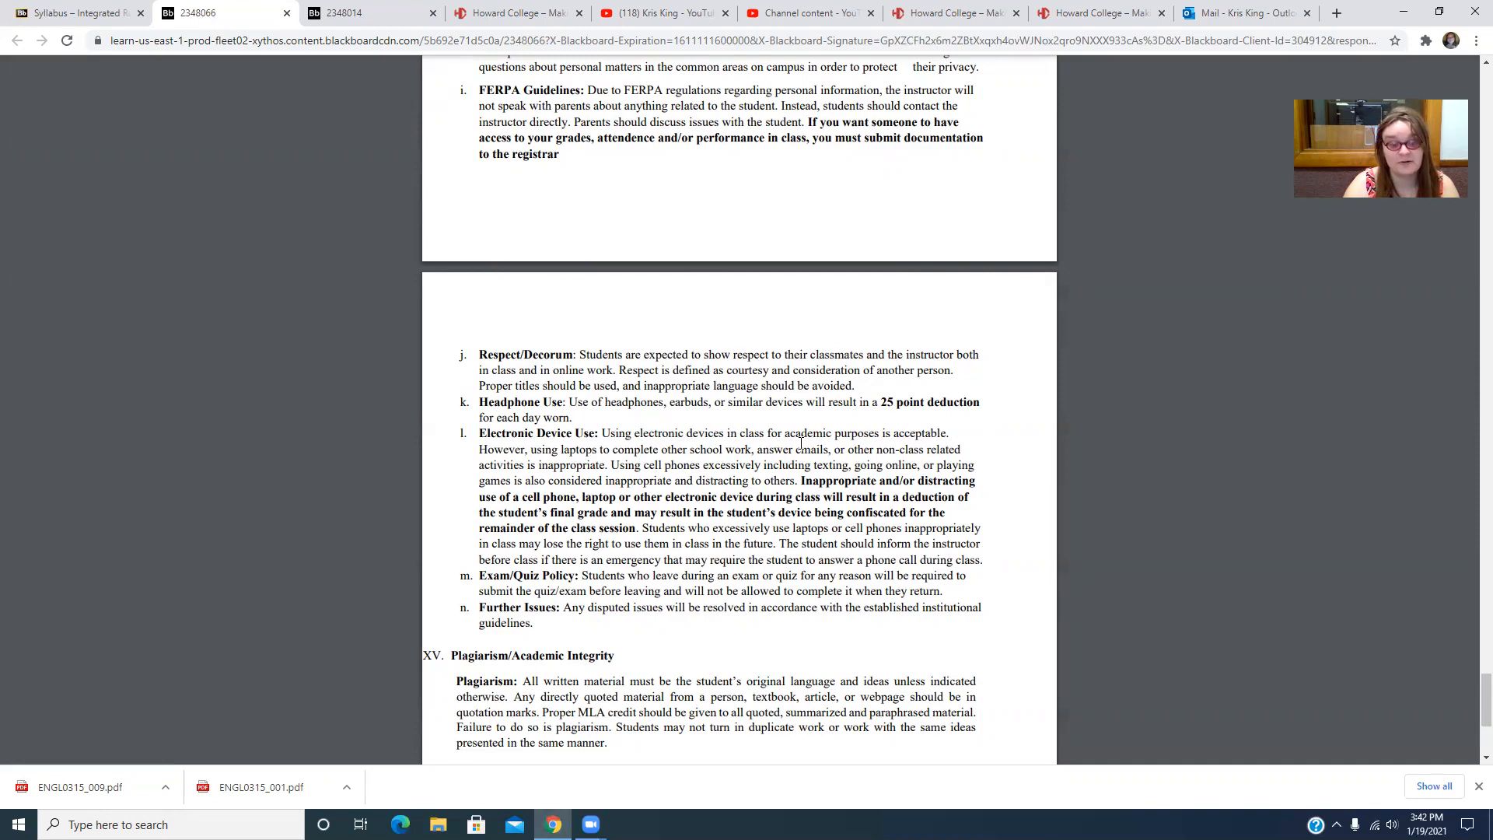
scroll("down", 3)
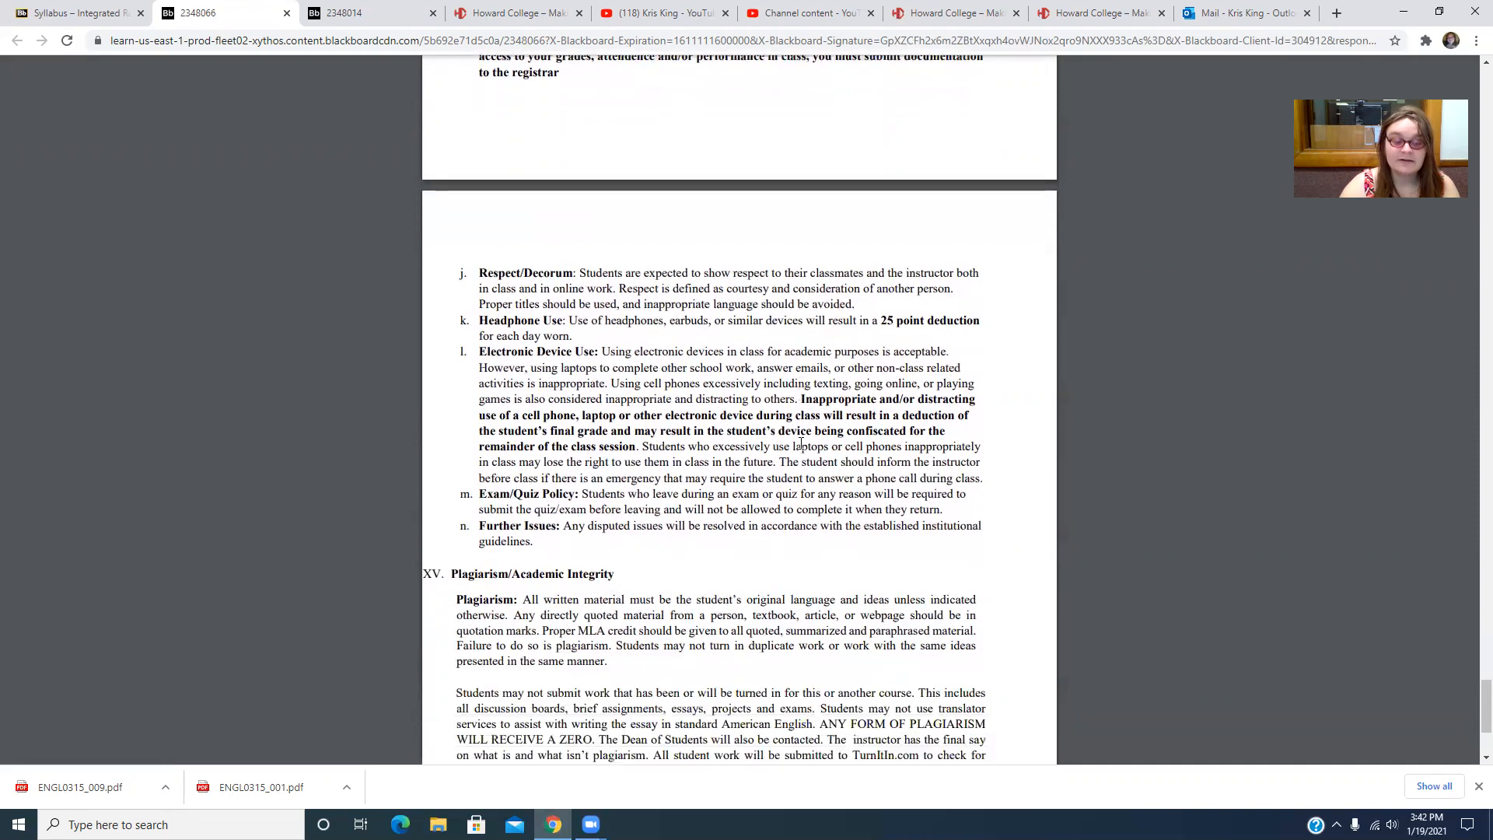
scroll("down", 3)
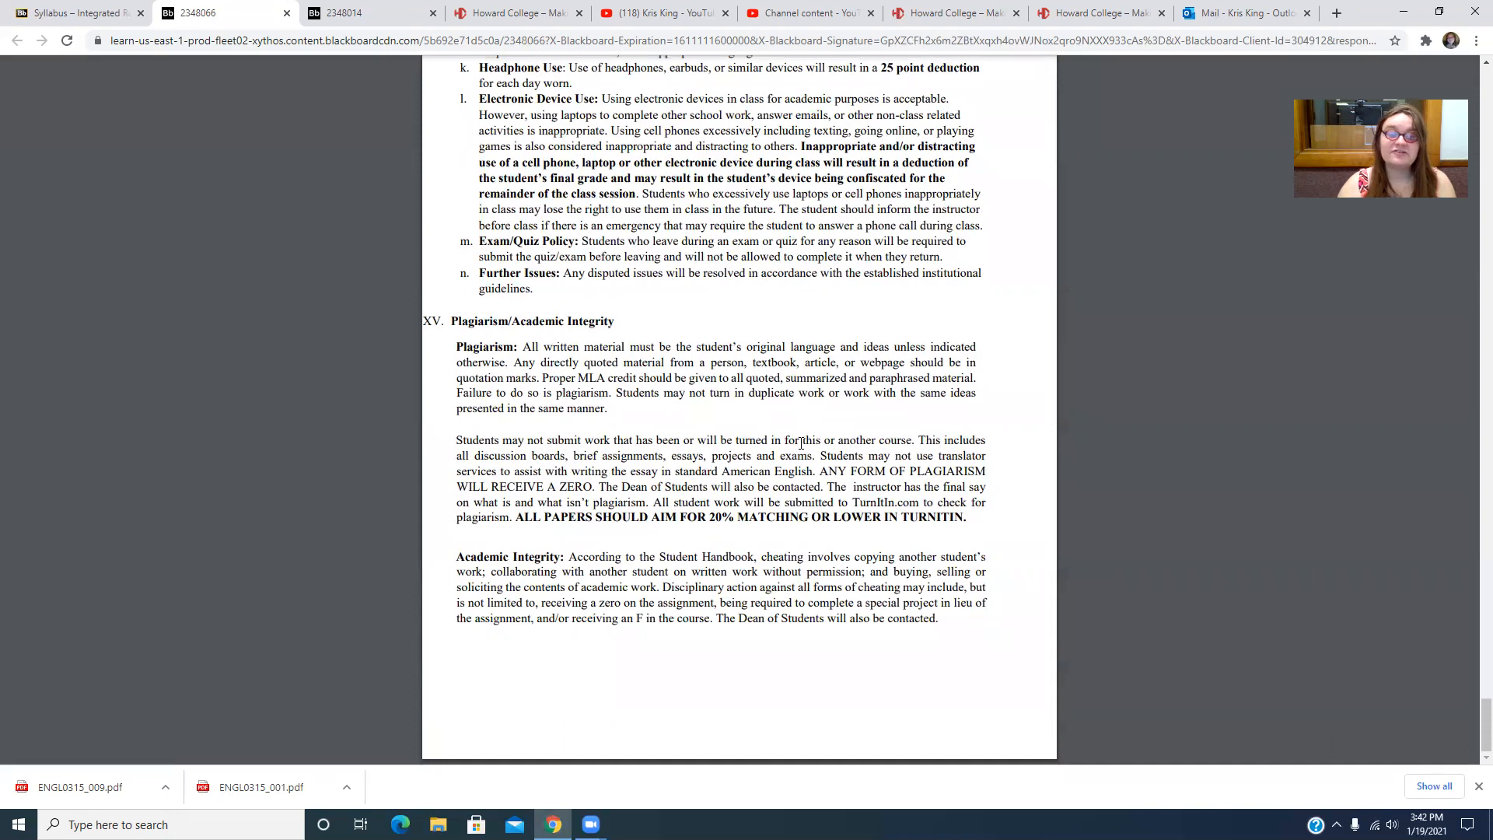